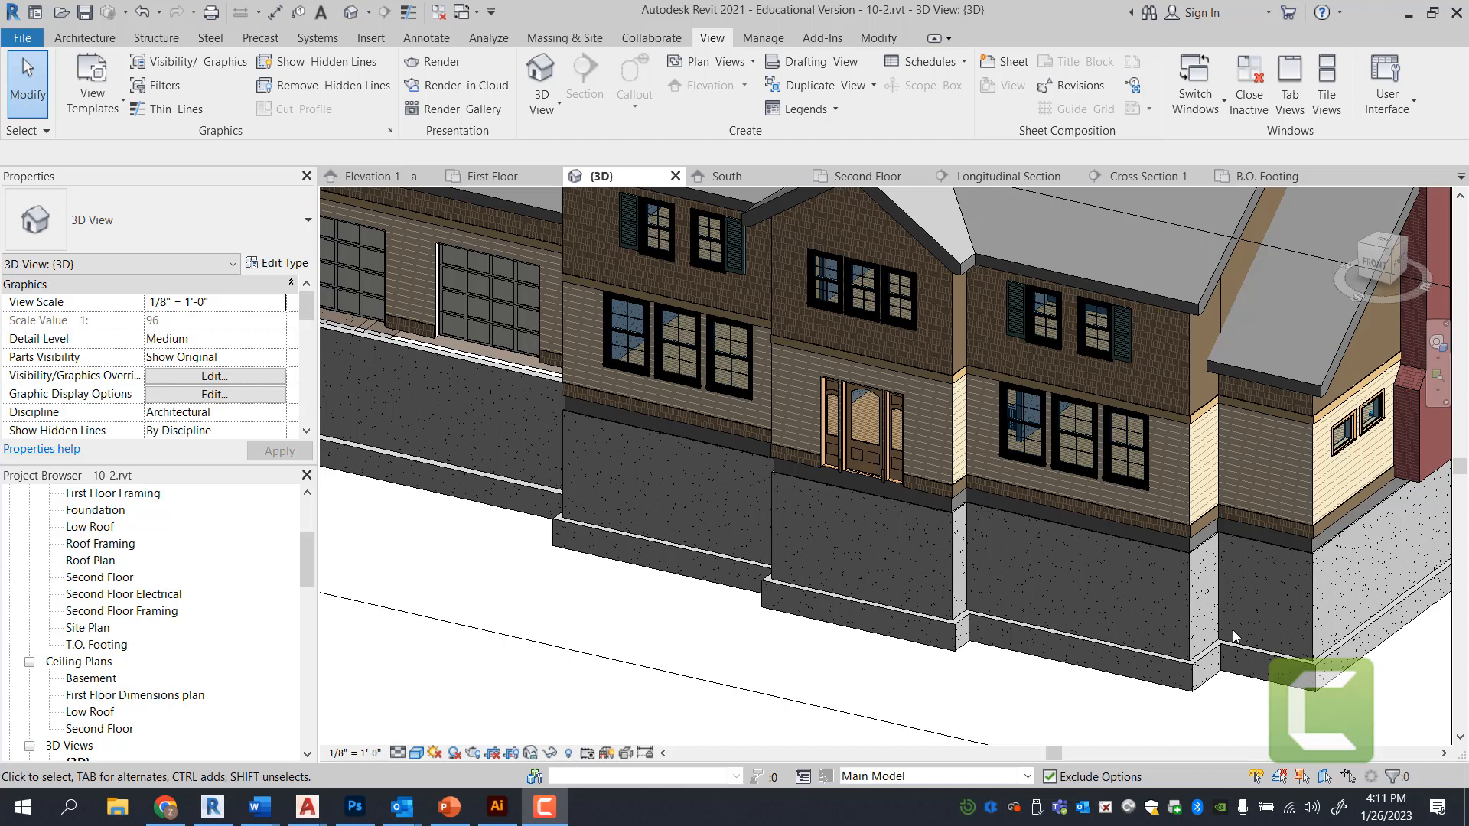
mouse_move(1230, 645)
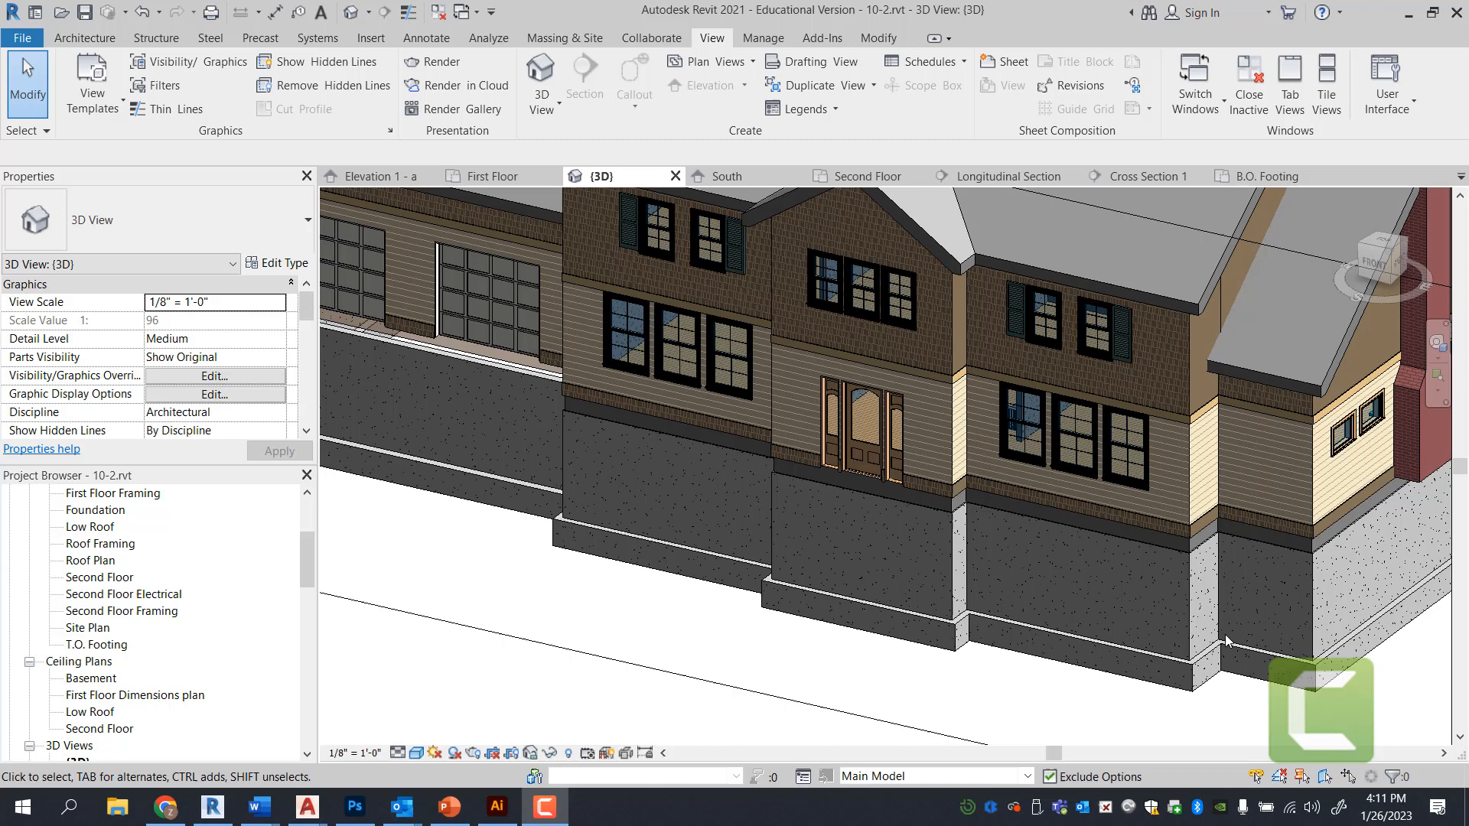
mouse_move(1214, 649)
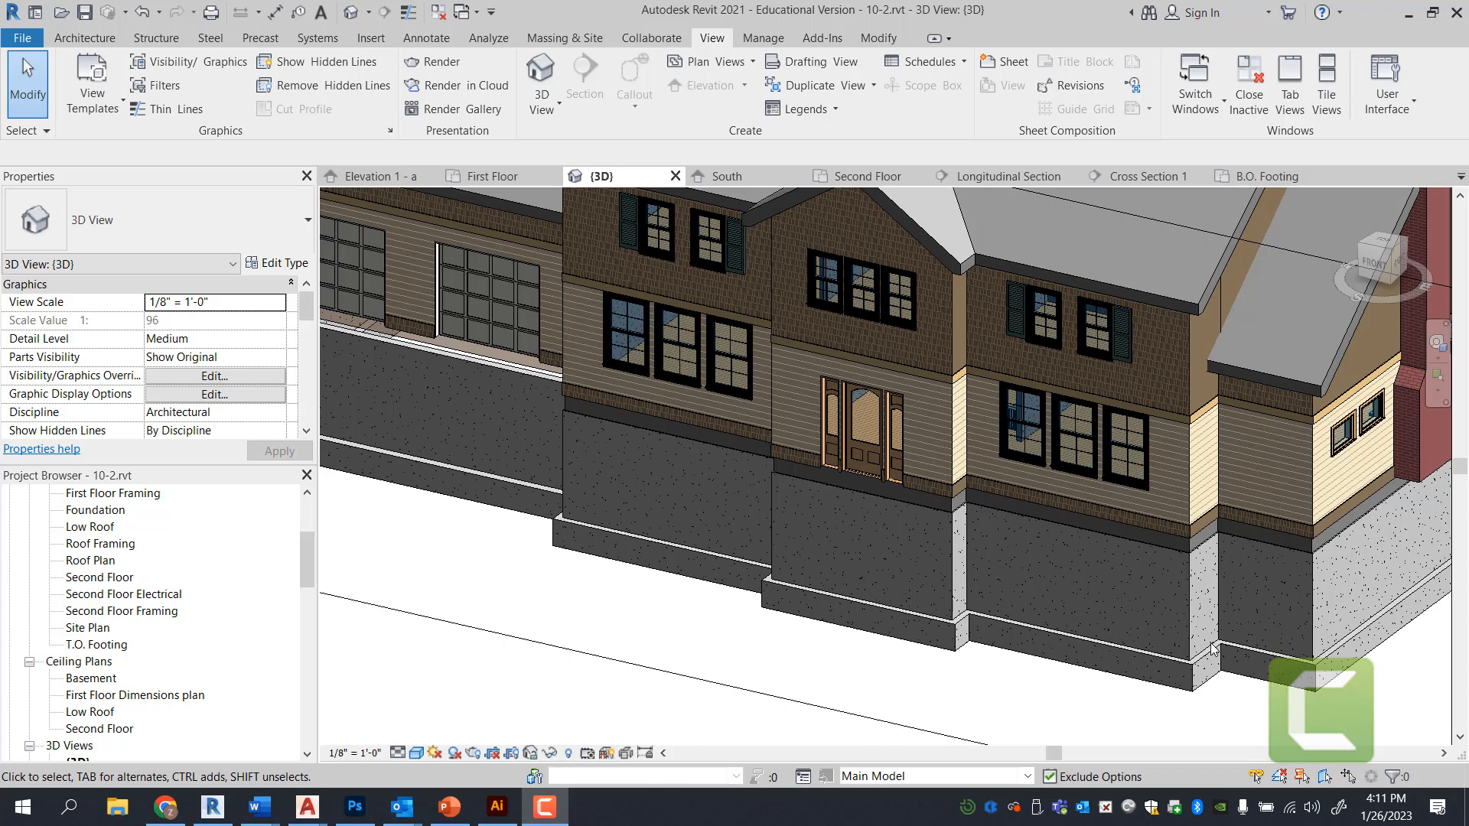
mouse_move(1163, 646)
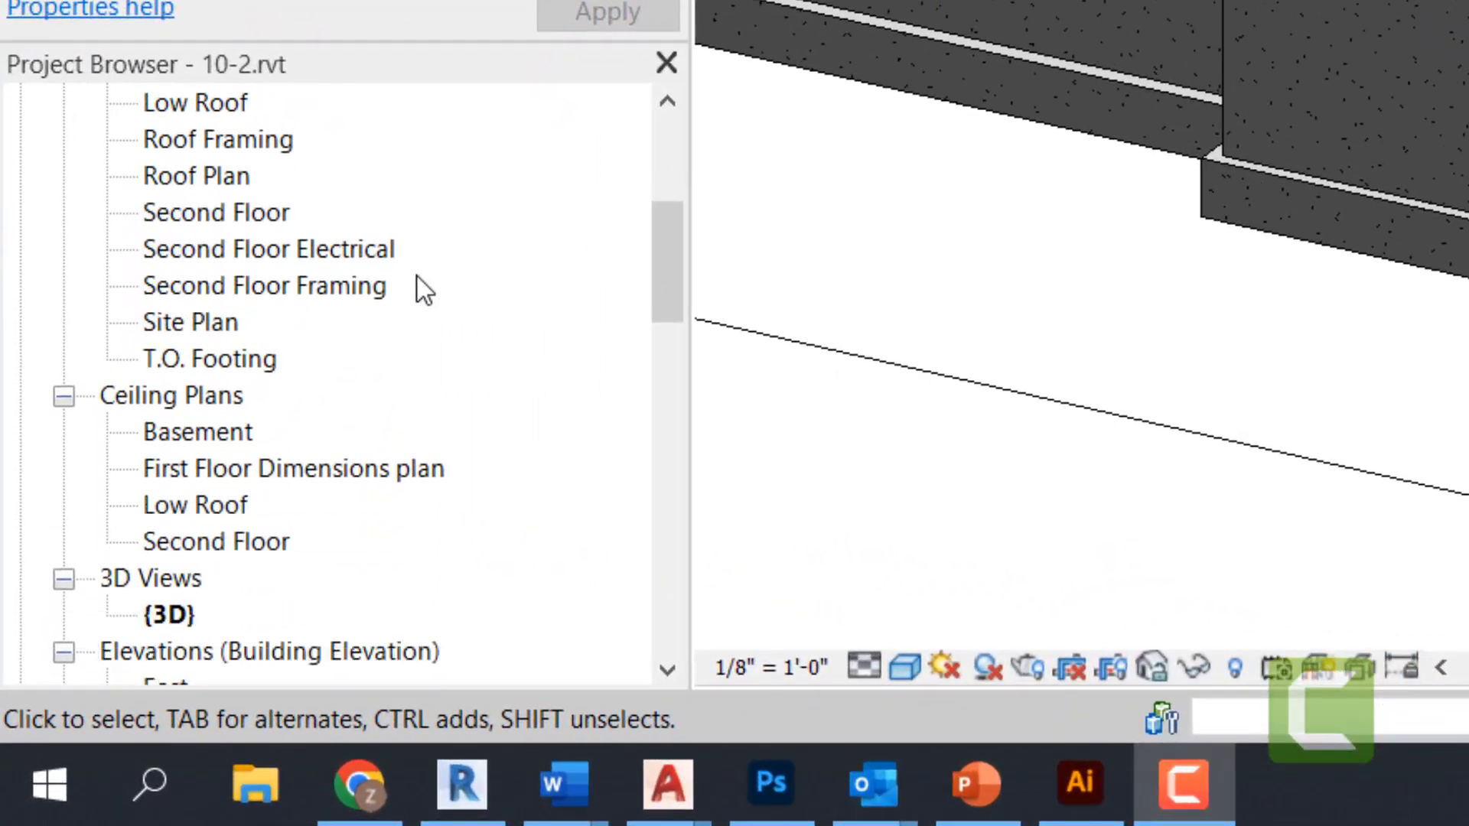
- Set the new callout's type to Wall Section in Cross Section 1
scroll("down", 3)
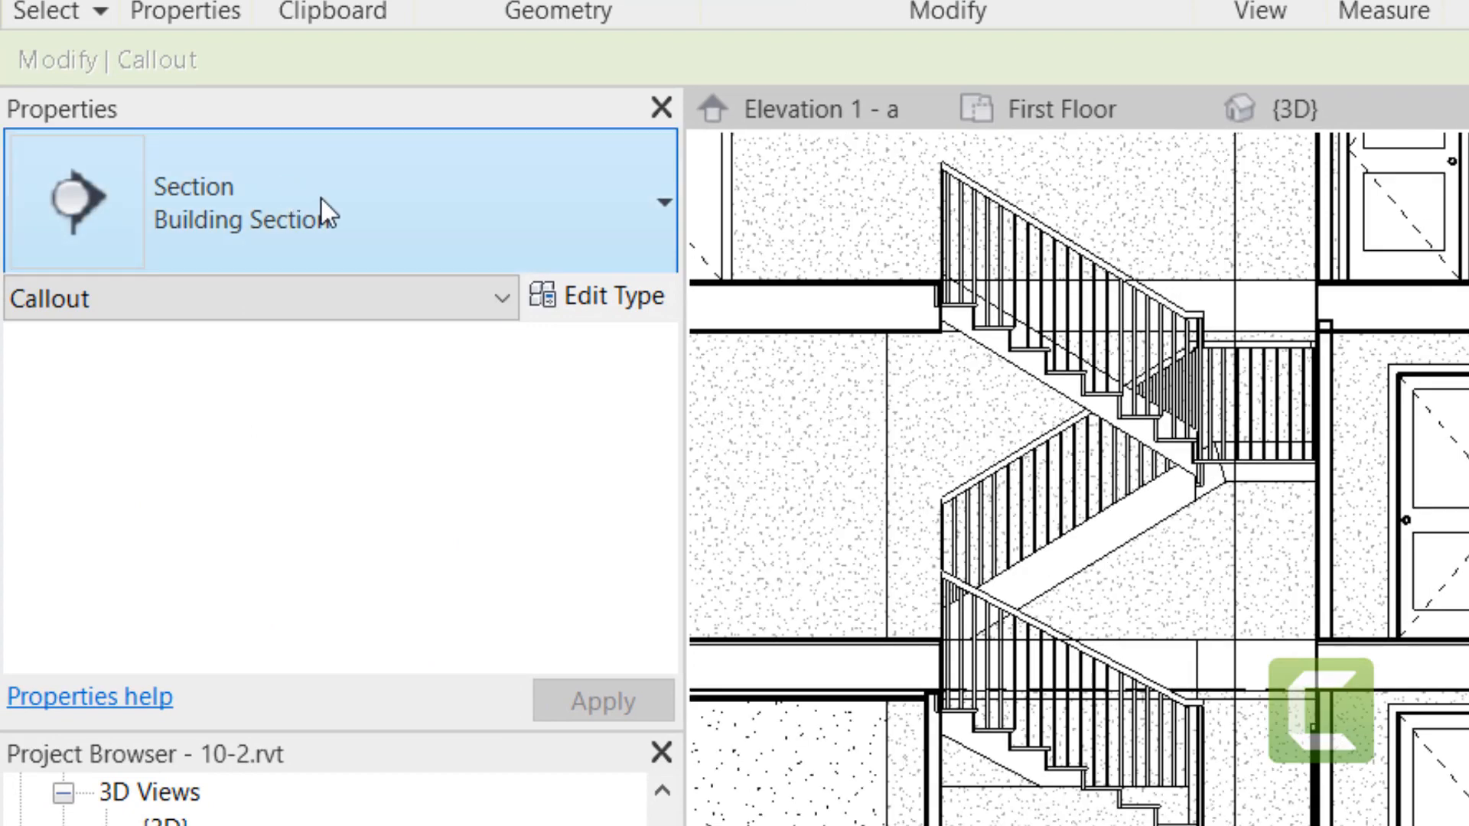
mouse_move(377, 218)
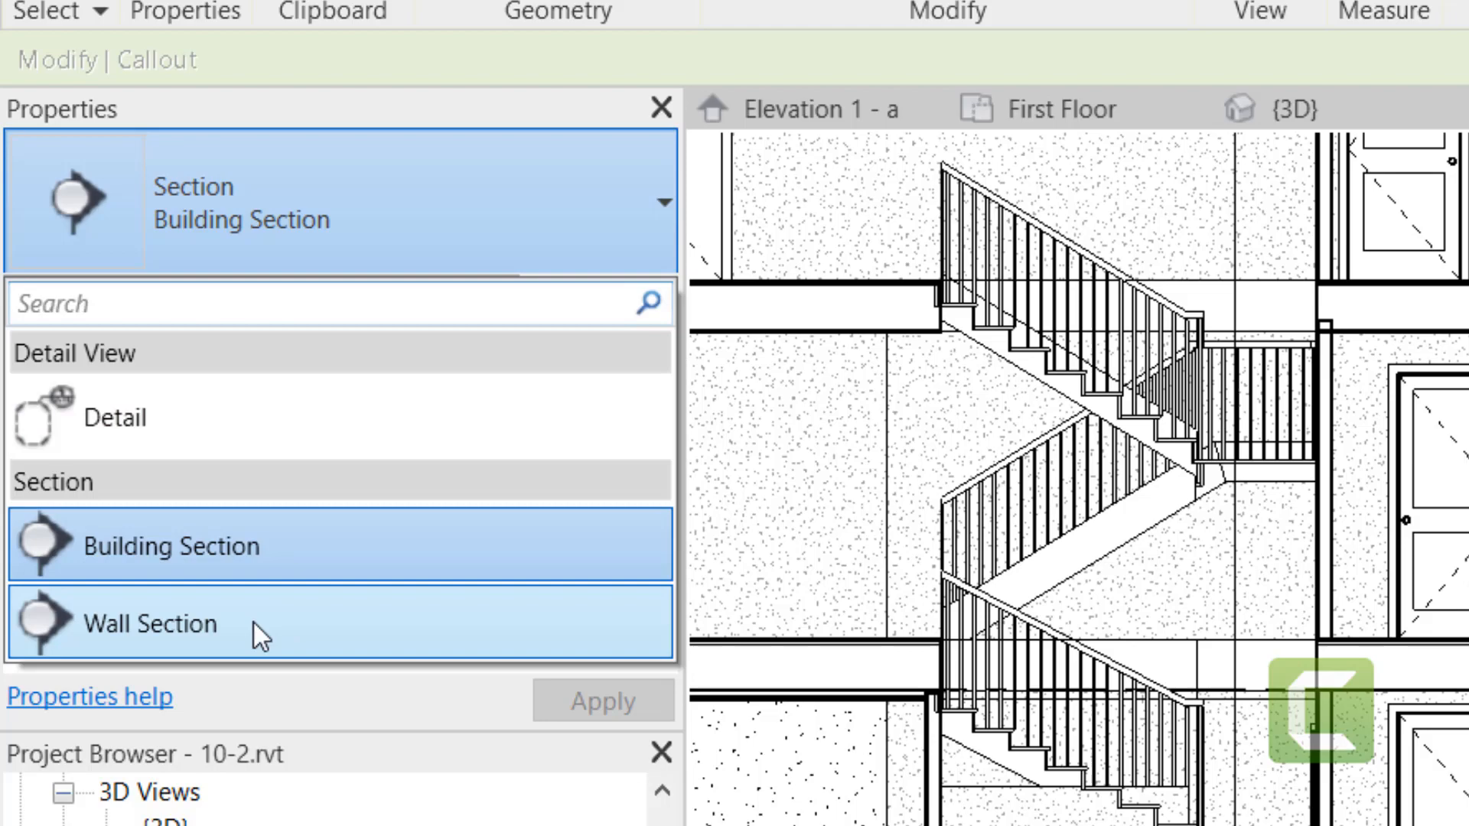
left_click(151, 624)
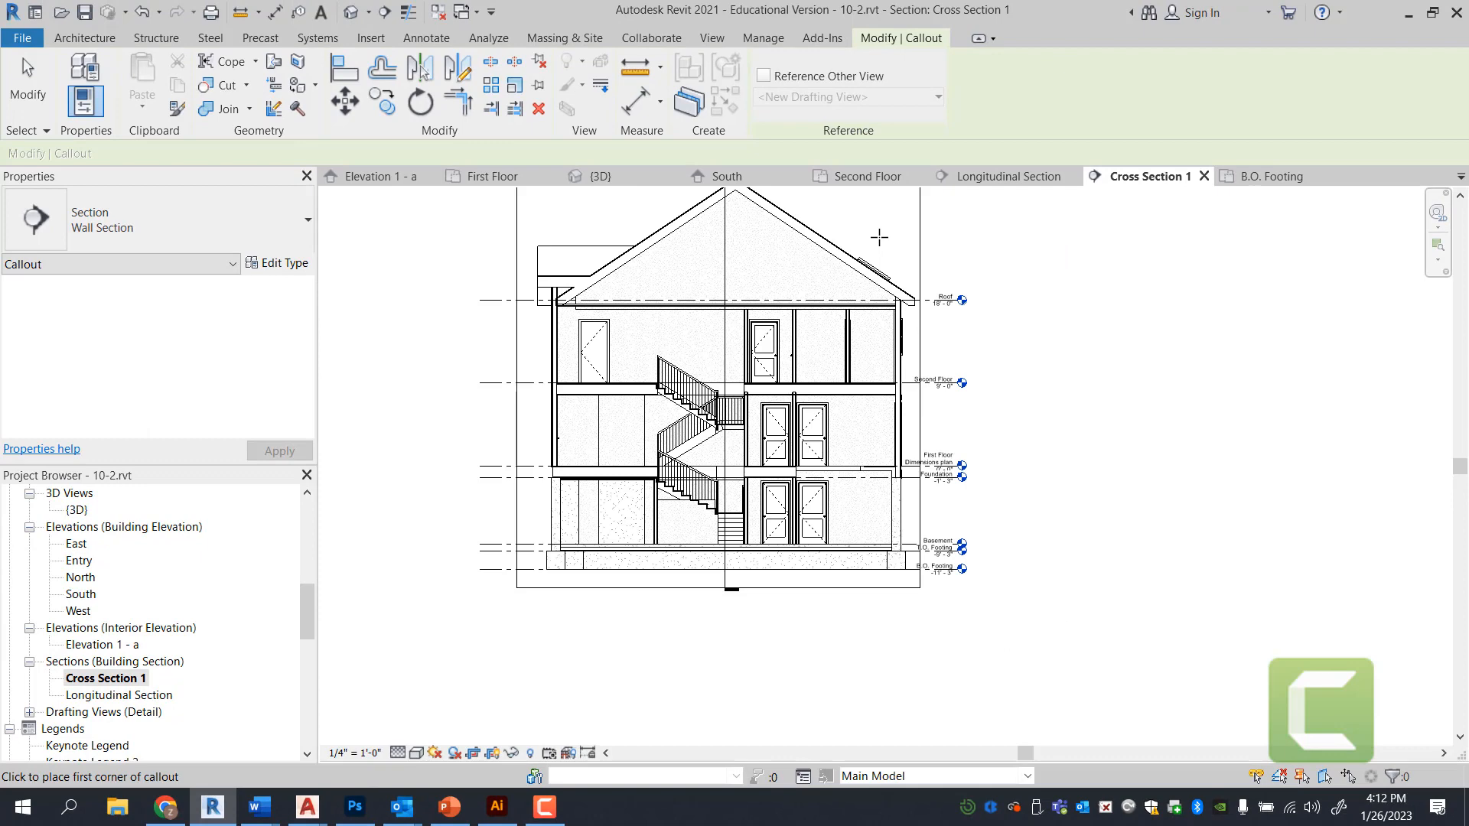
- Draw the wall-section callout around the right exterior wall, roof to footing
left_click(878, 237)
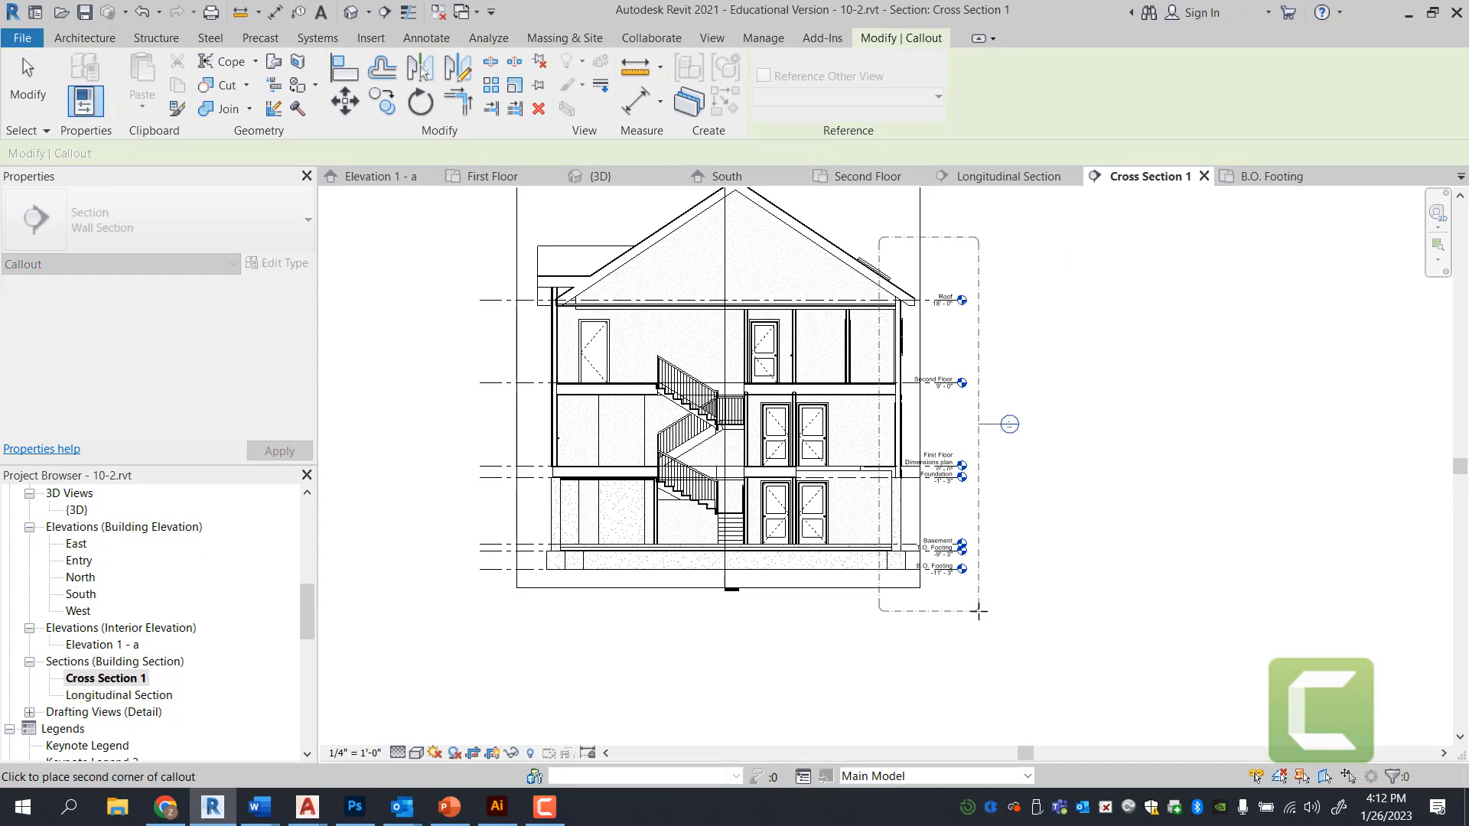
left_click(712, 37)
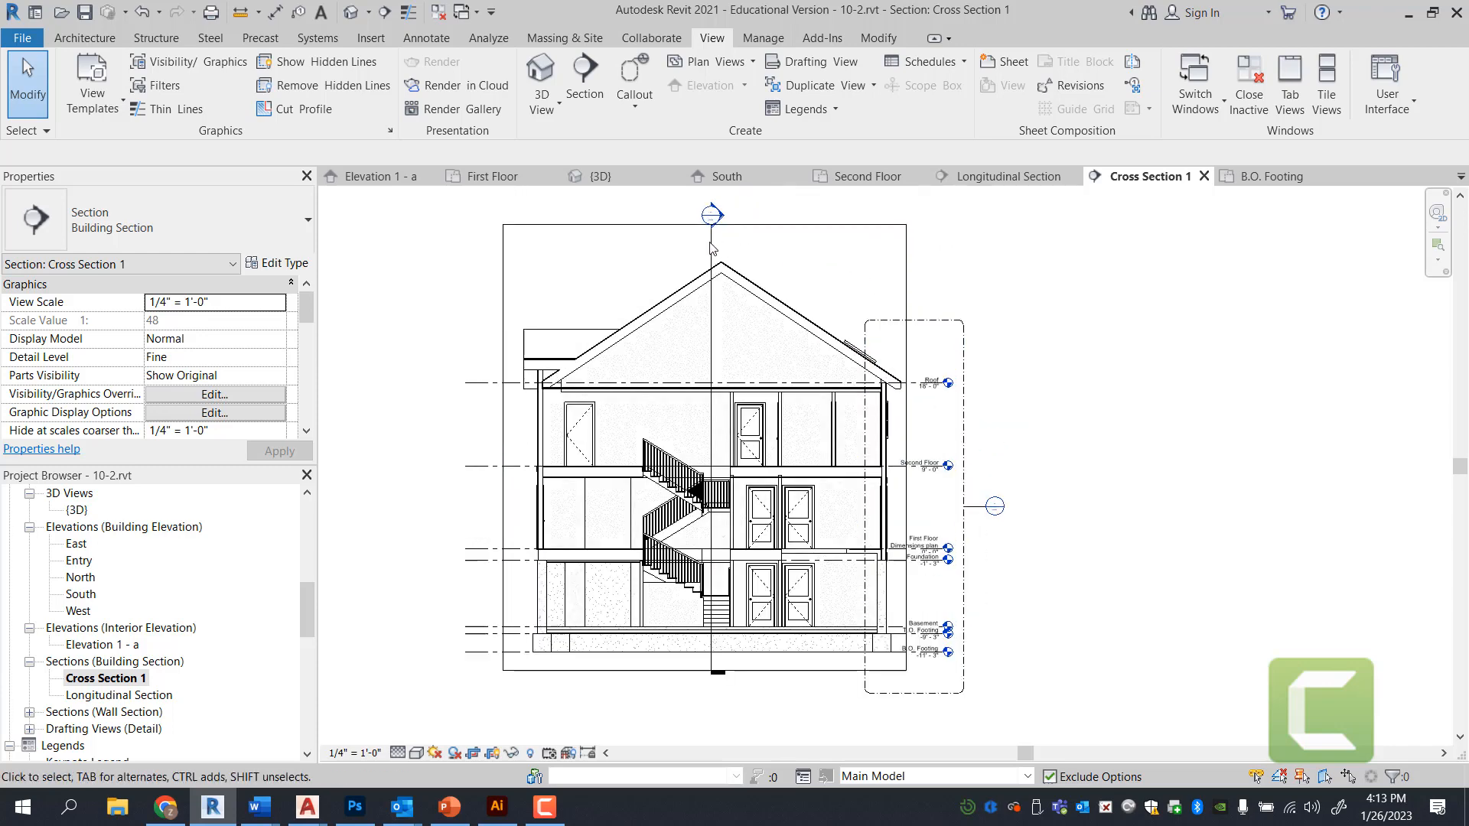
mouse_move(722, 221)
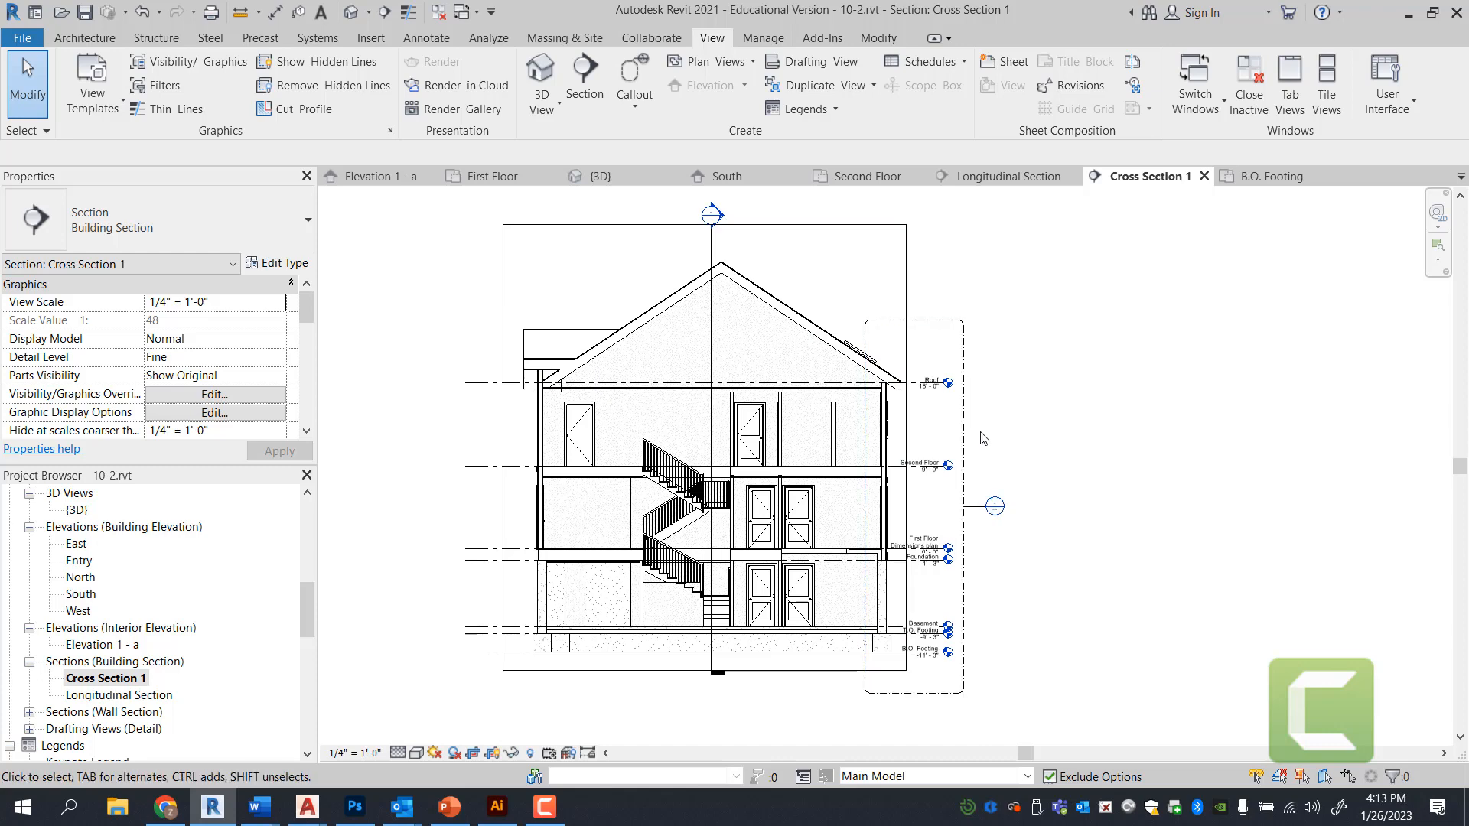
mouse_move(993, 506)
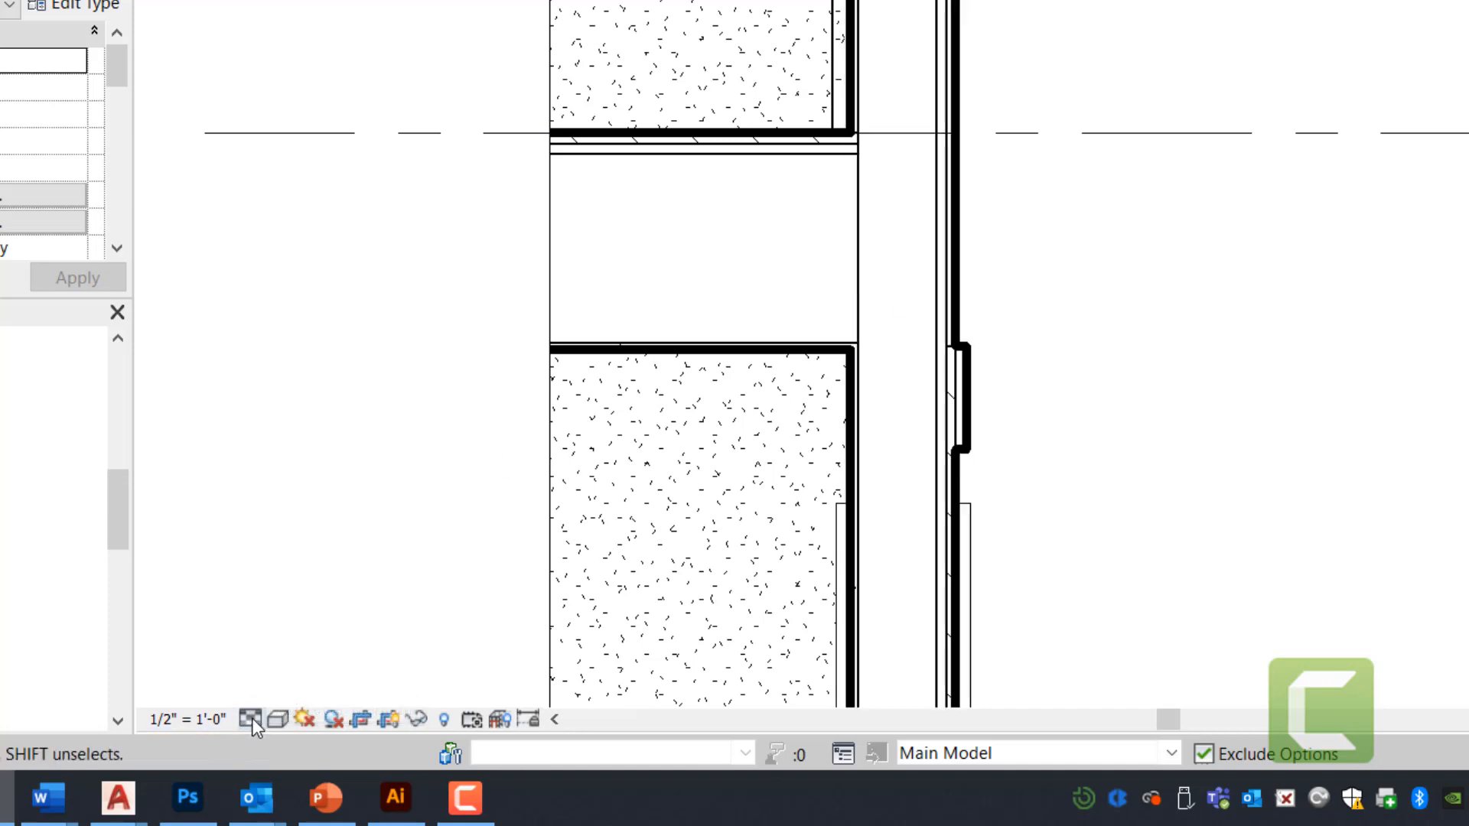
mouse_move(251, 721)
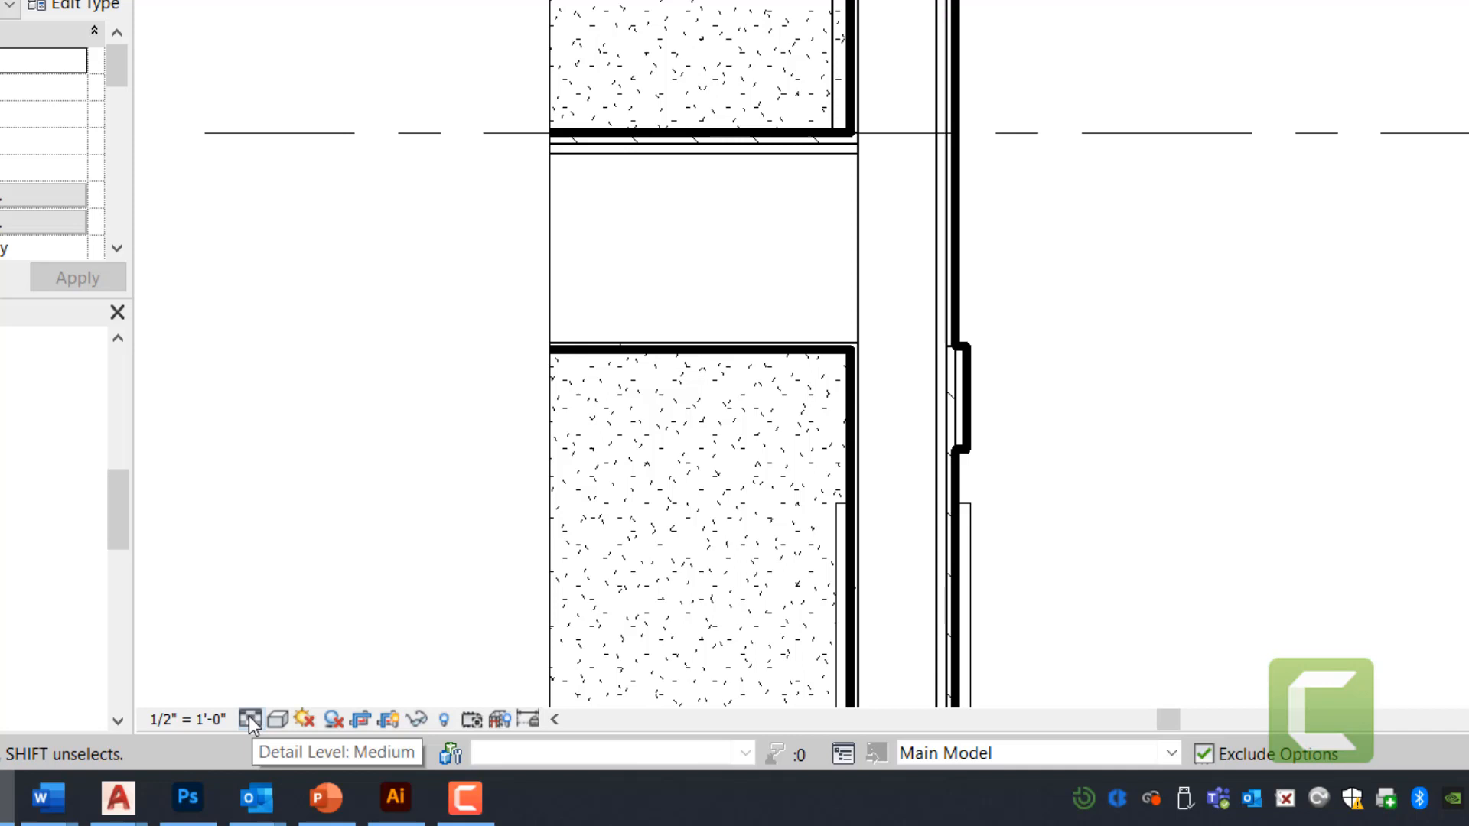
mouse_move(273, 695)
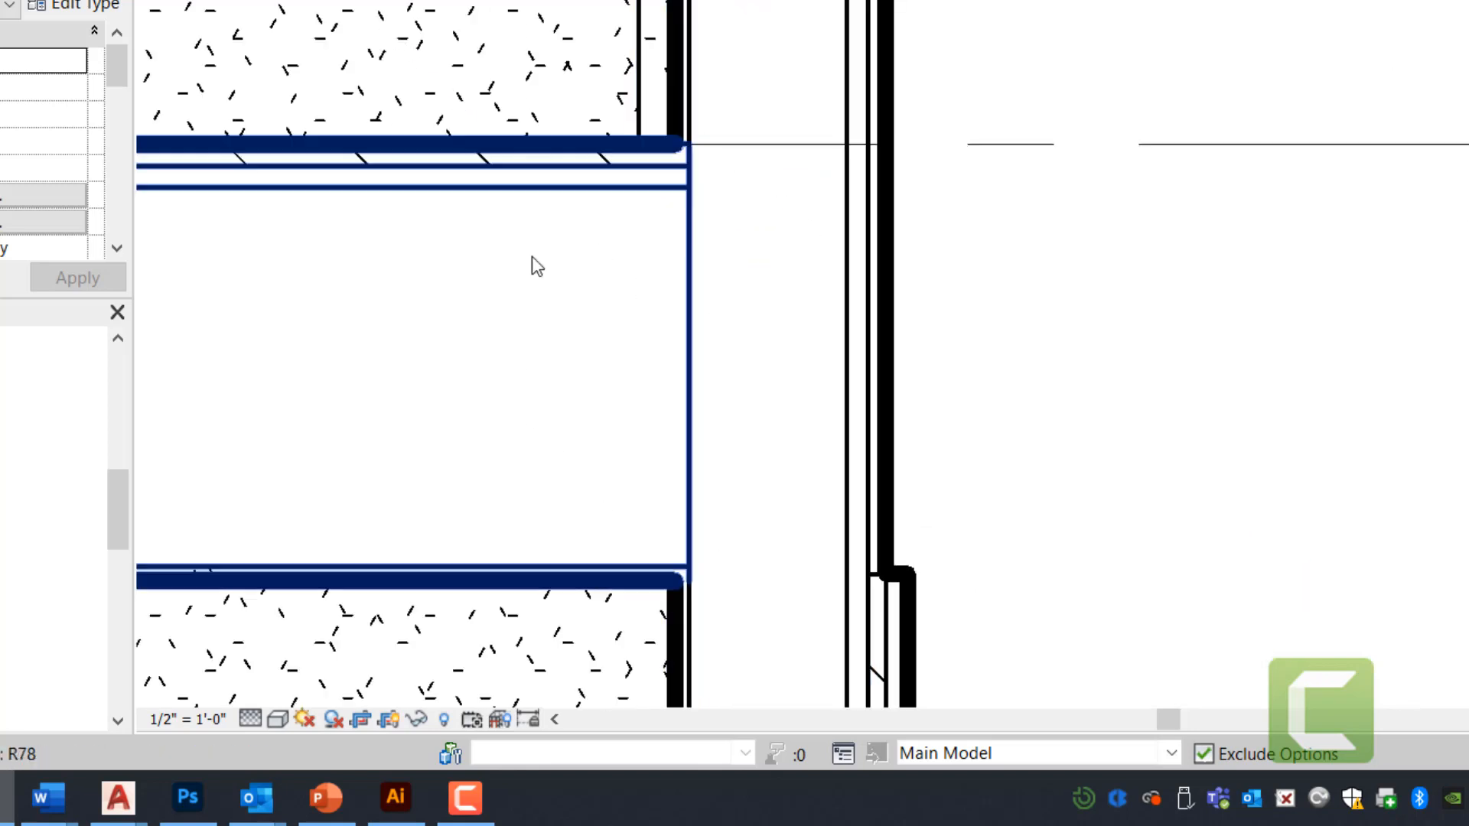
mouse_move(497, 113)
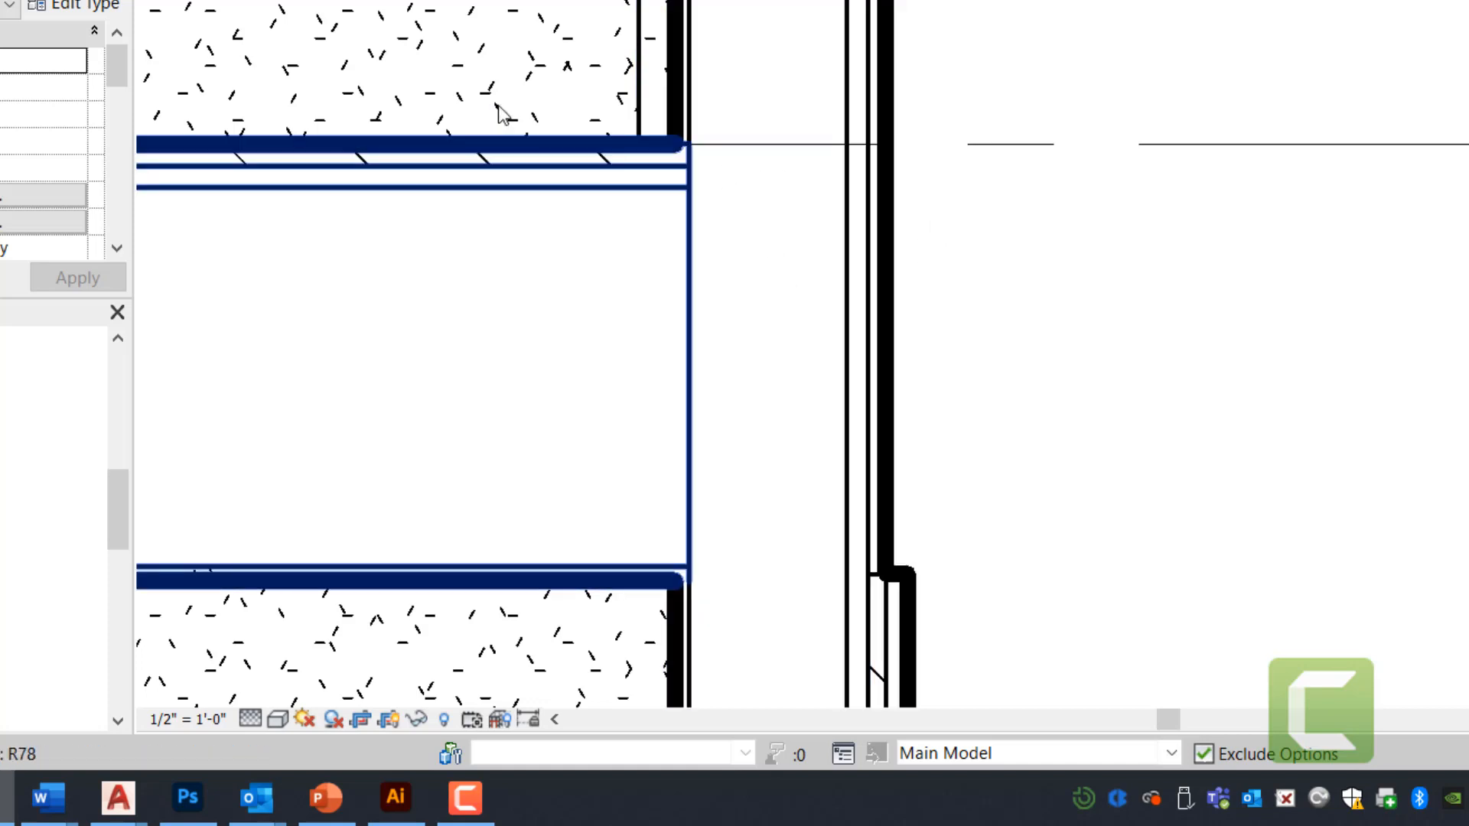
mouse_move(717, 130)
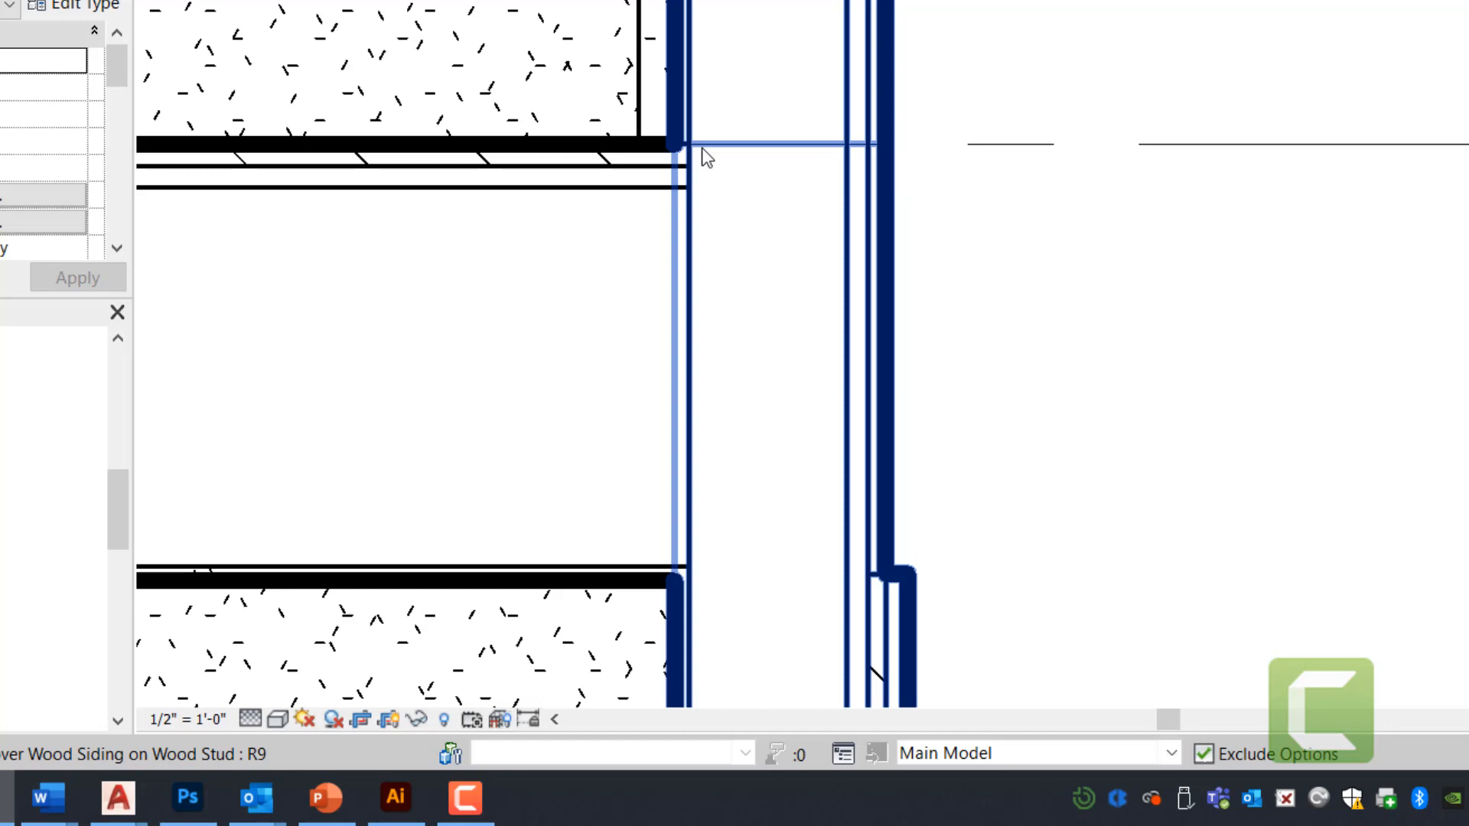
- Change the callout view scale to 3/4" = 1'-0"
left_click(186, 719)
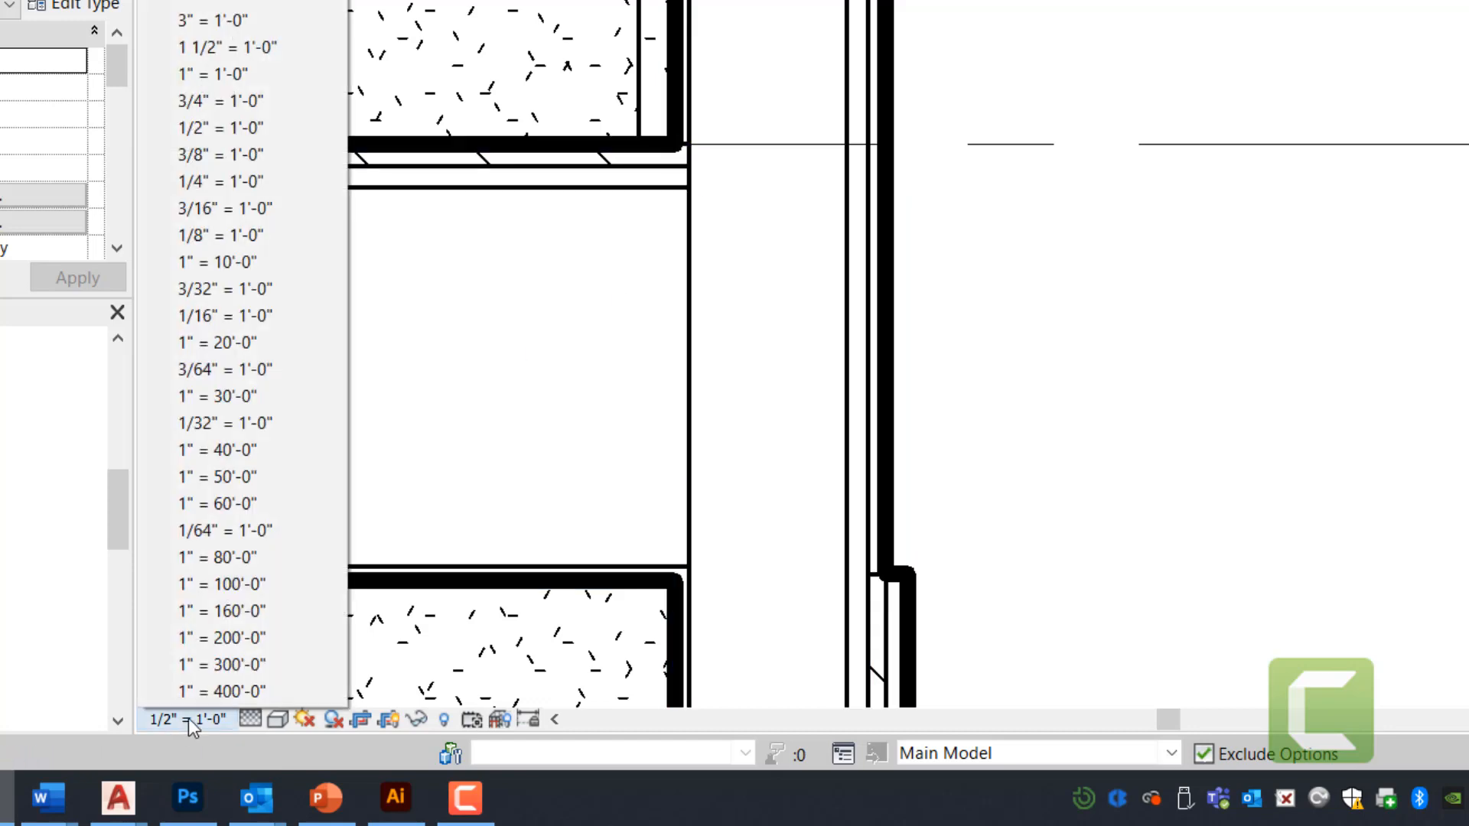
left_click(220, 100)
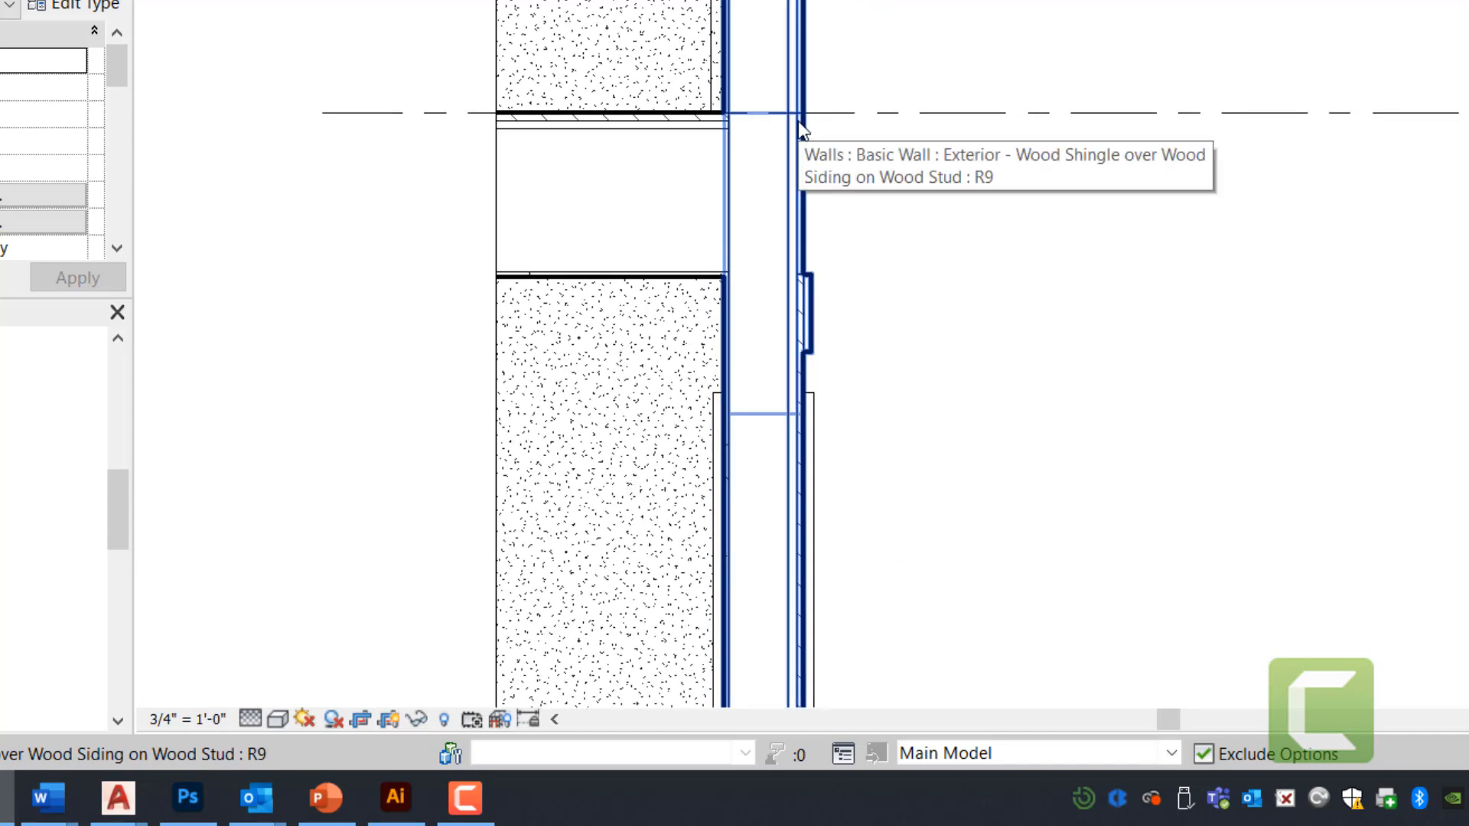
mouse_move(802, 134)
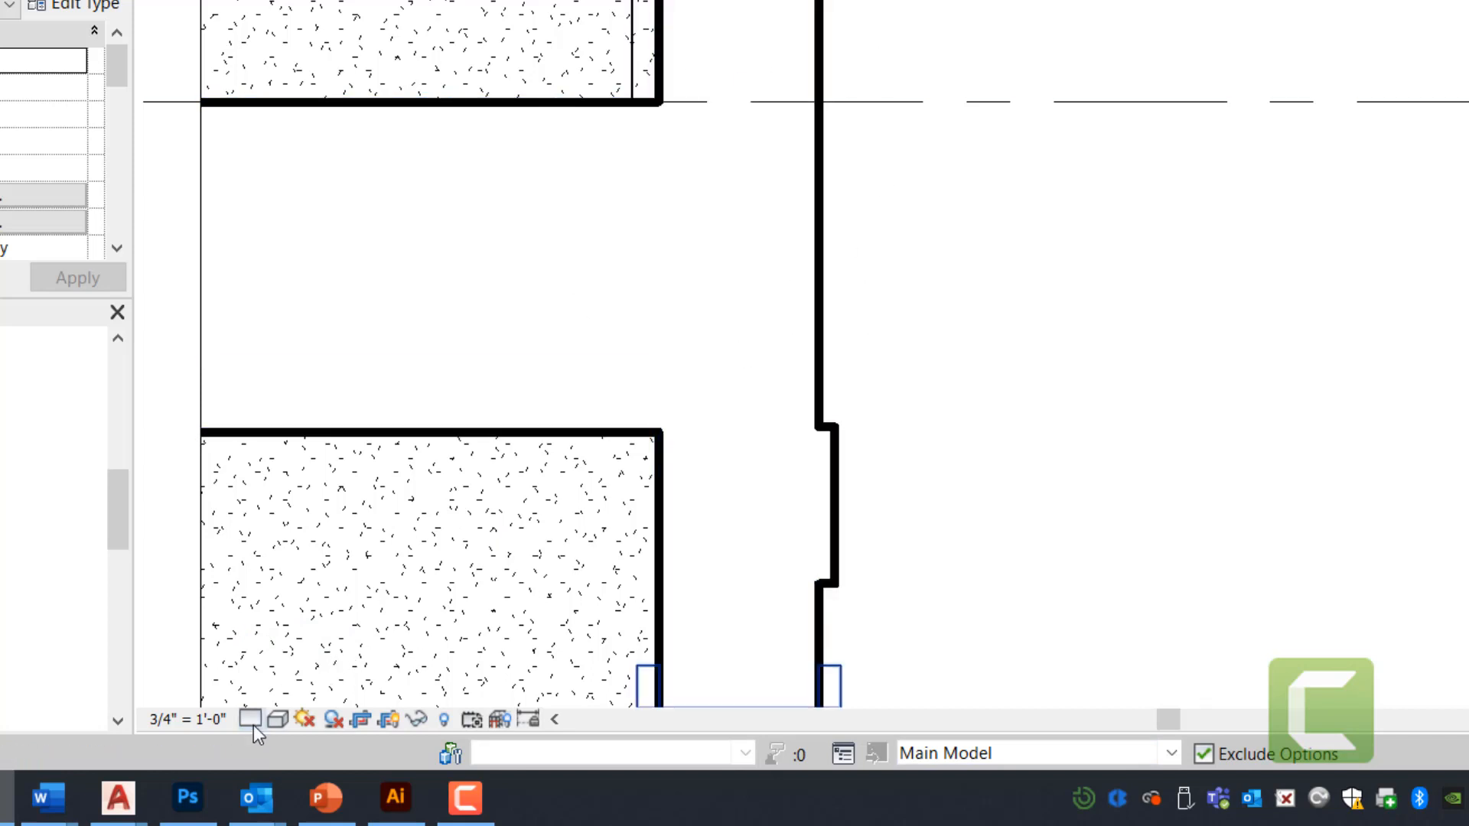
- Switch the callout view's detail level to Fine
left_click(251, 721)
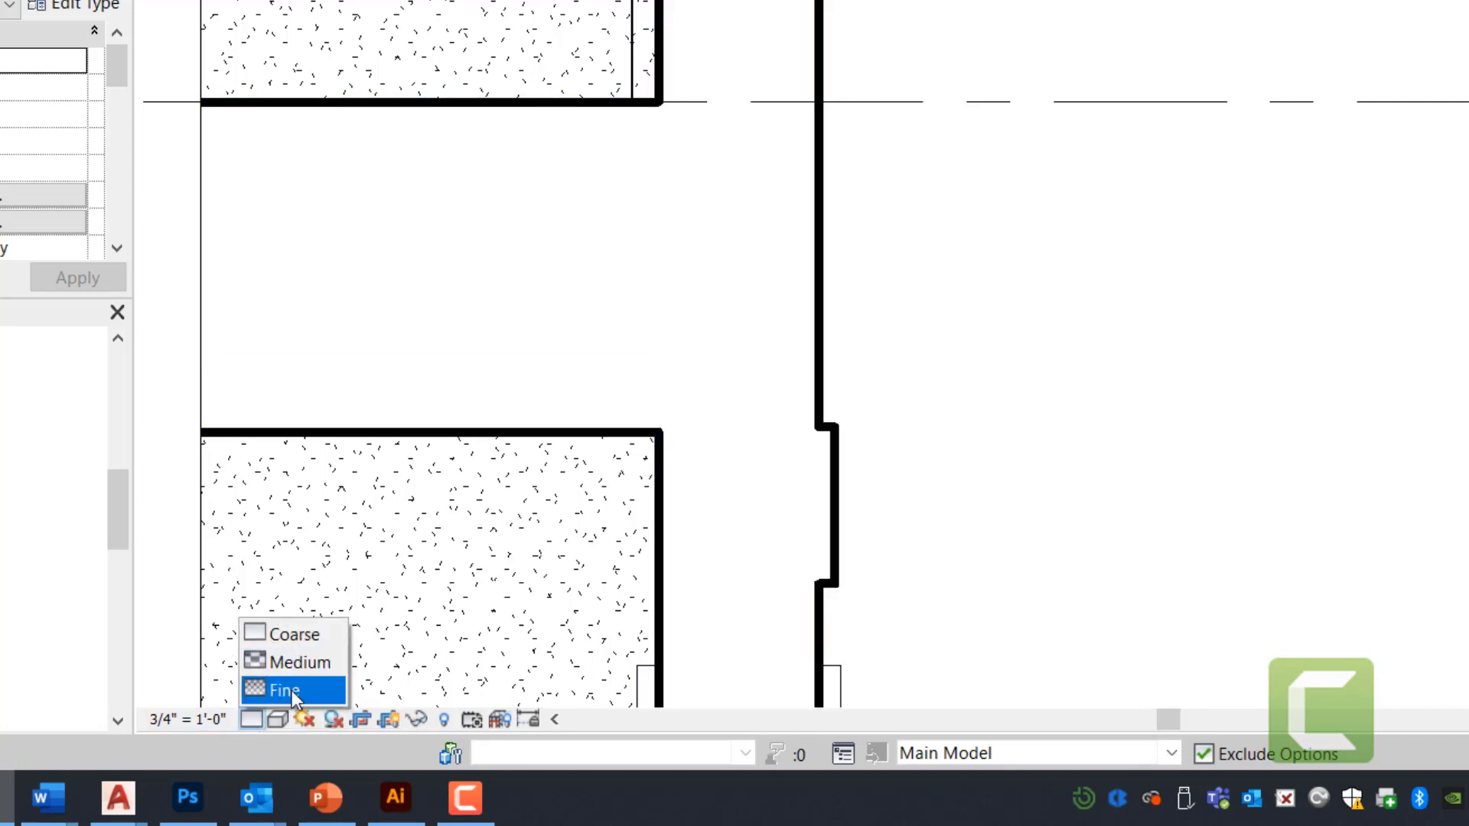
left_click(286, 690)
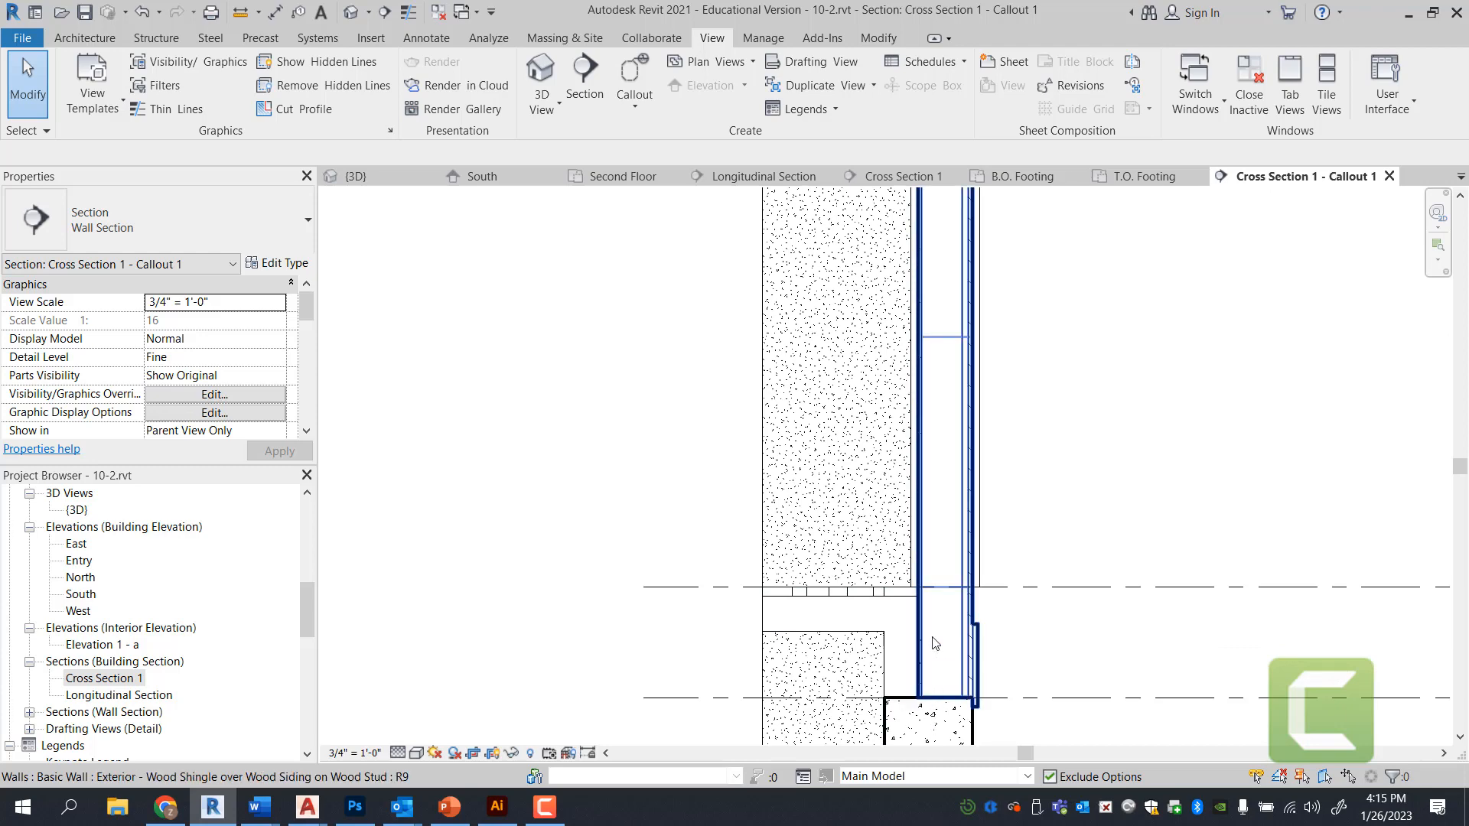
- Select the first-floor slab in Cross Section 1 and start editing its boundary
left_click(938, 641)
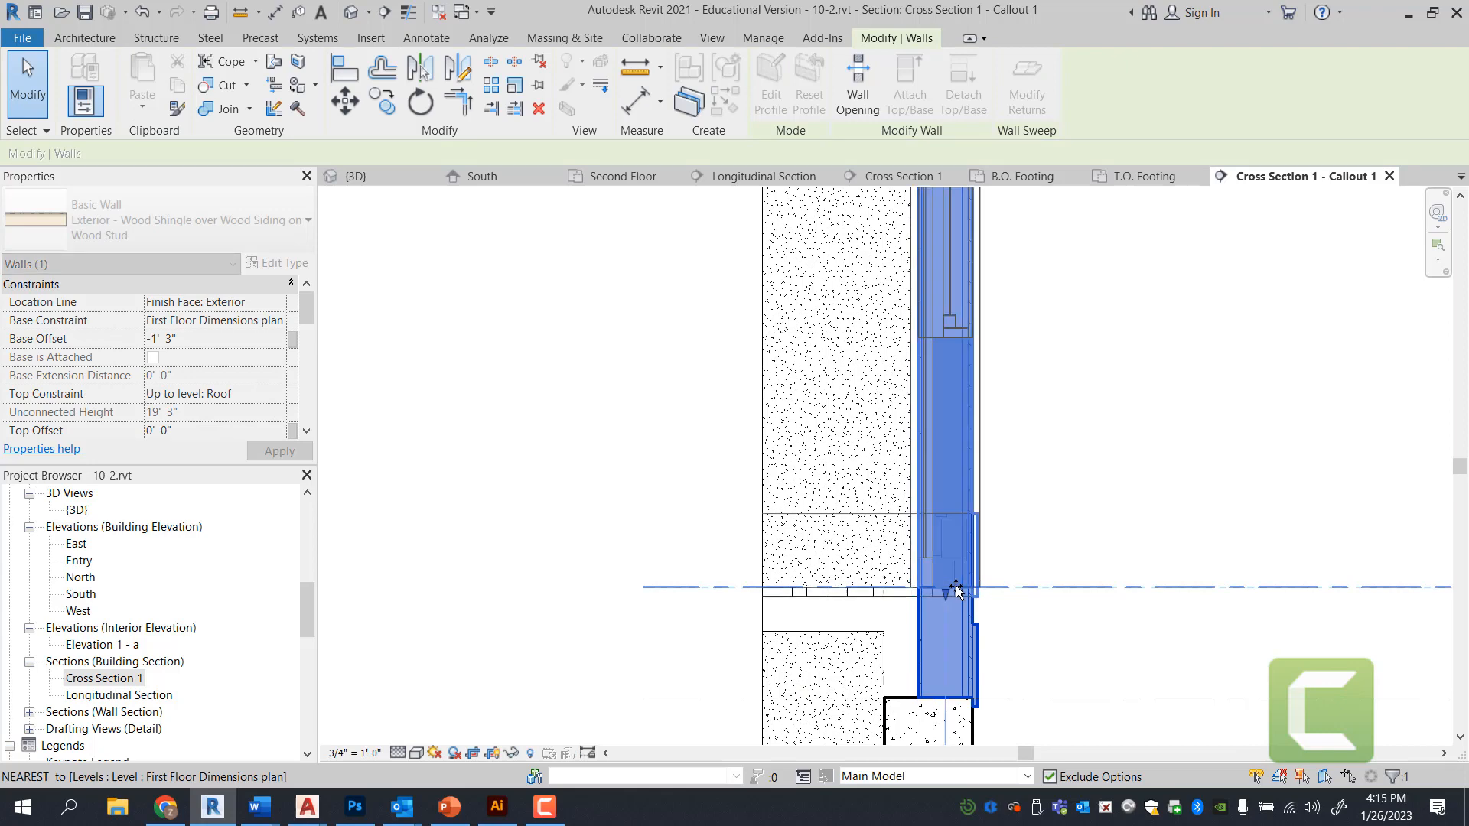
left_click(103, 678)
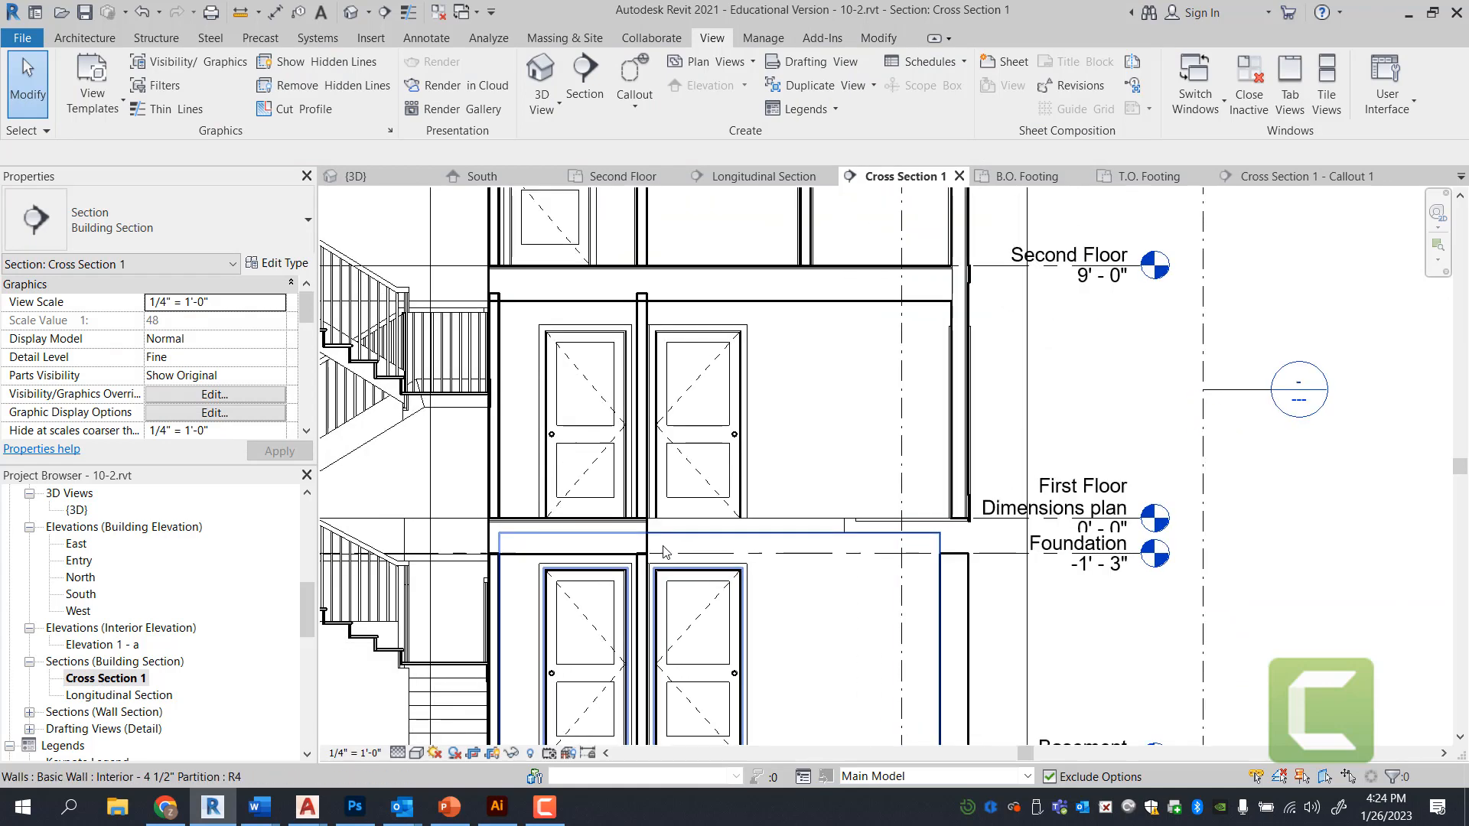
left_click(570, 538)
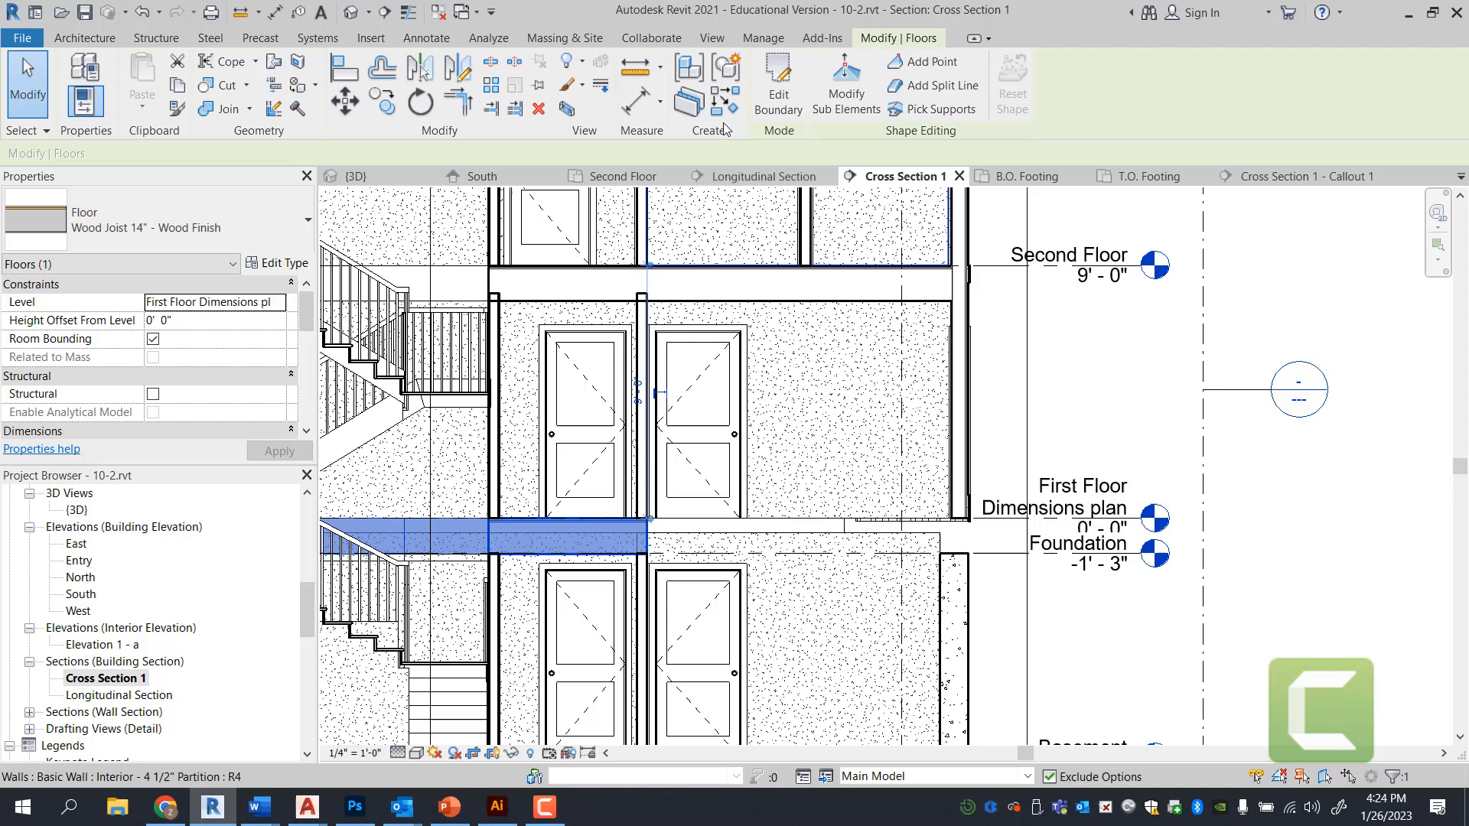
left_click(778, 74)
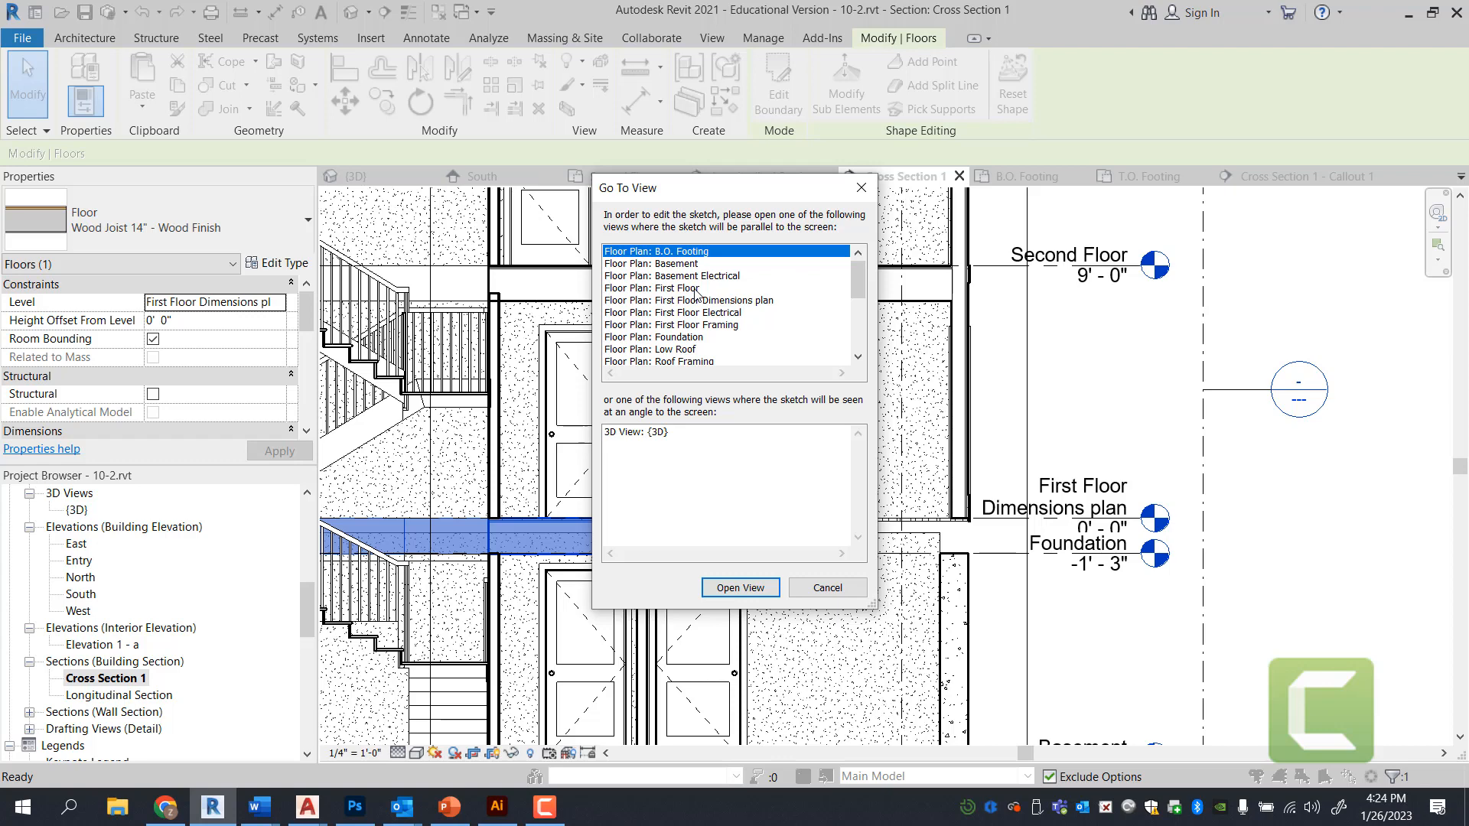
- Close the first-floor boundary loop and finish the floor without attaching walls
left_click(740, 588)
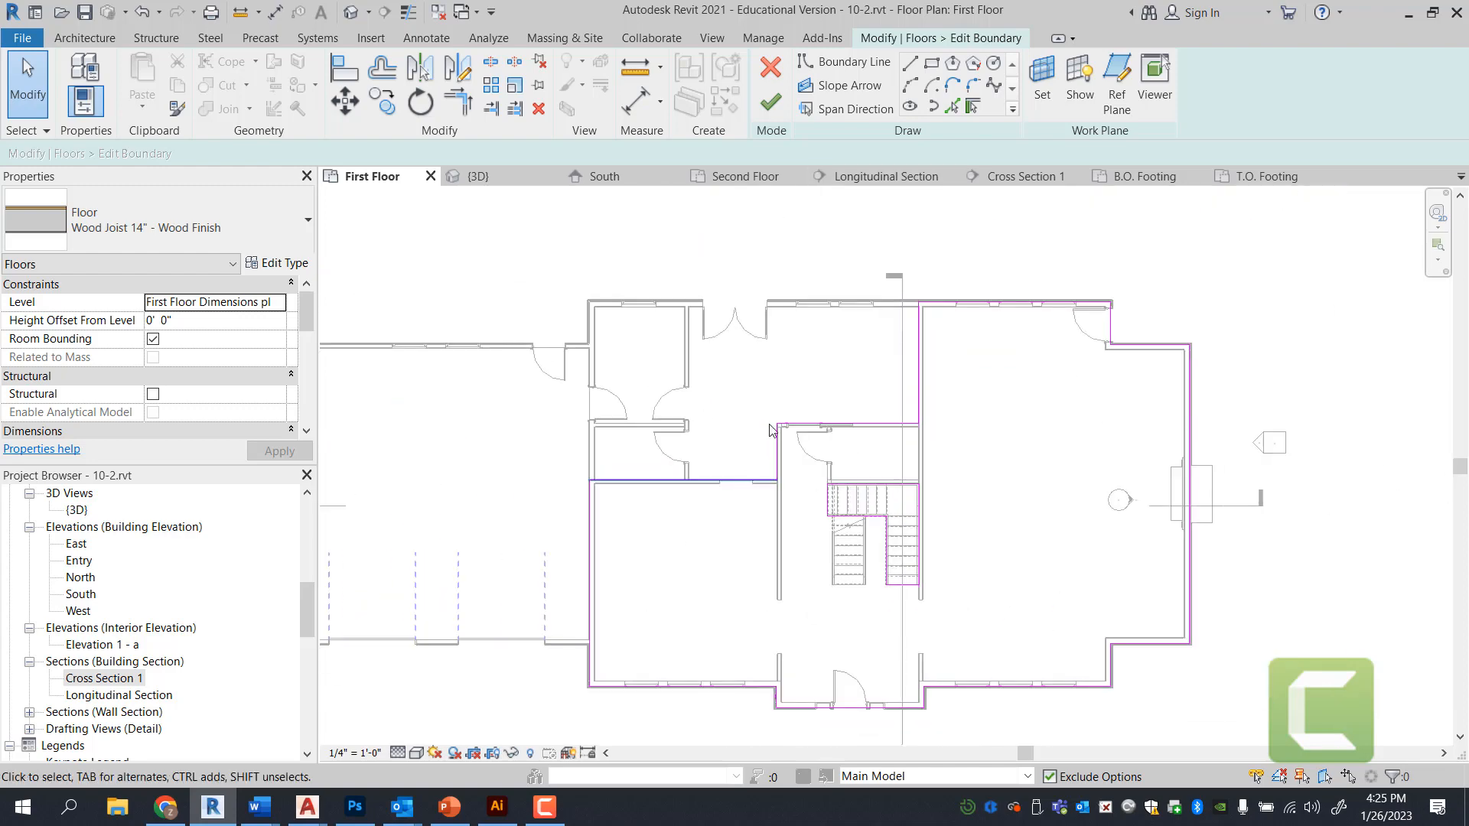
left_click(842, 467)
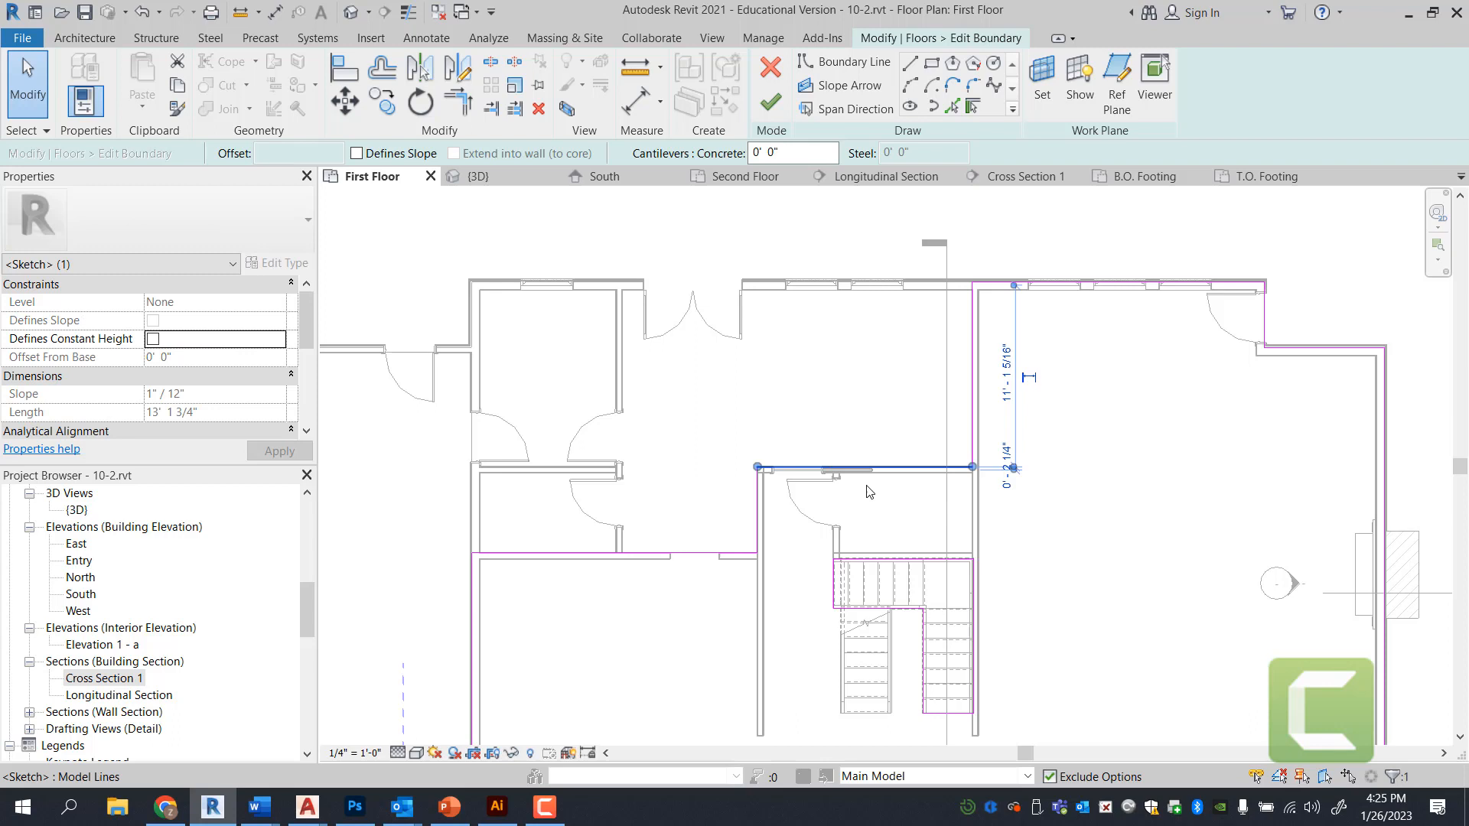
mouse_move(818, 373)
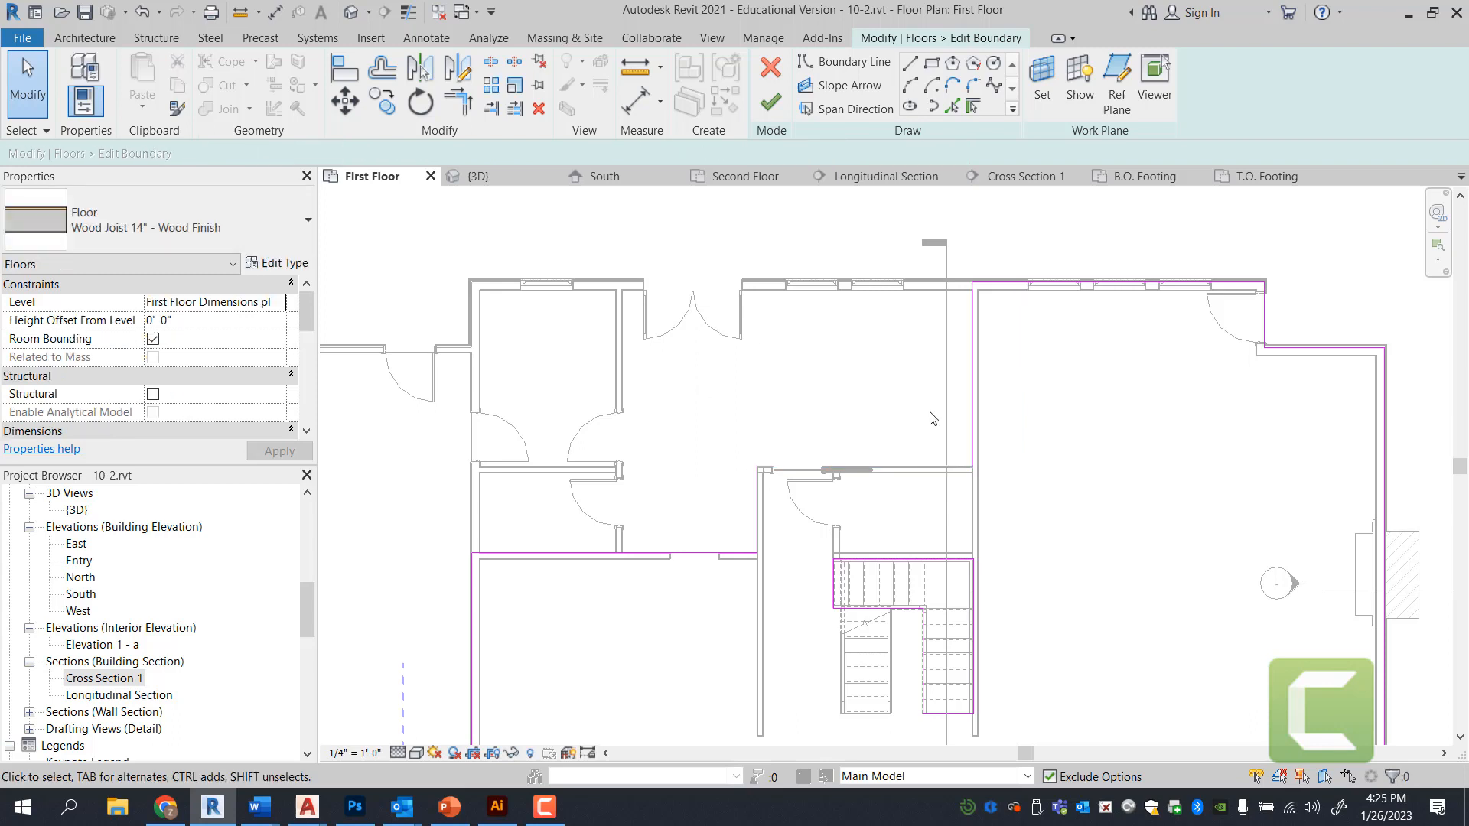
mouse_move(458, 102)
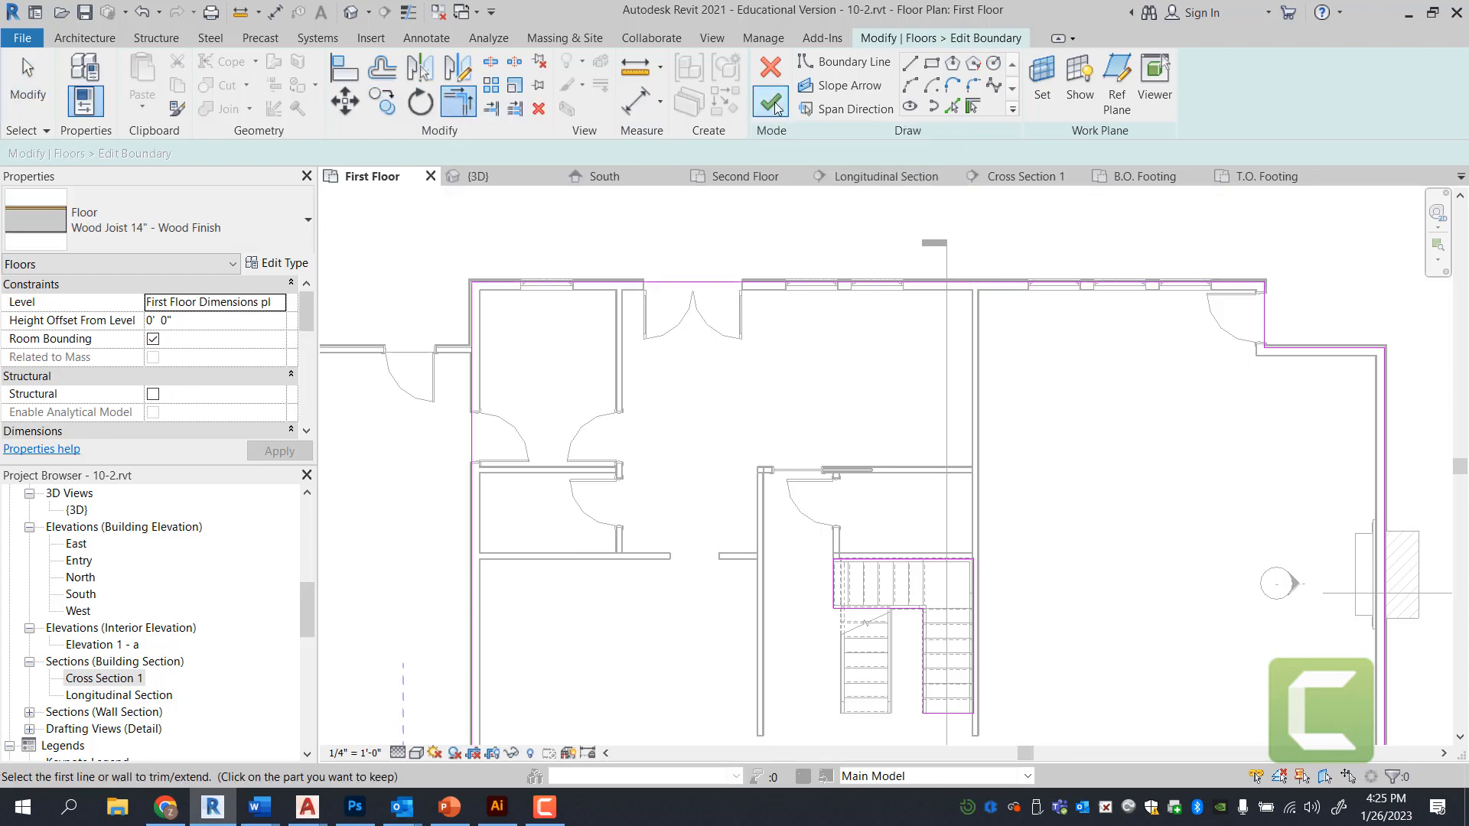
left_click(771, 101)
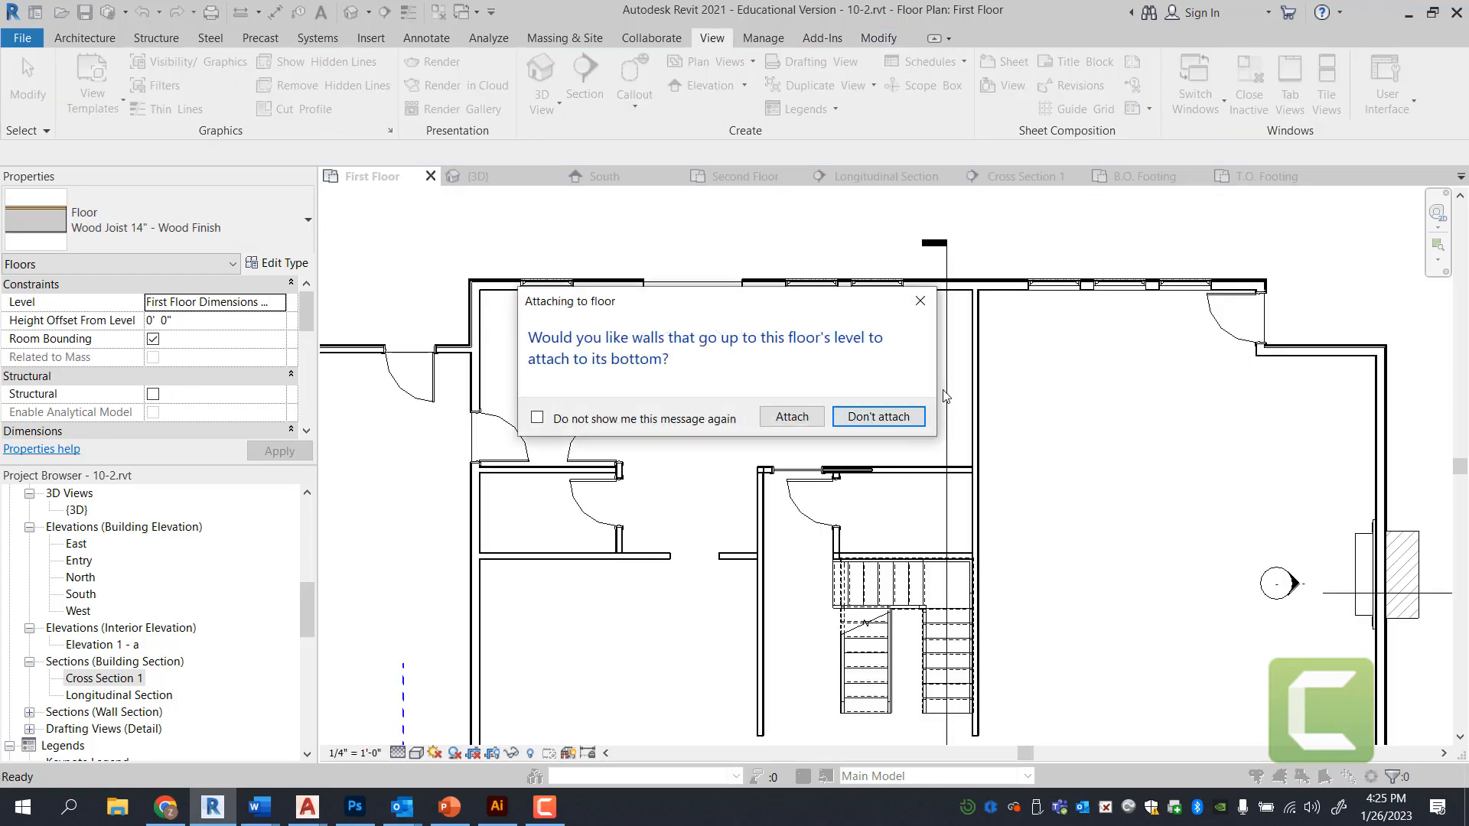
left_click(878, 417)
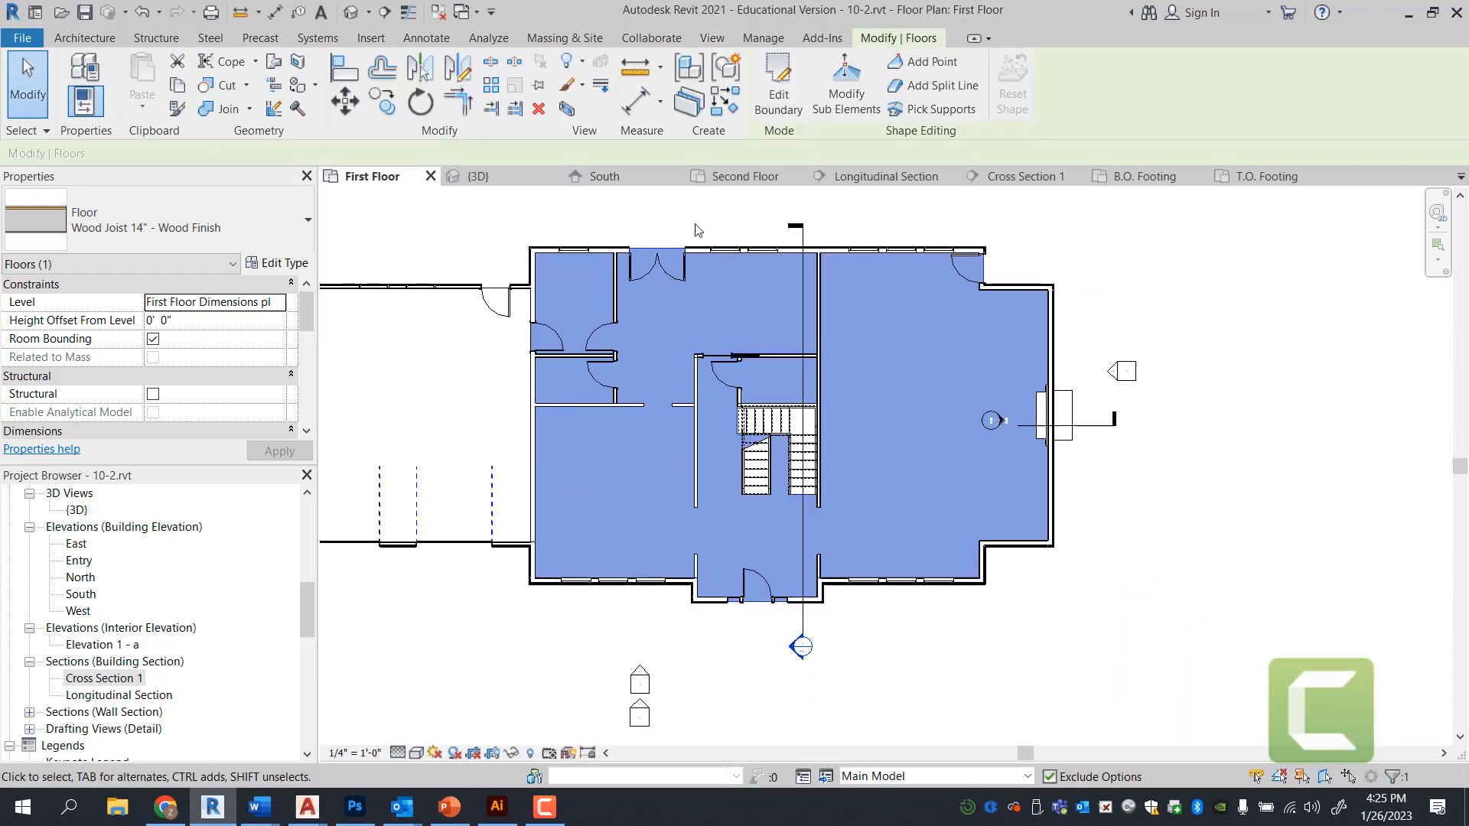
- Open Cross Section 1 from the Project Browser
left_click(118, 696)
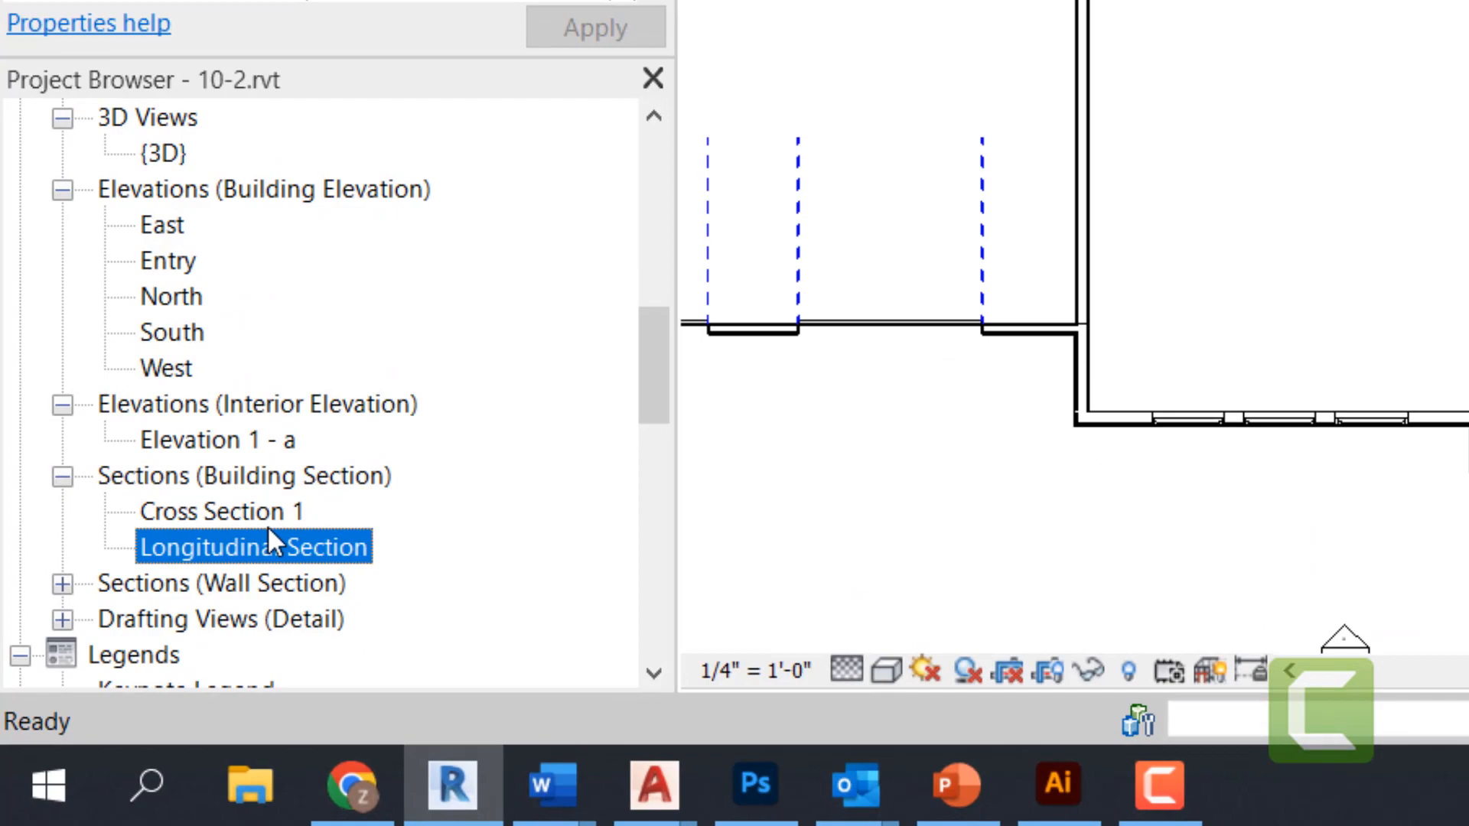
left_click(222, 511)
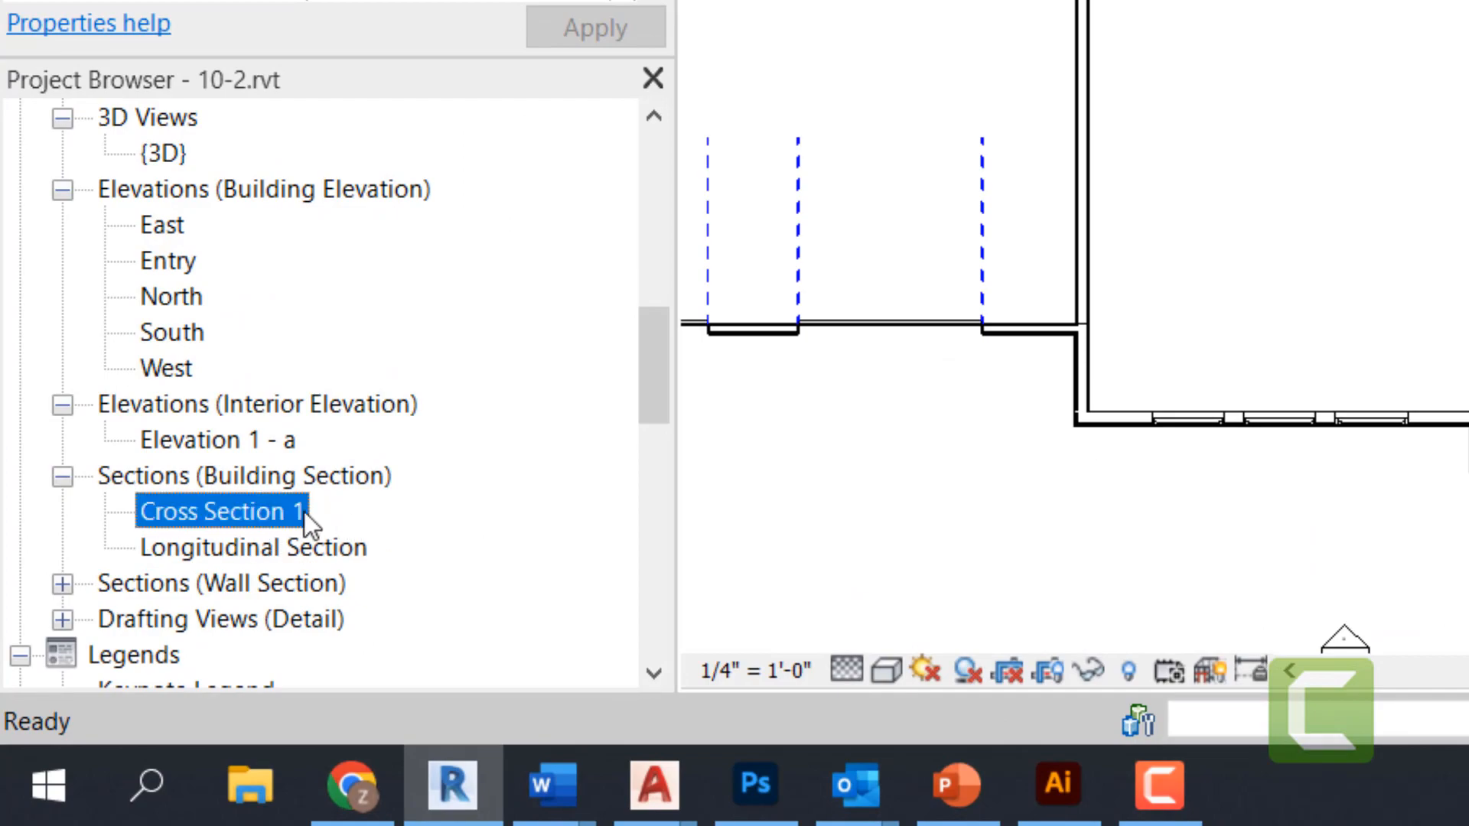
double_click(219, 511)
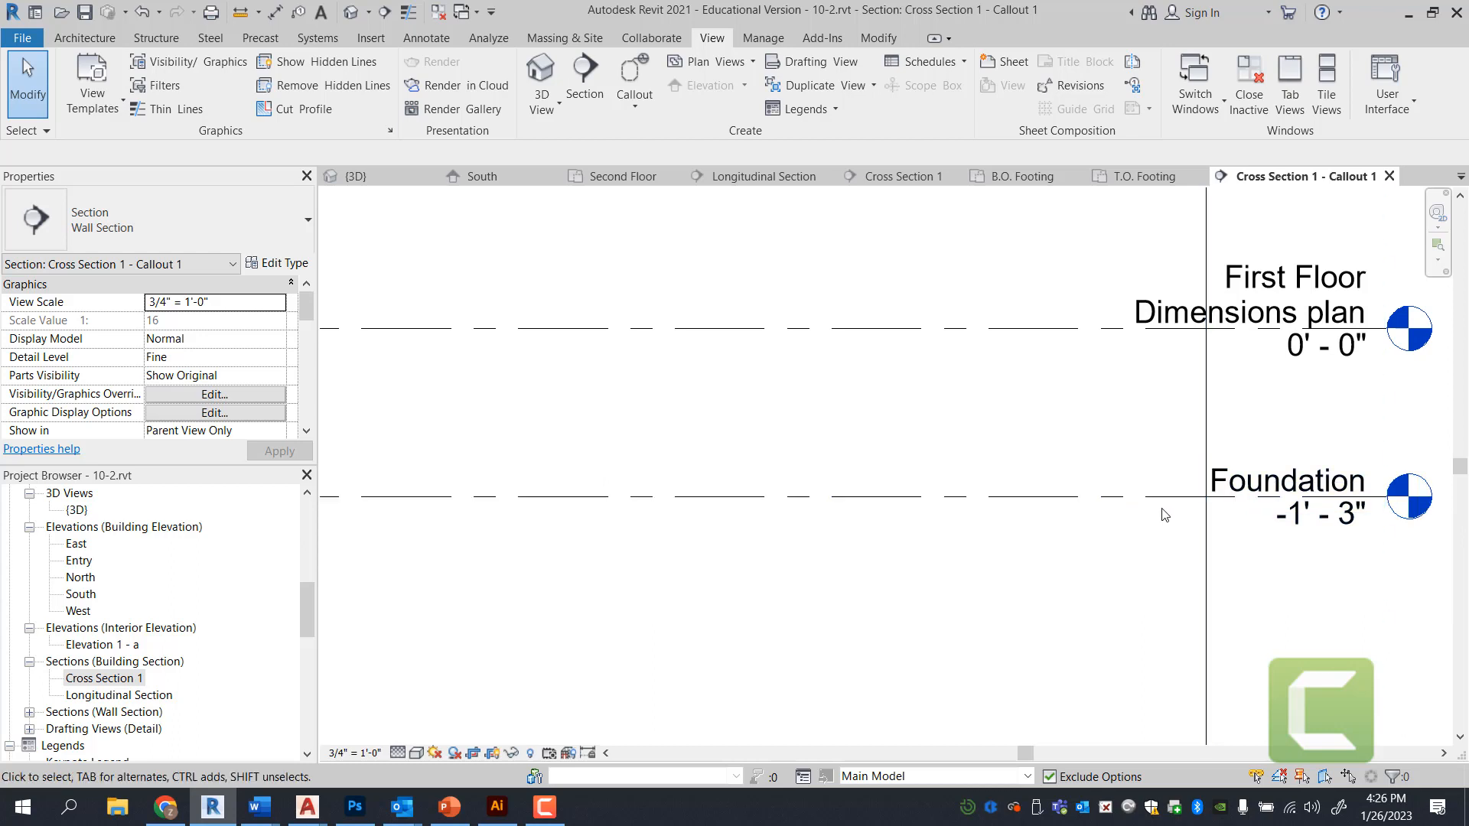
- Change the Foundation level elevation to -1' 4"
left_click(1287, 480)
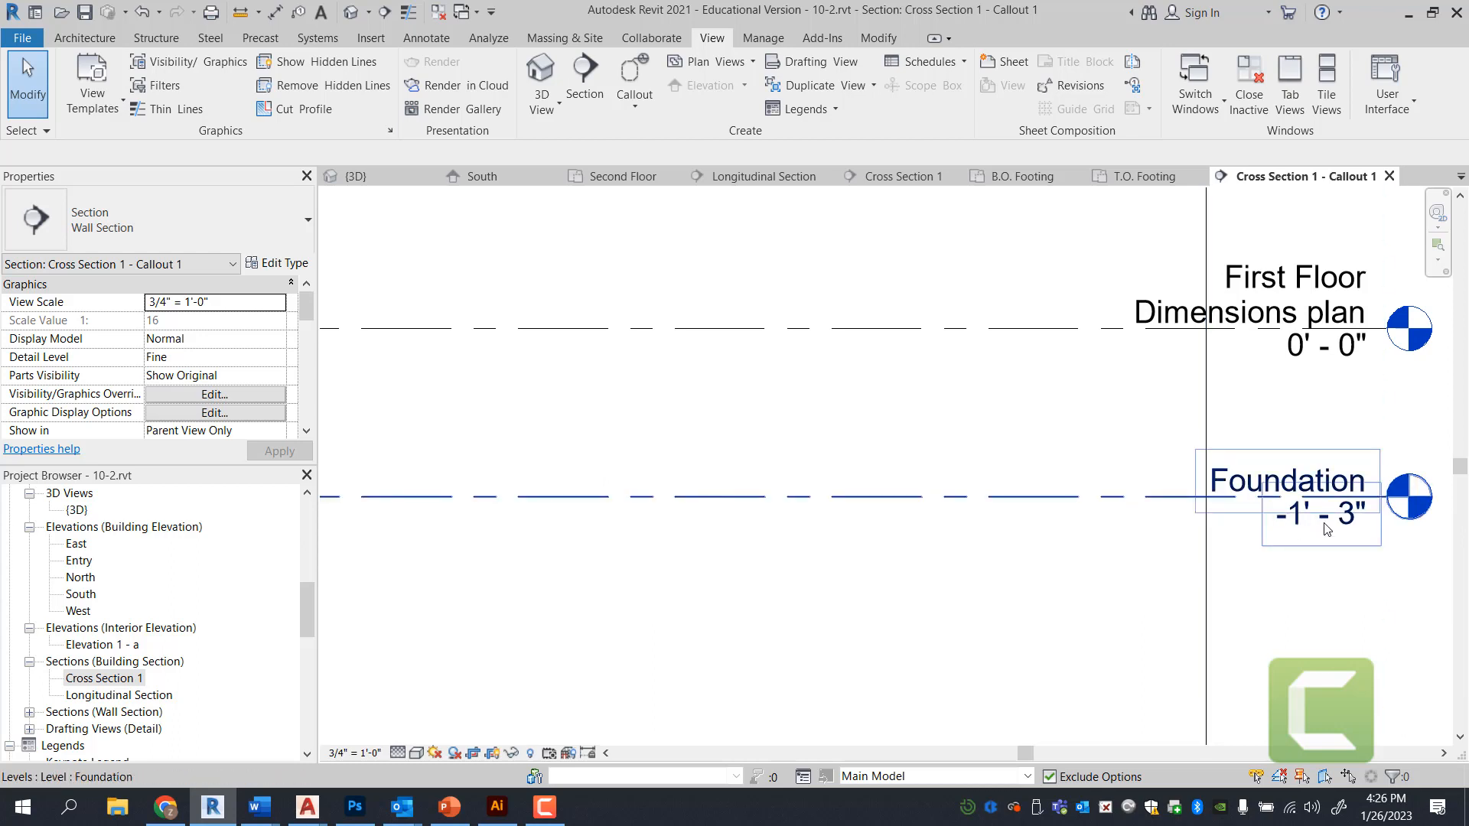
mouse_move(1282, 538)
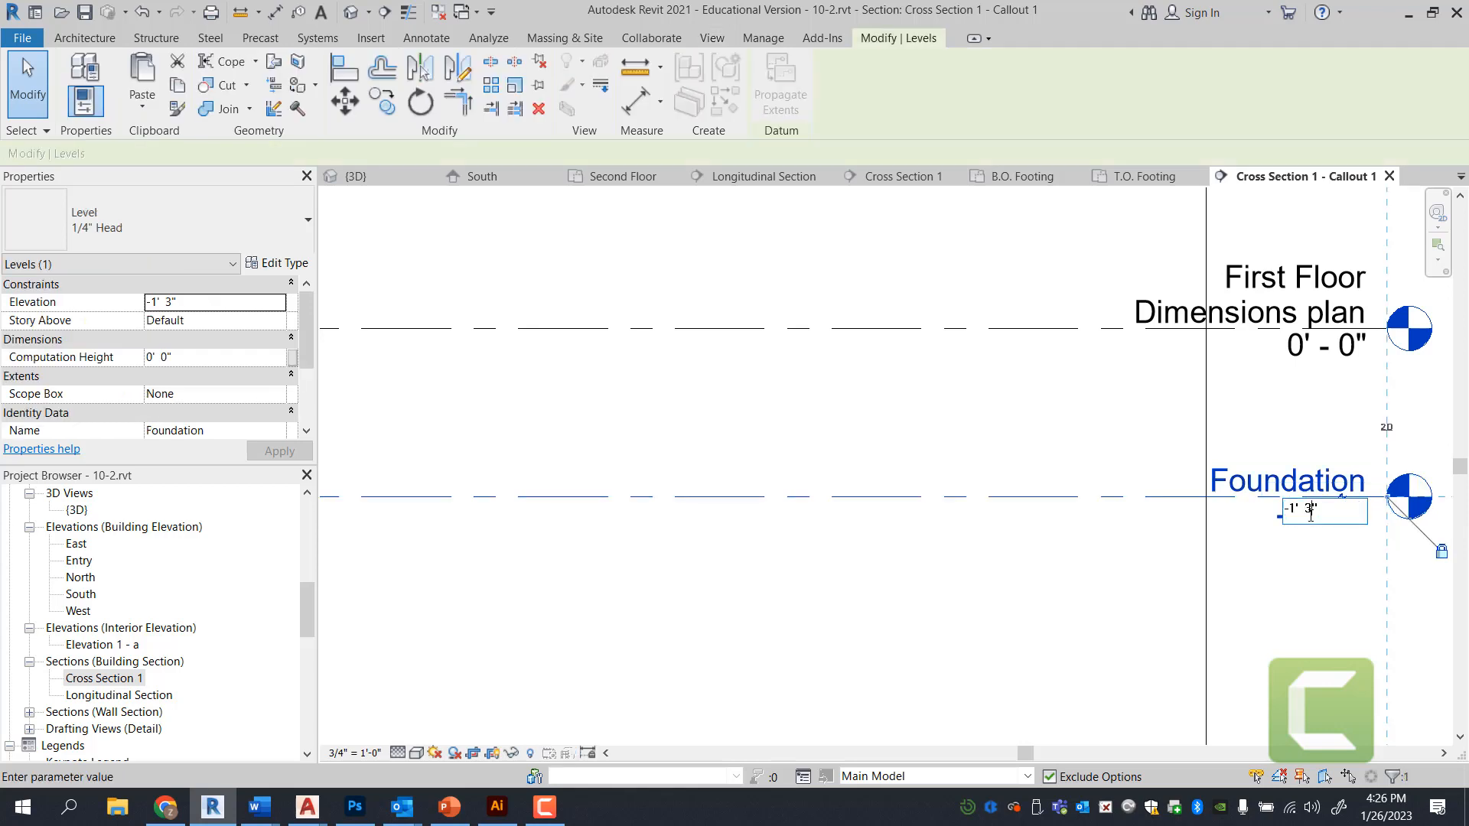
double_click(1308, 509)
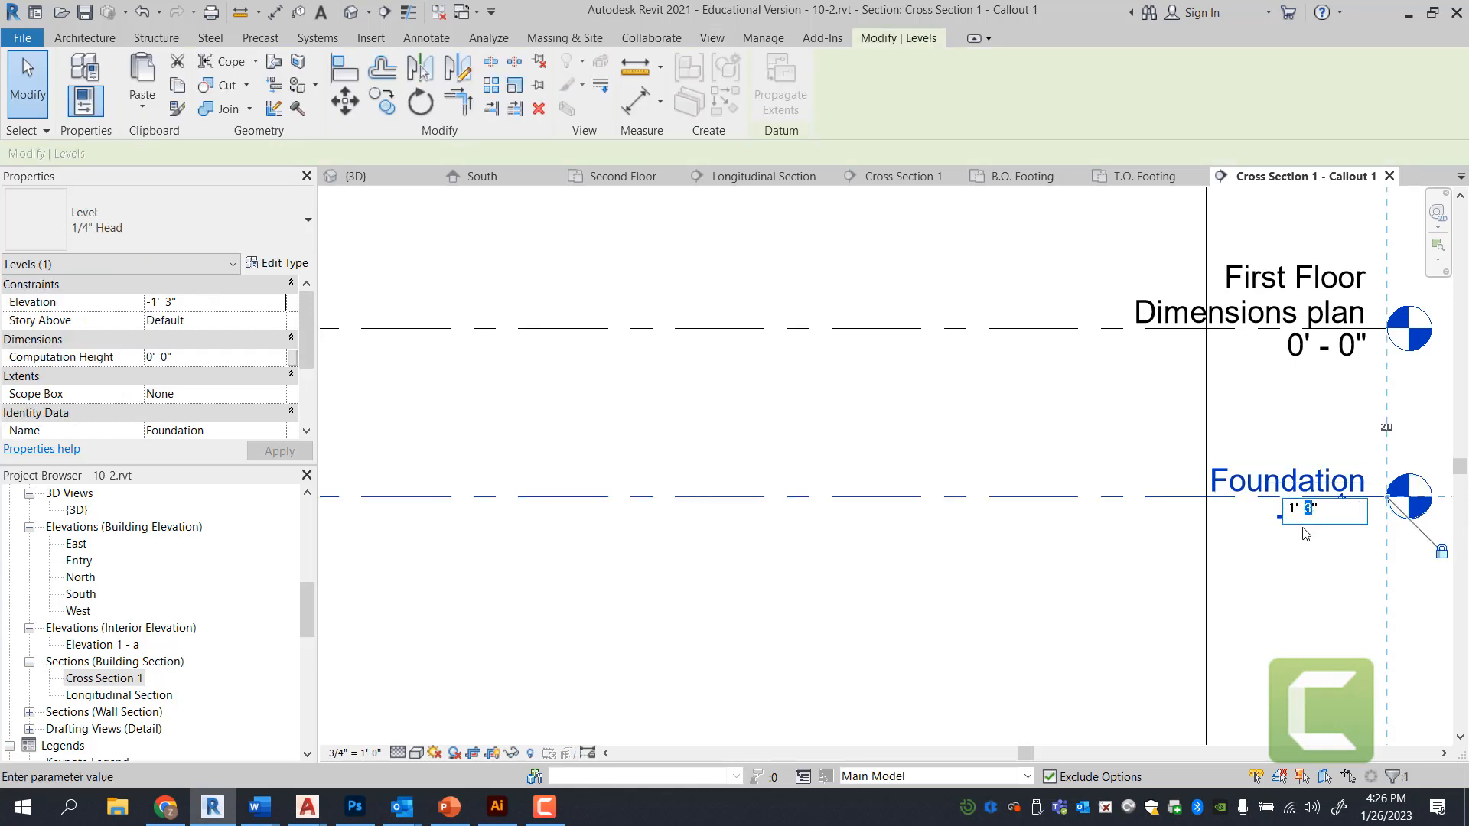
type("4")
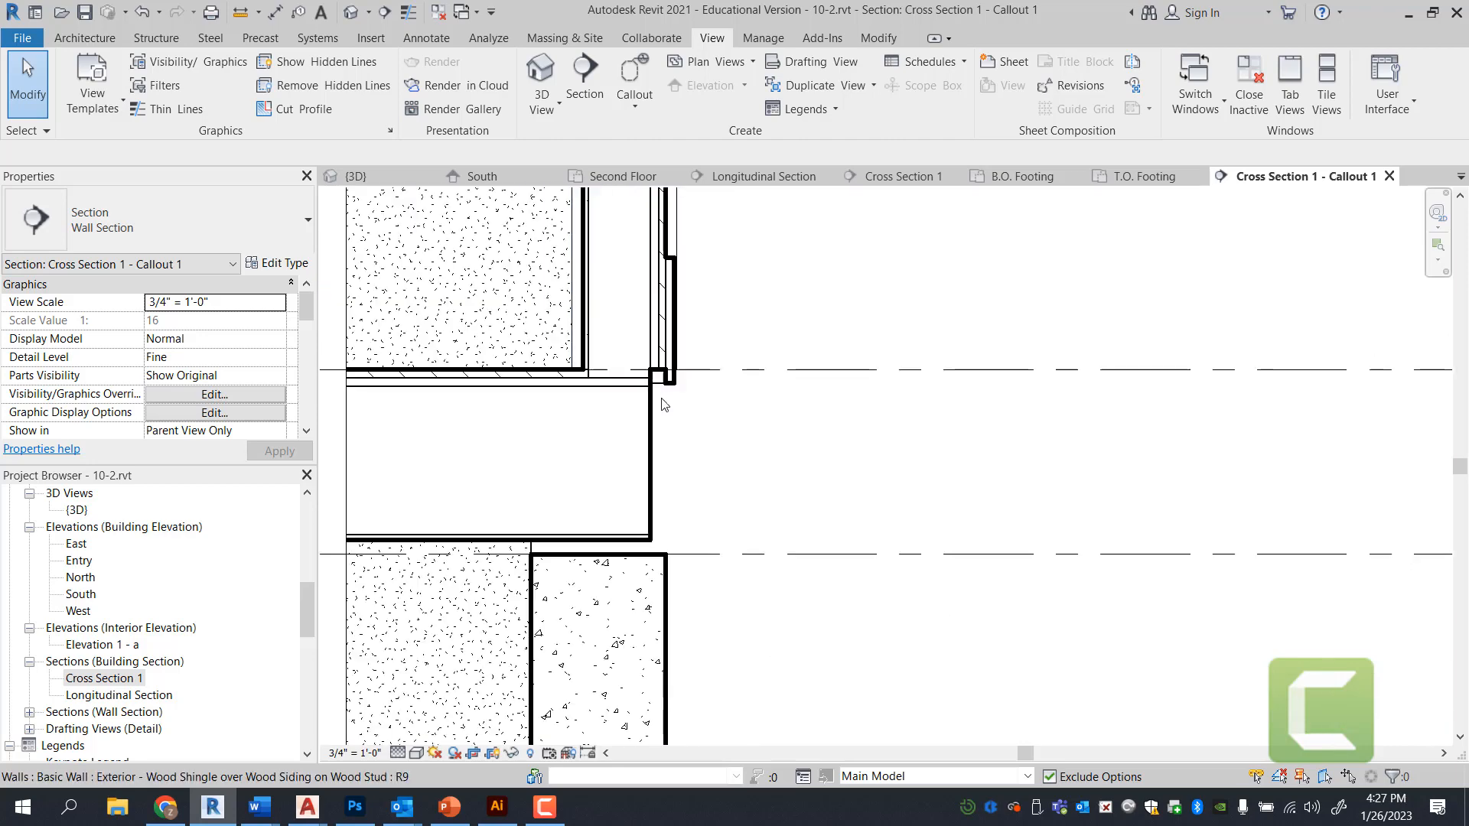
- Select the Exterior - Wood Shingle over Wood Siding wall at the floor junction
left_click(599, 646)
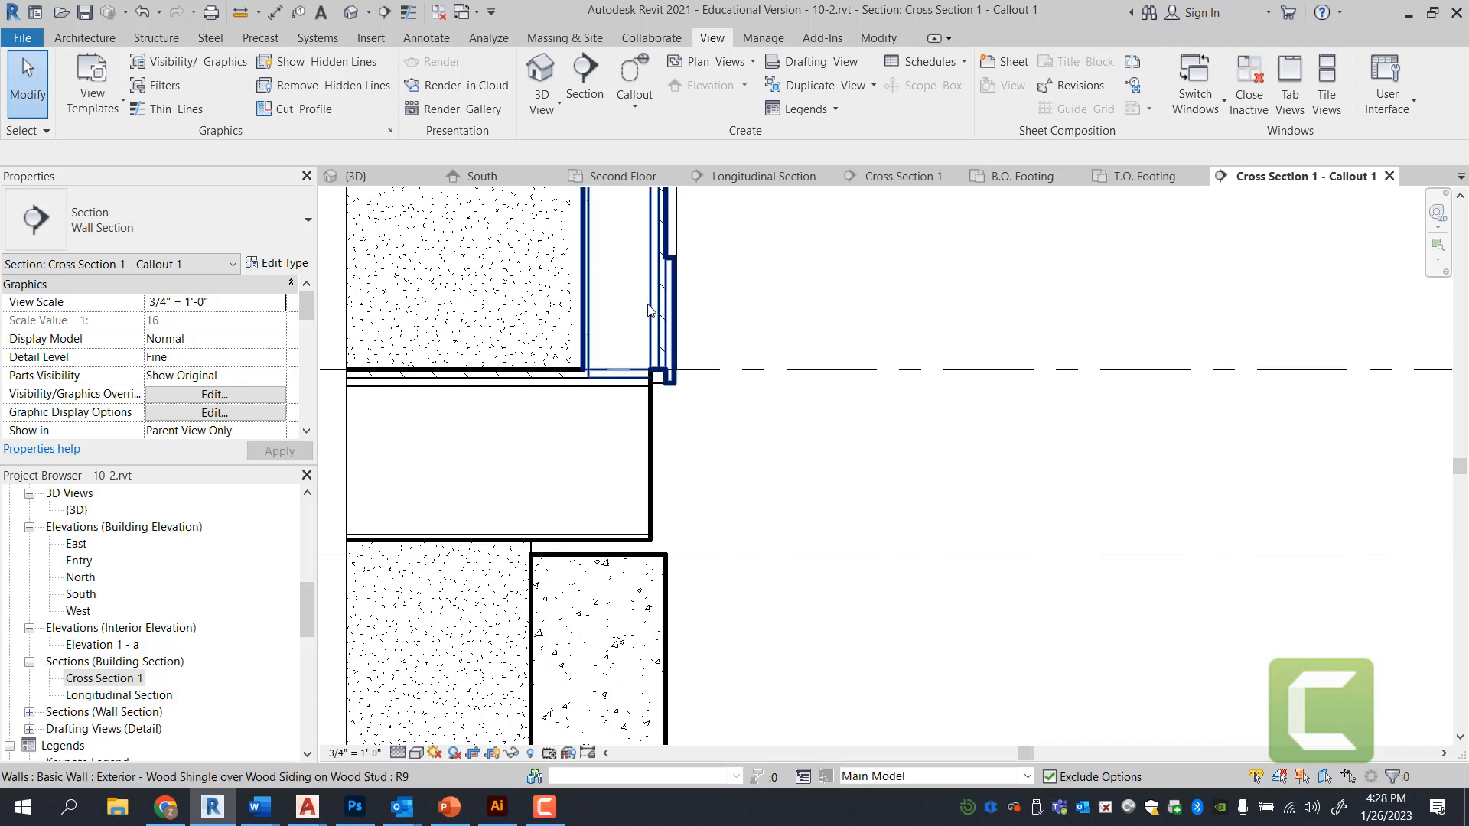
left_click(623, 304)
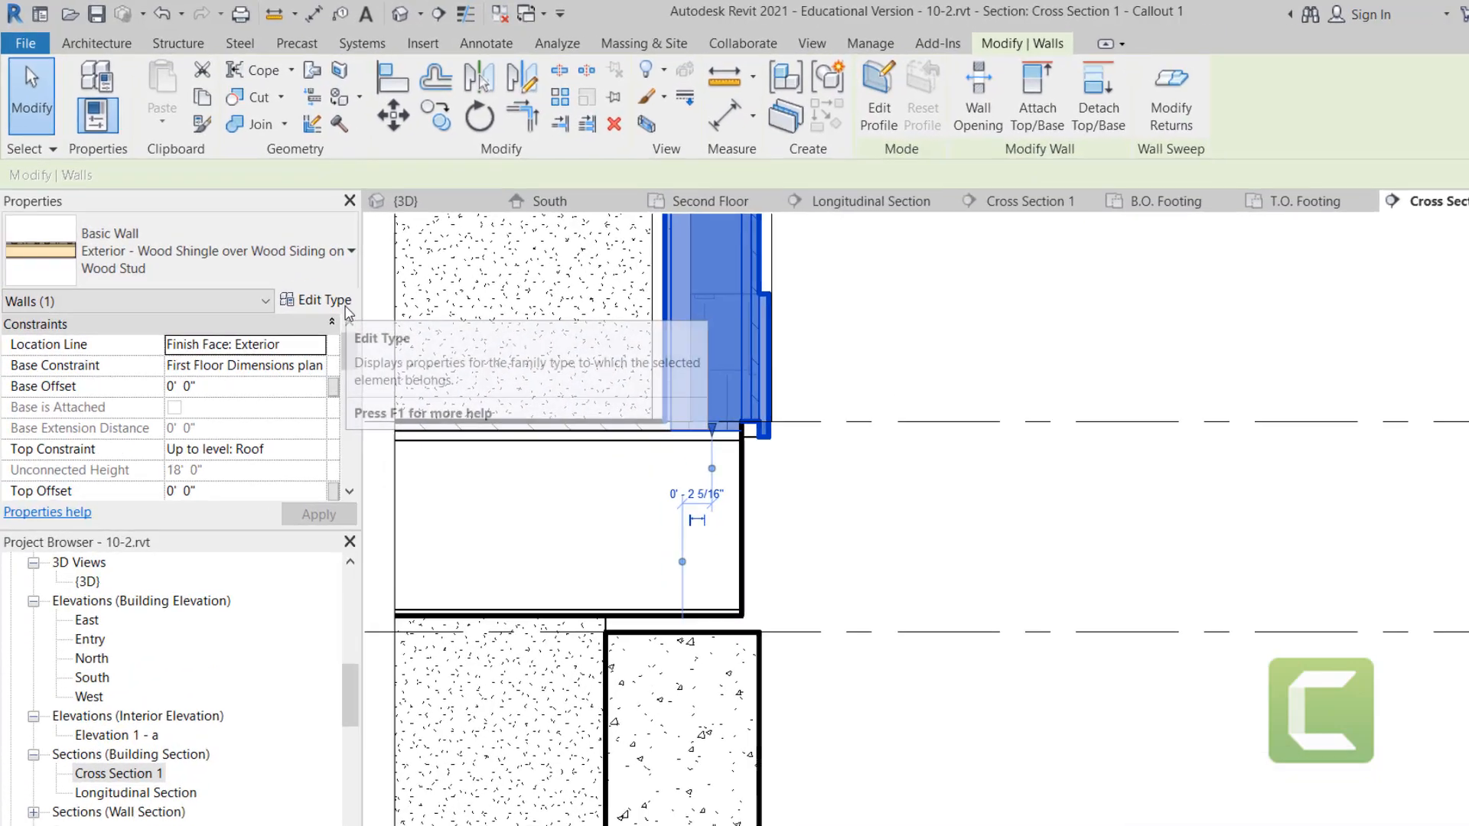
- Open the wood-shingle wall type's Edit Assembly dialog and show its preview
left_click(316, 300)
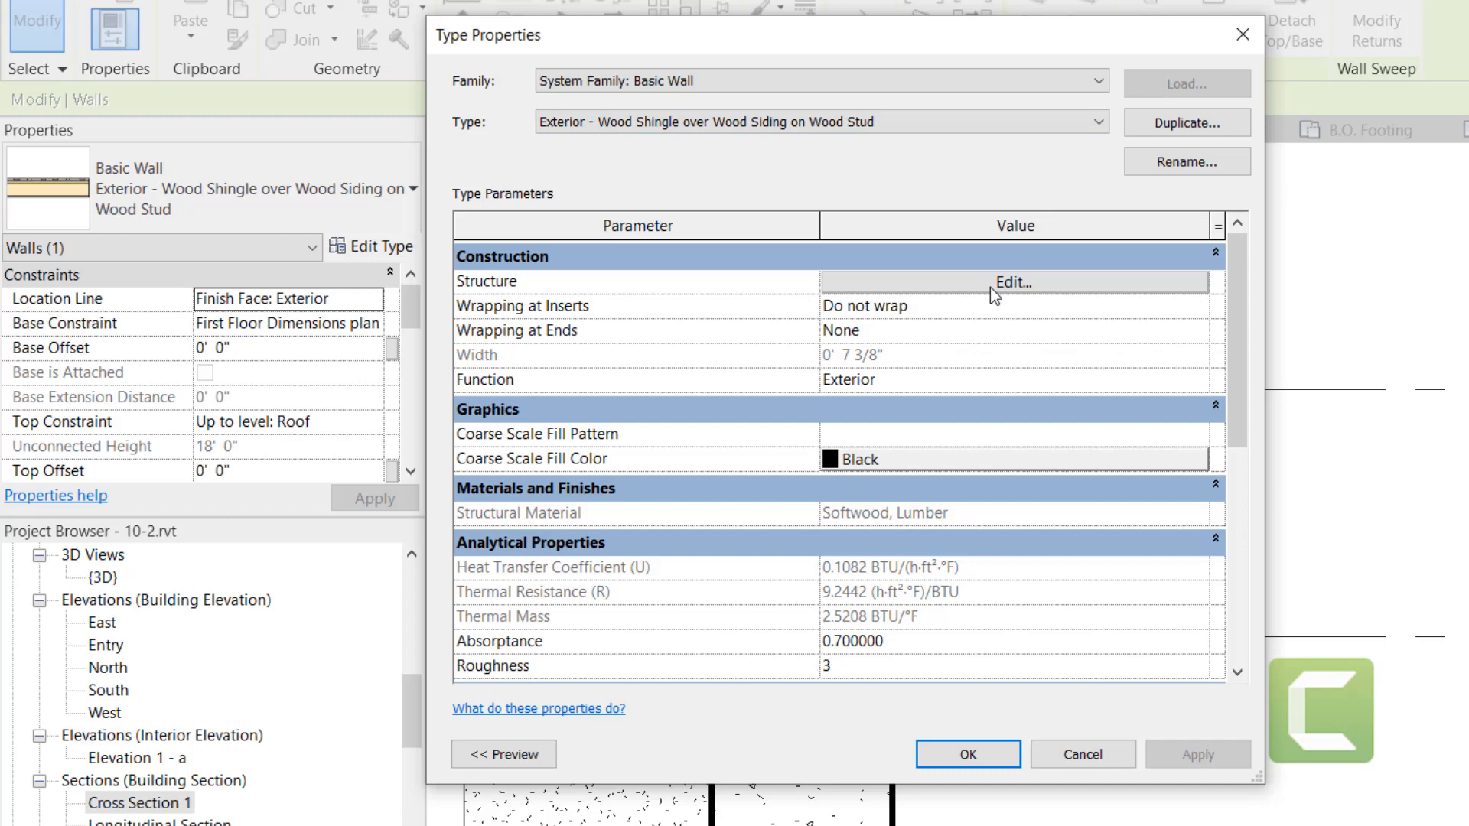
left_click(1014, 282)
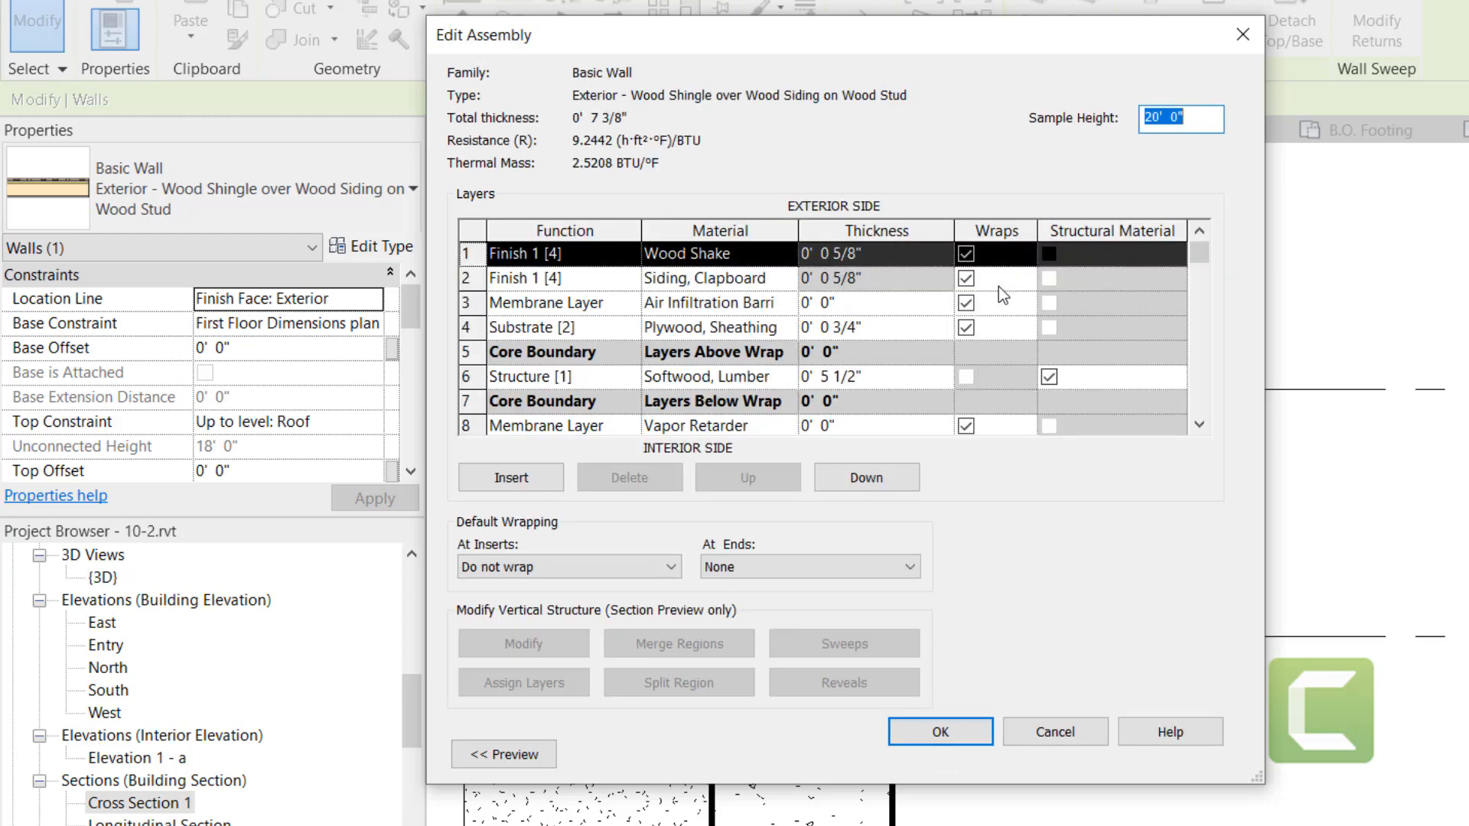
mouse_move(691, 497)
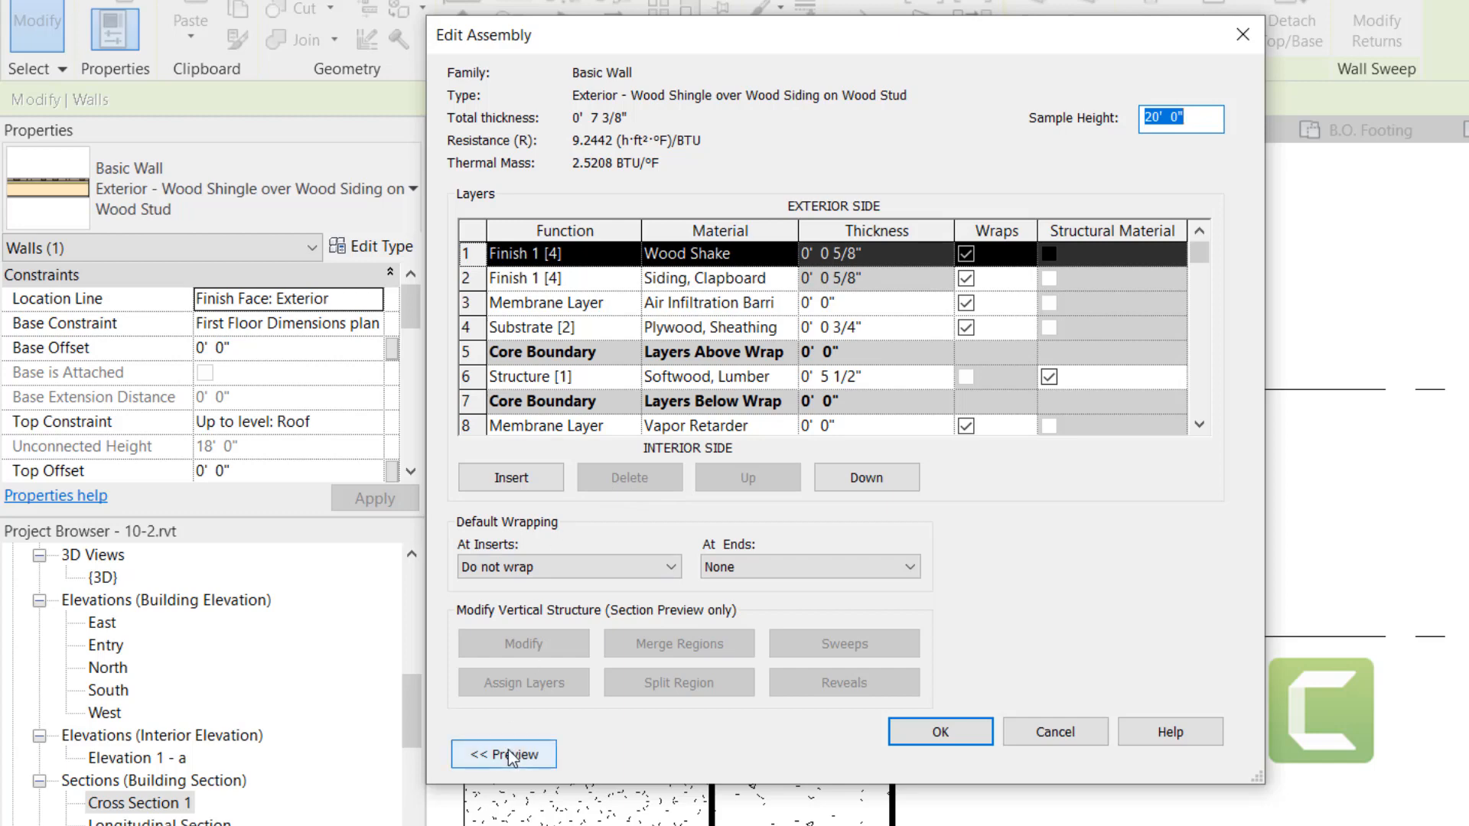
left_click(503, 754)
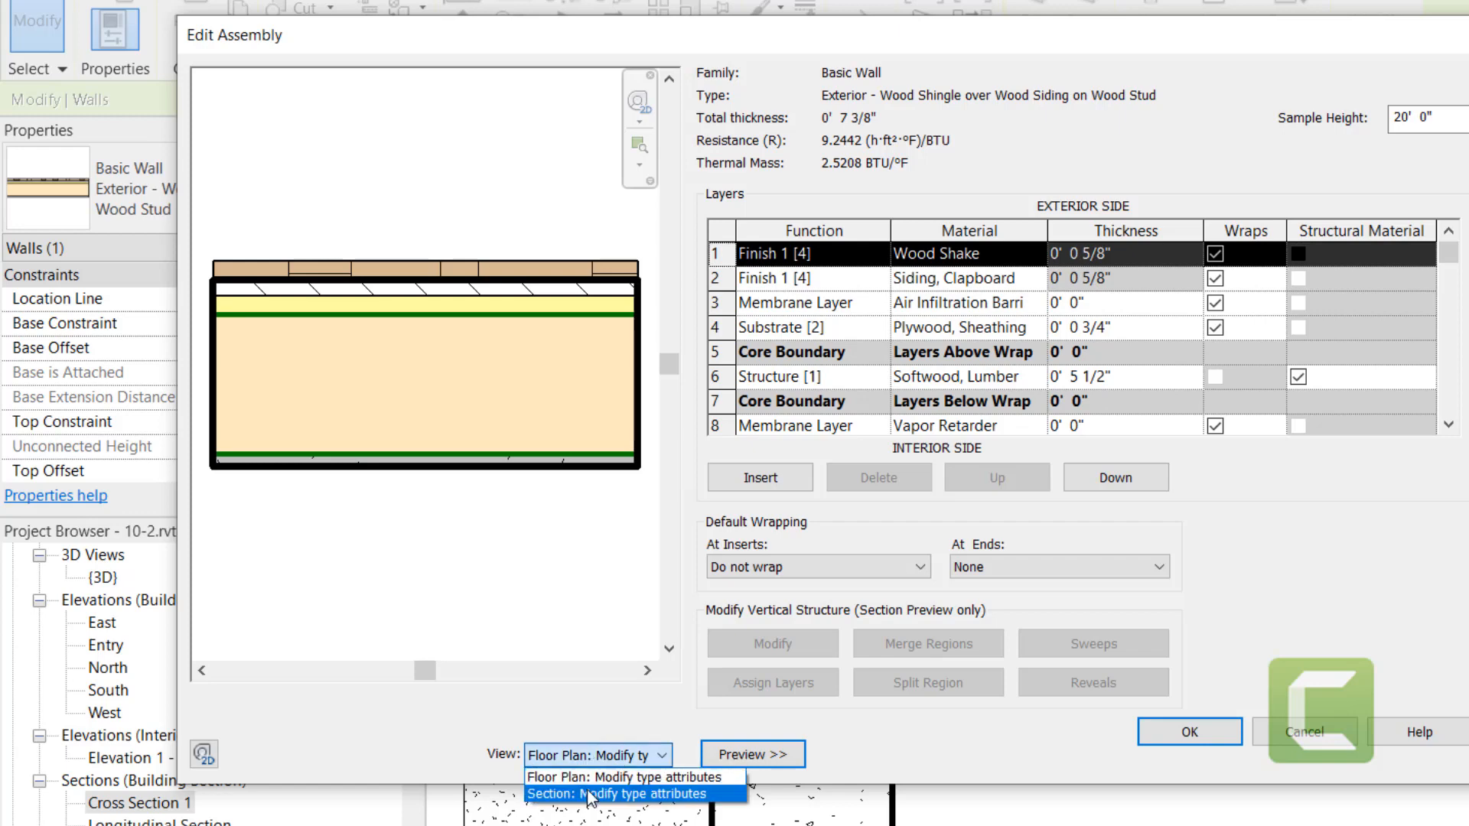
- Unlock the siding layer's bottom edge in section preview and confirm the wall structure
left_click(619, 793)
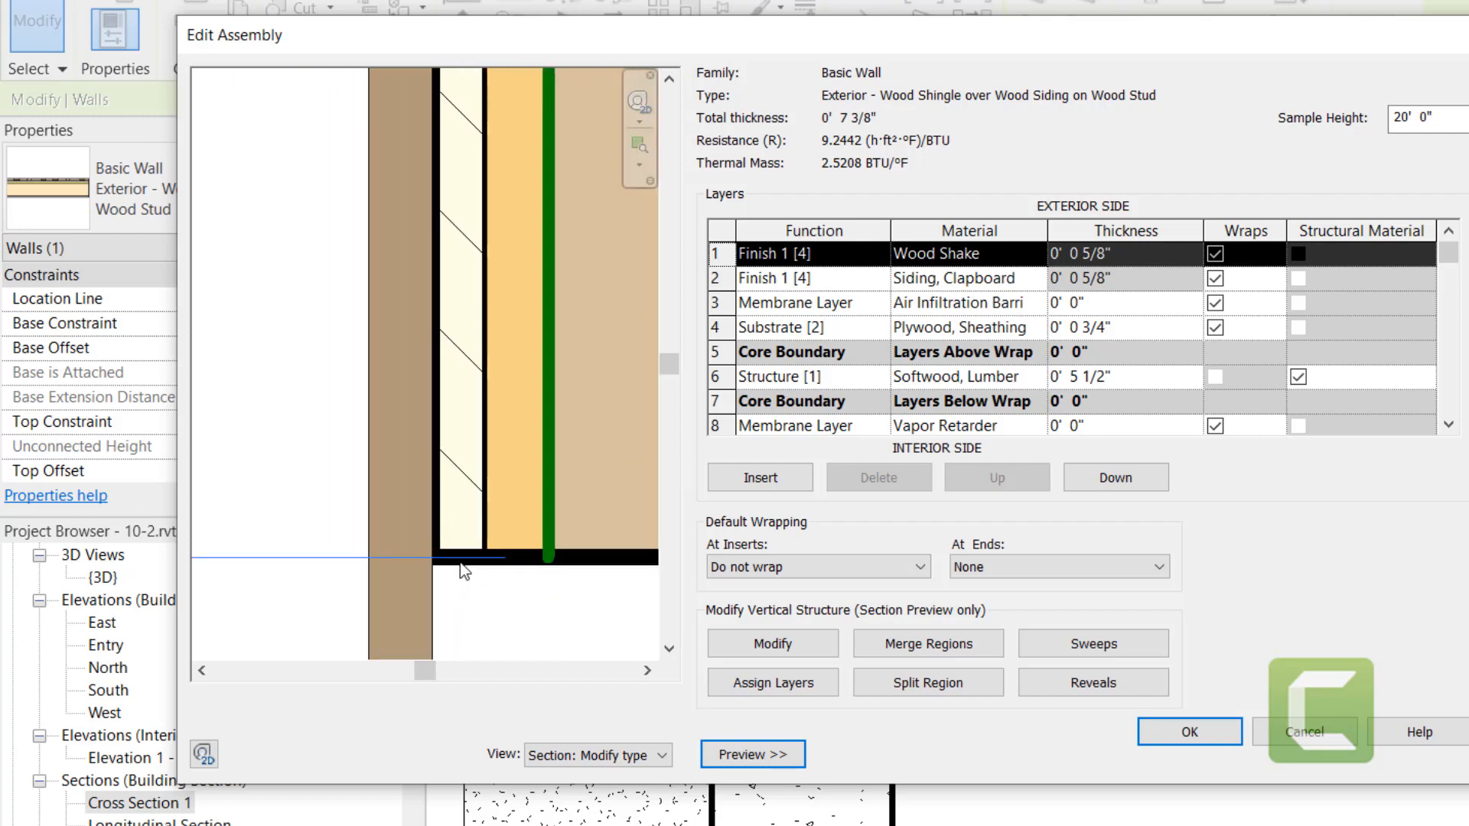
mouse_move(495, 653)
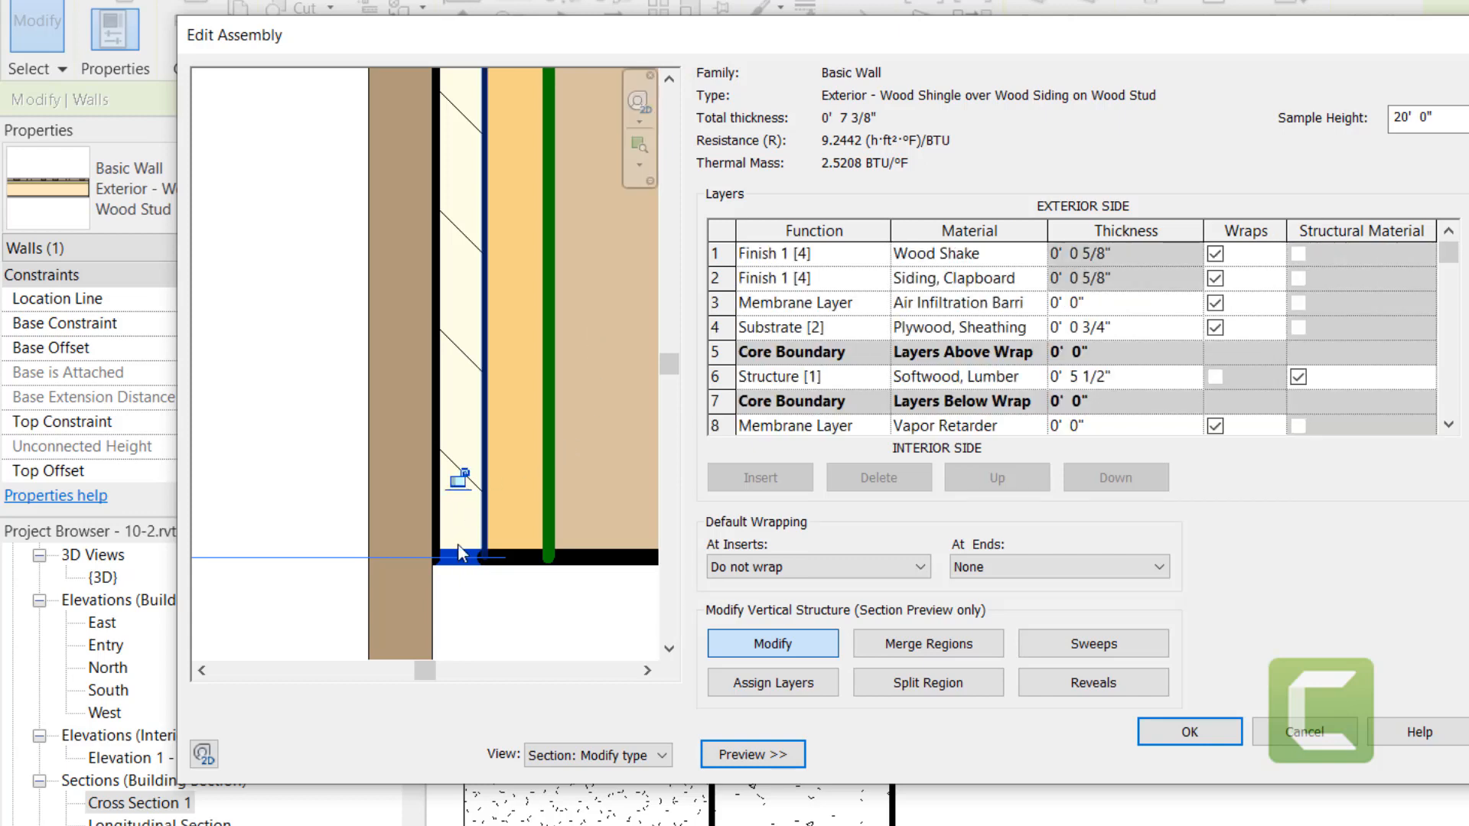
mouse_move(477, 538)
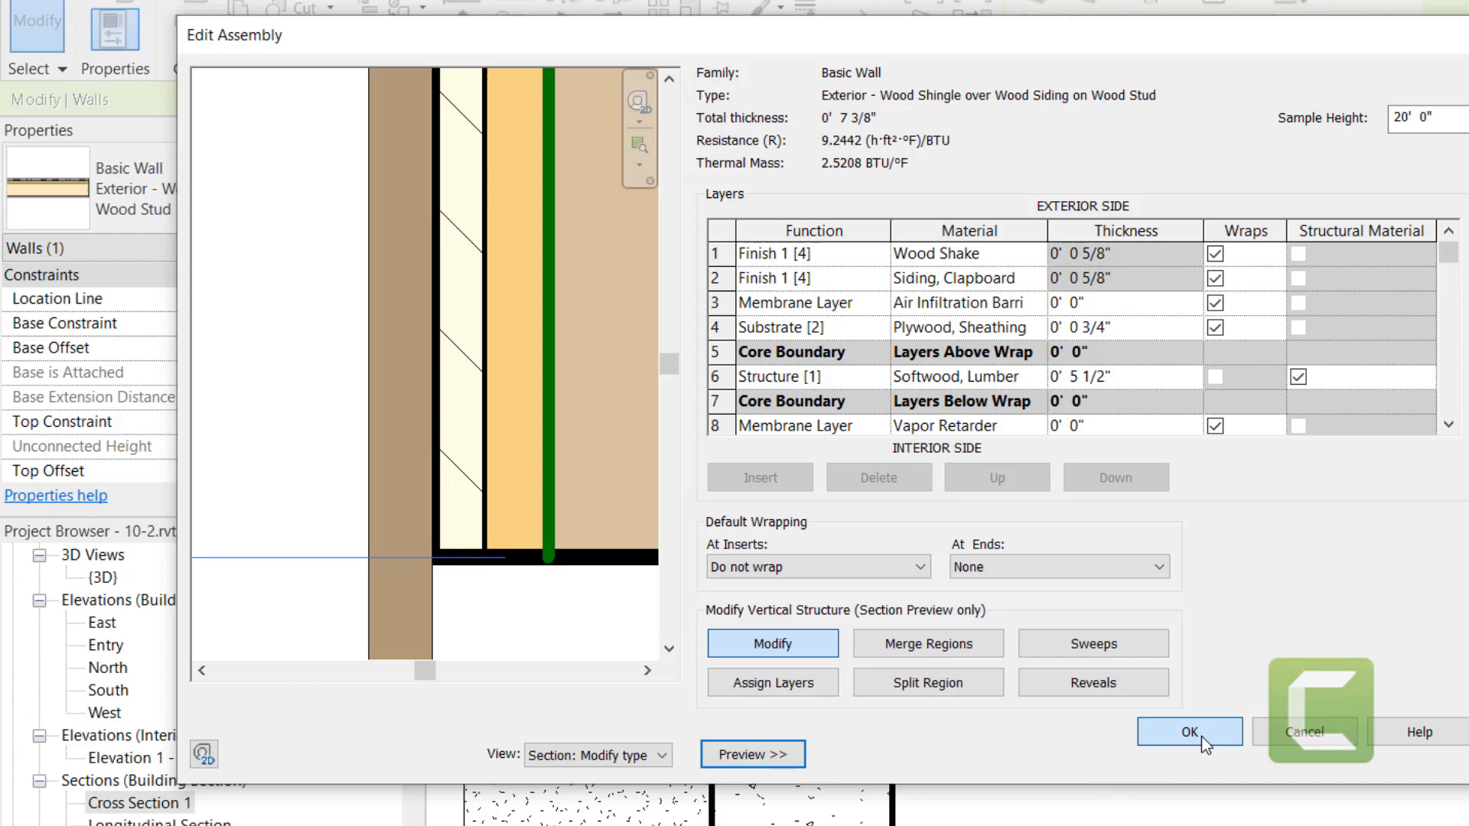
left_click(1190, 732)
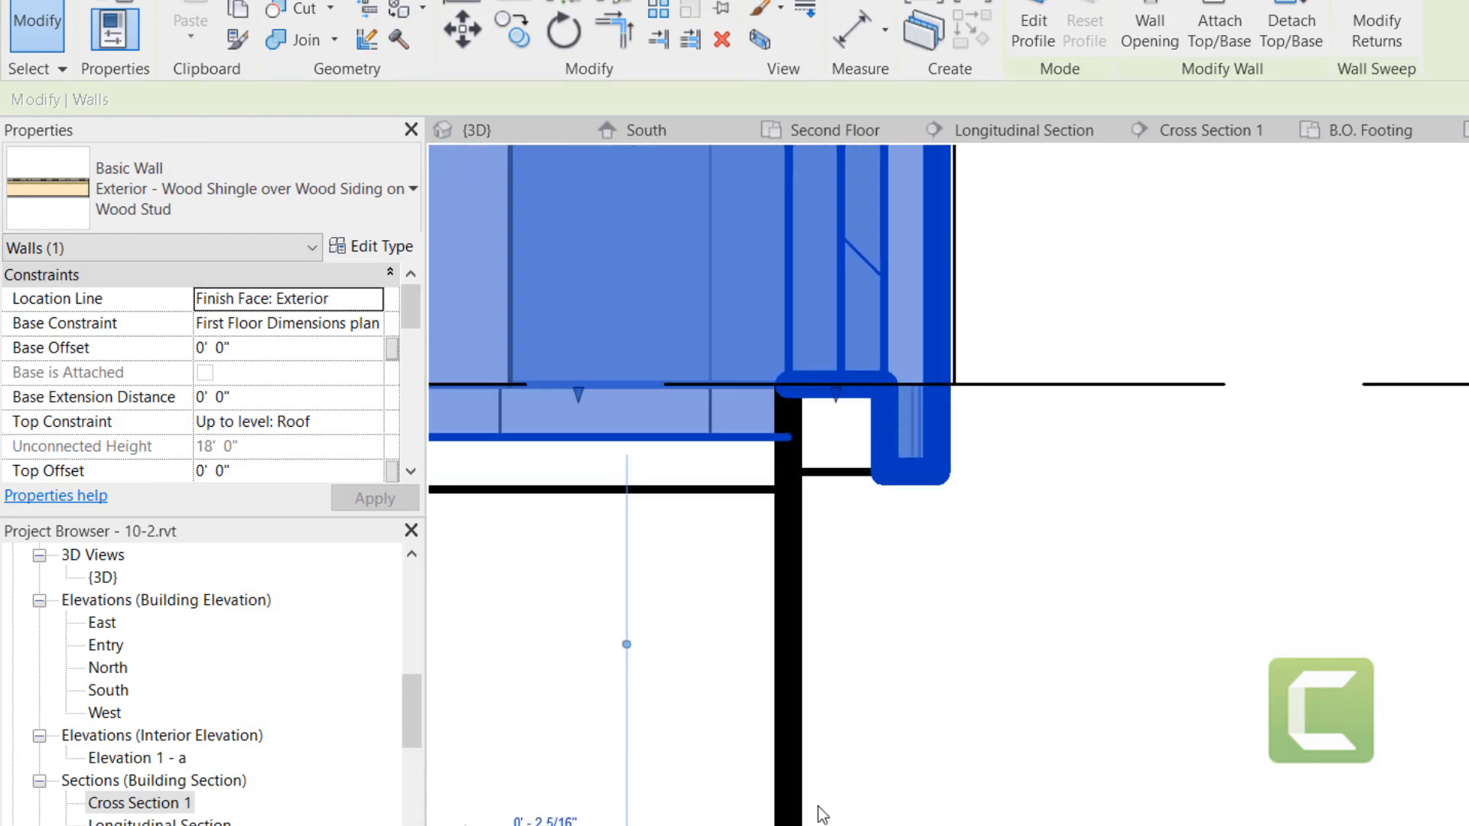
mouse_move(847, 647)
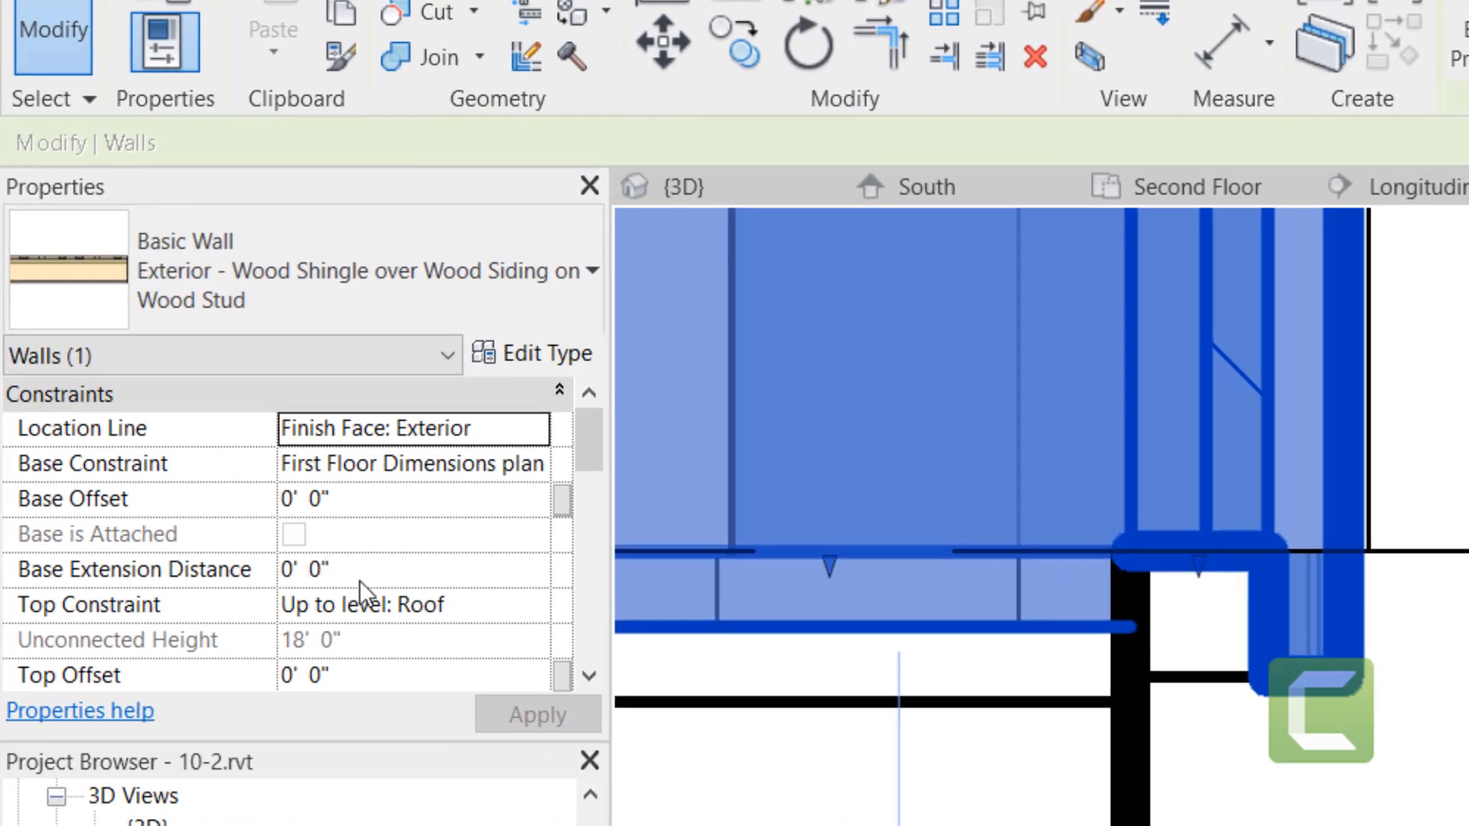
- Set the siding wall's Base Extension Distance to -1
left_click(304, 569)
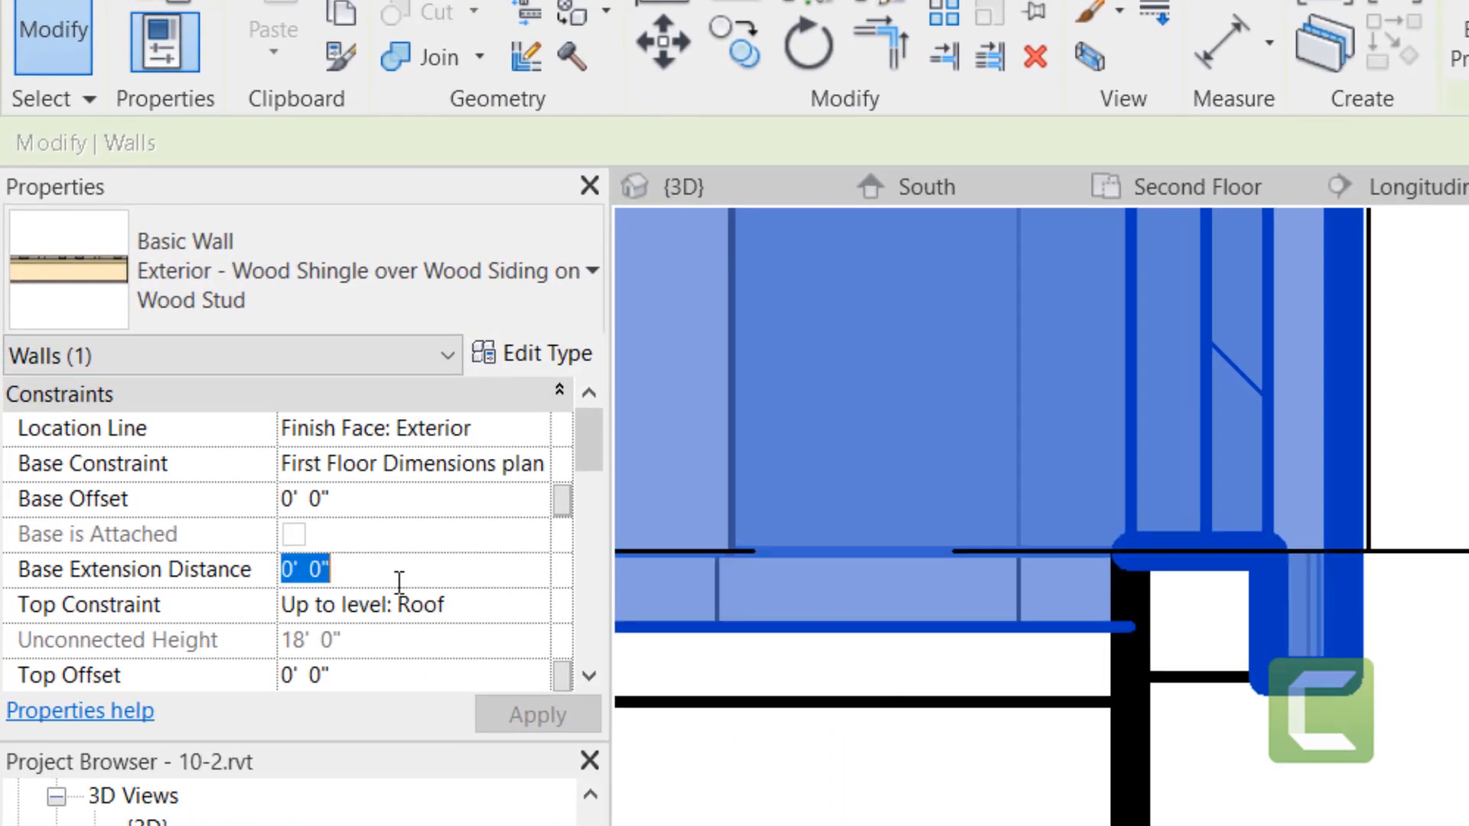
type("-1")
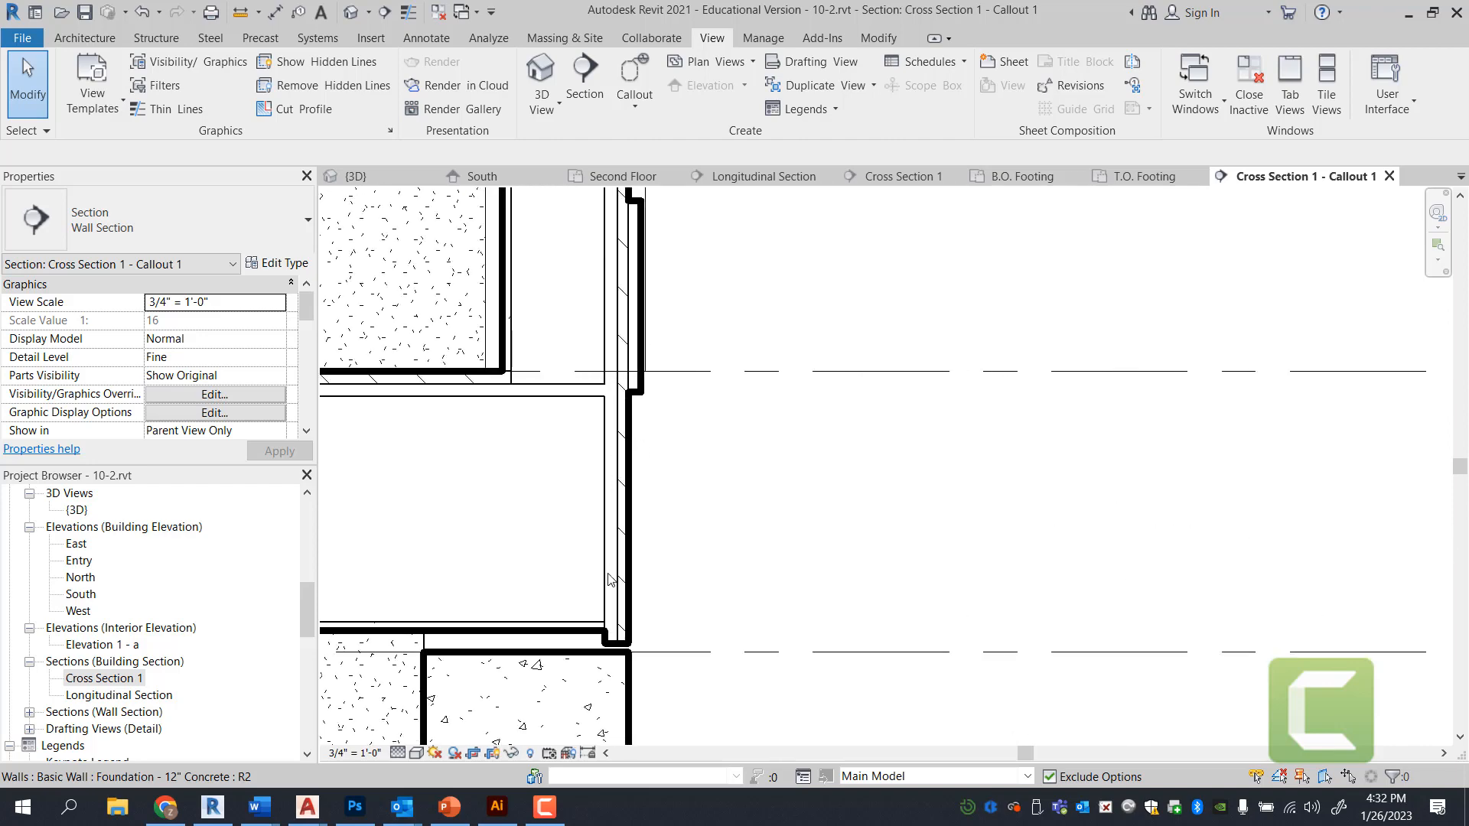
mouse_move(443, 397)
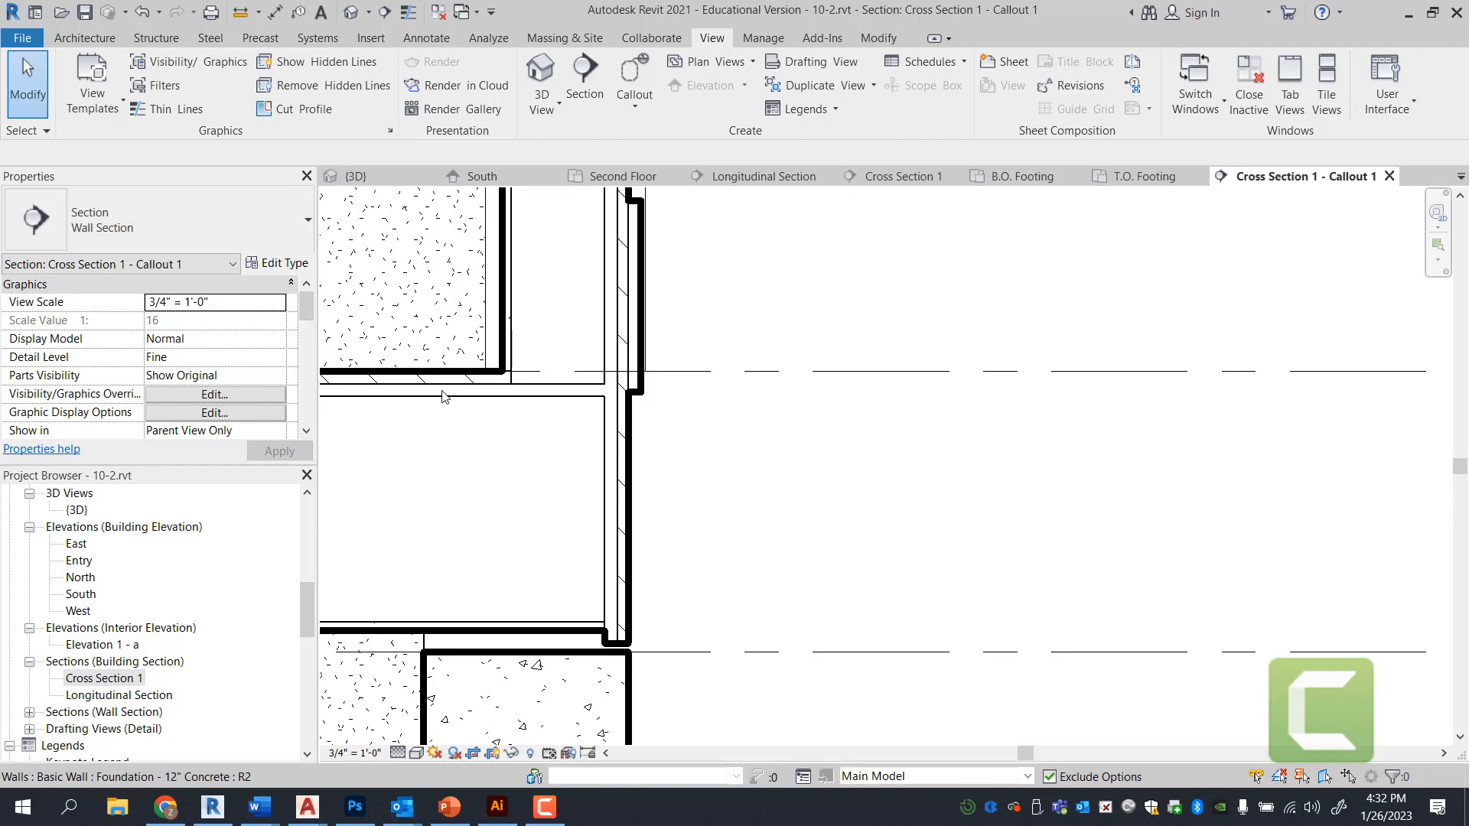
mouse_move(555, 212)
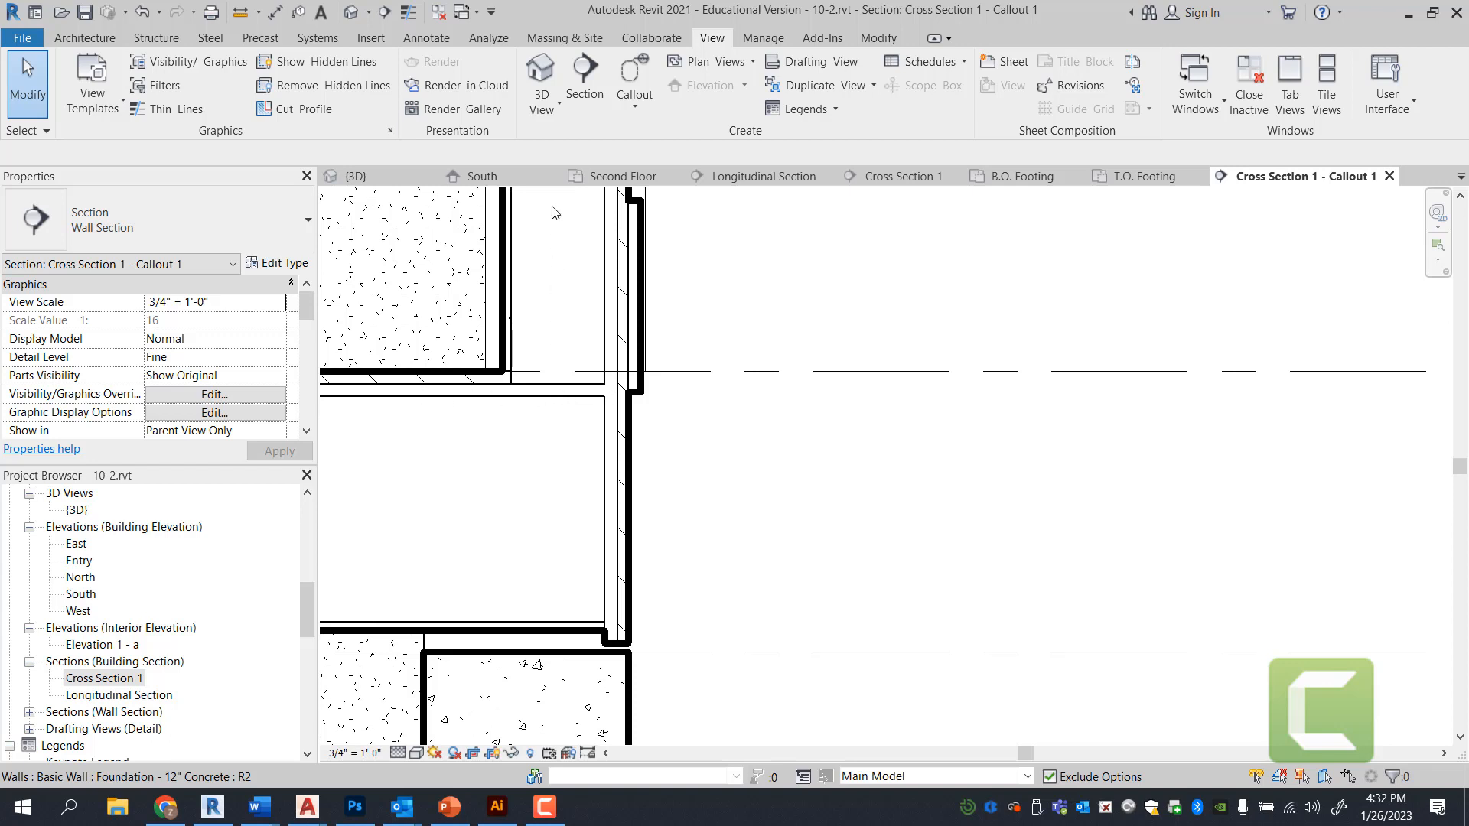
mouse_move(628, 593)
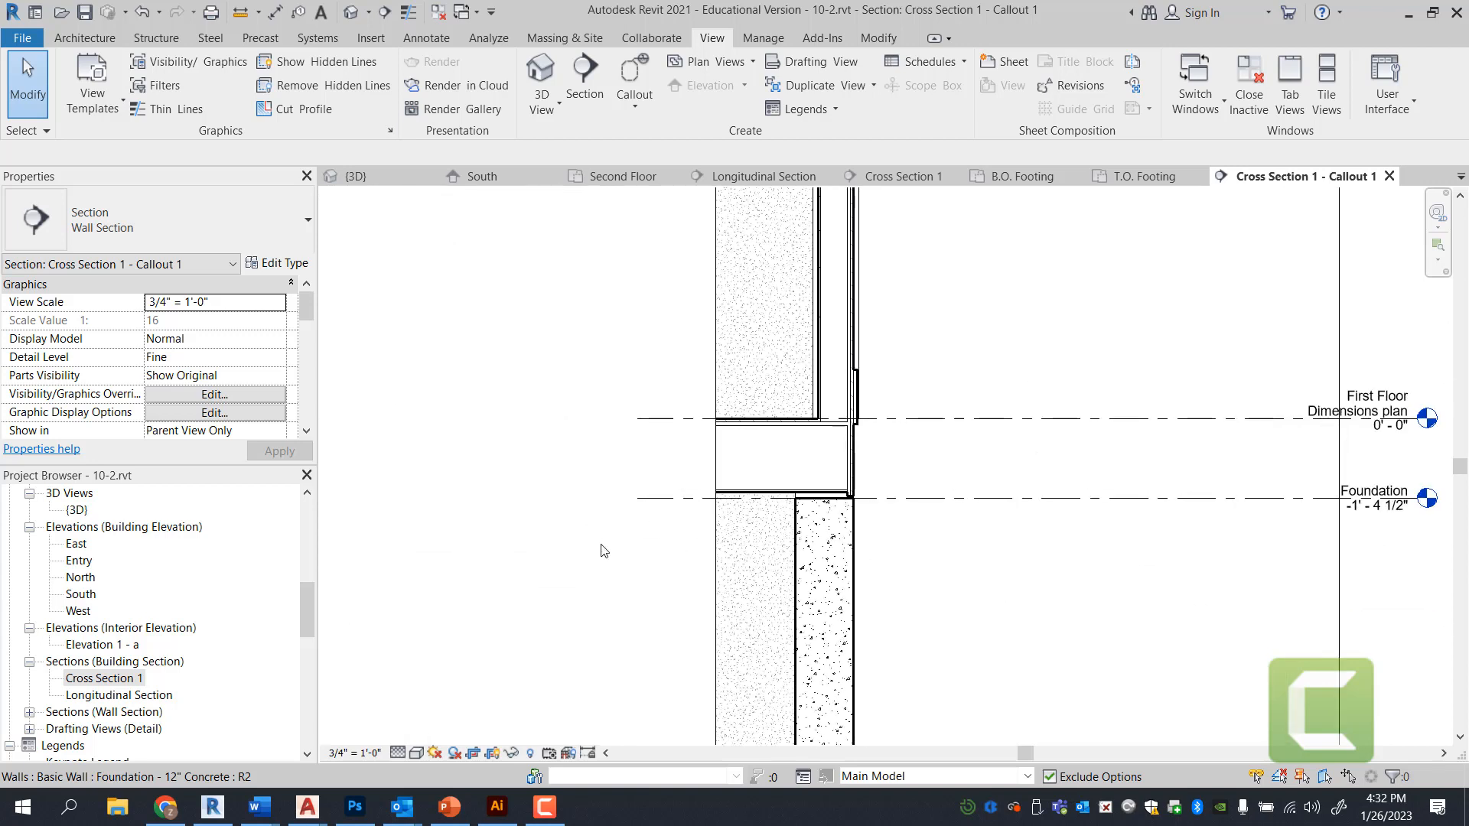
mouse_move(610, 554)
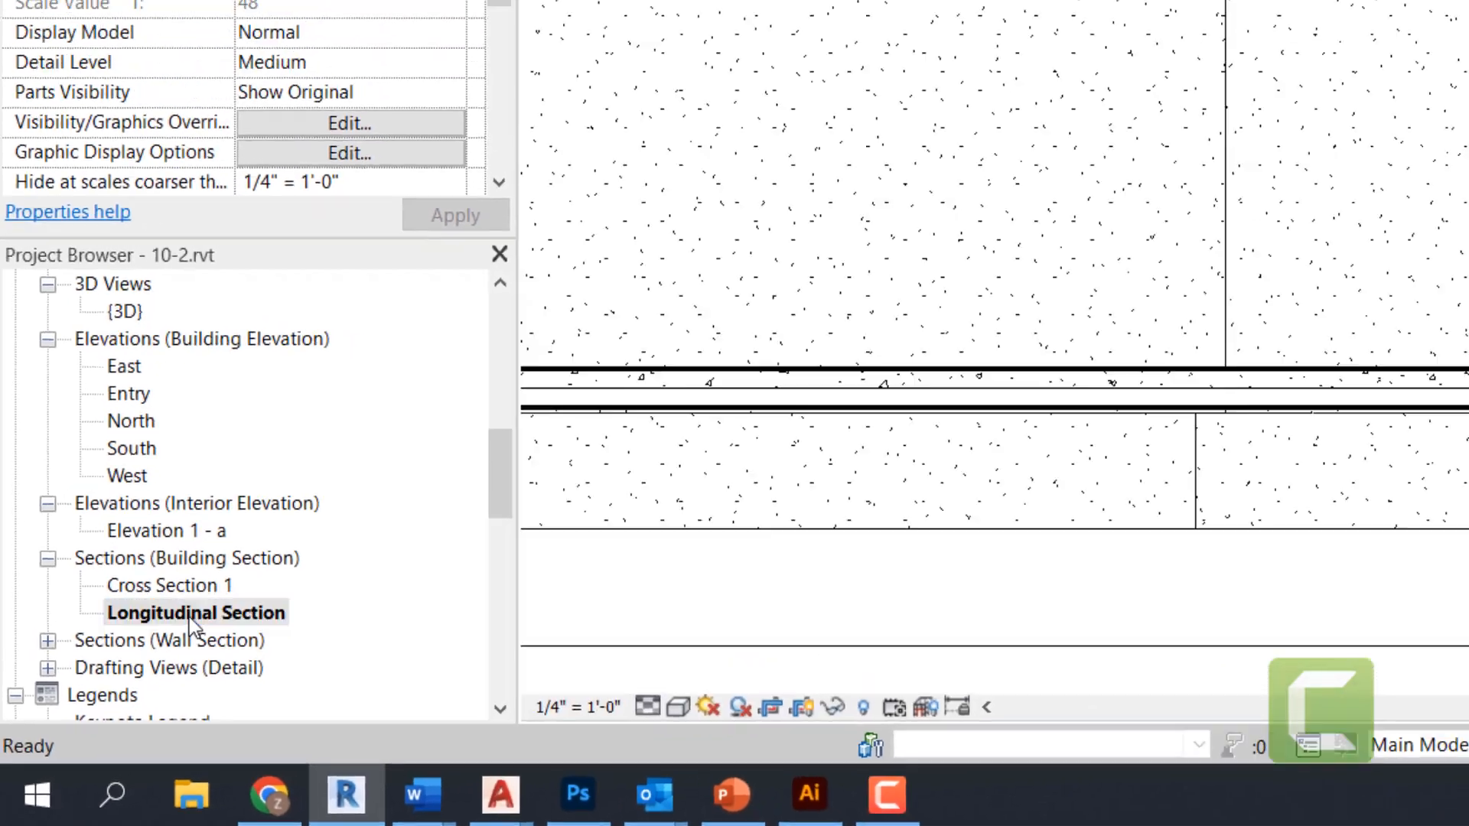
- Open Longitudinal Section and place a callout around the first-floor wall base
double_click(197, 613)
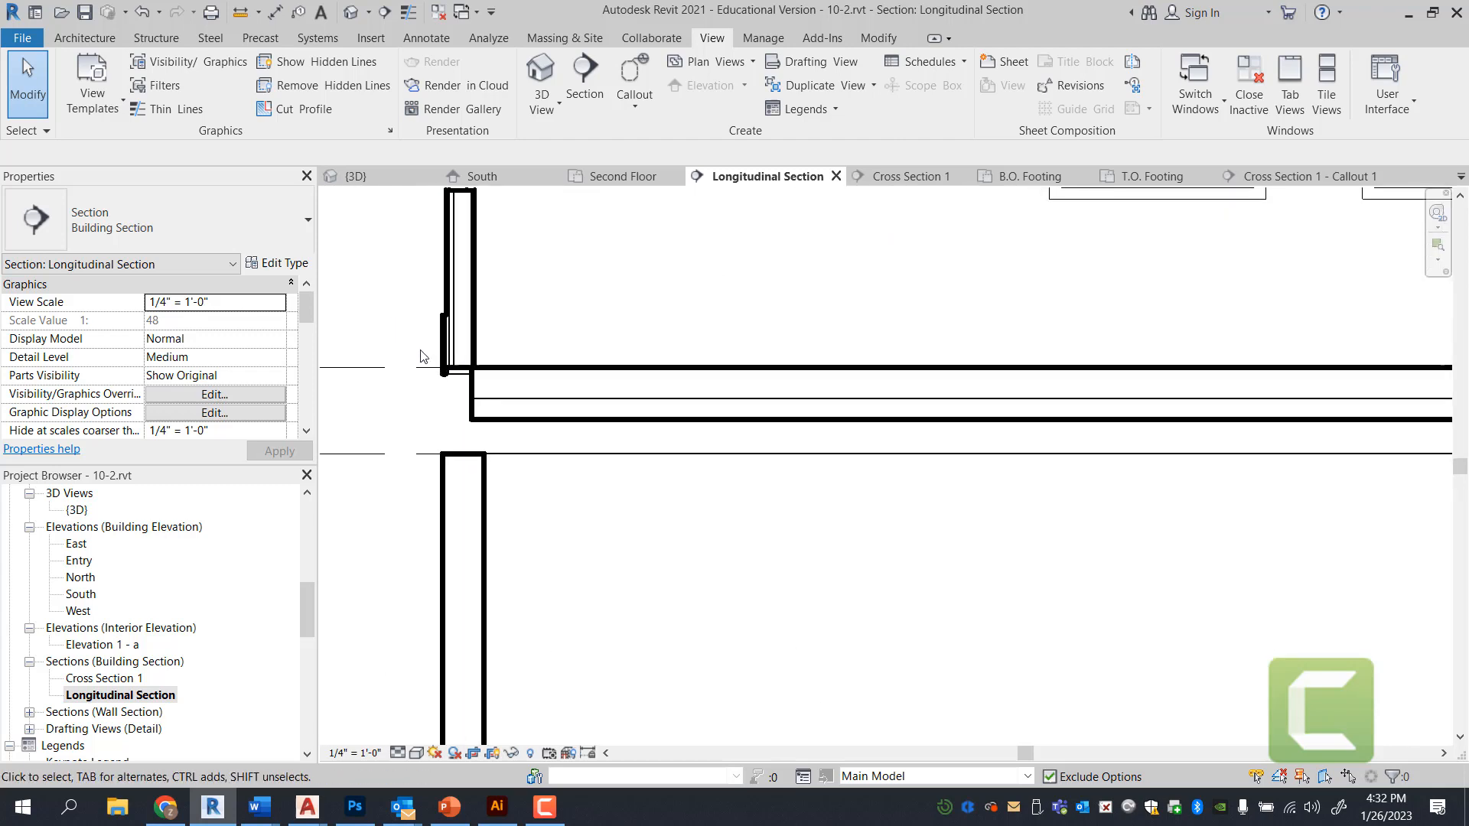
left_click(448, 355)
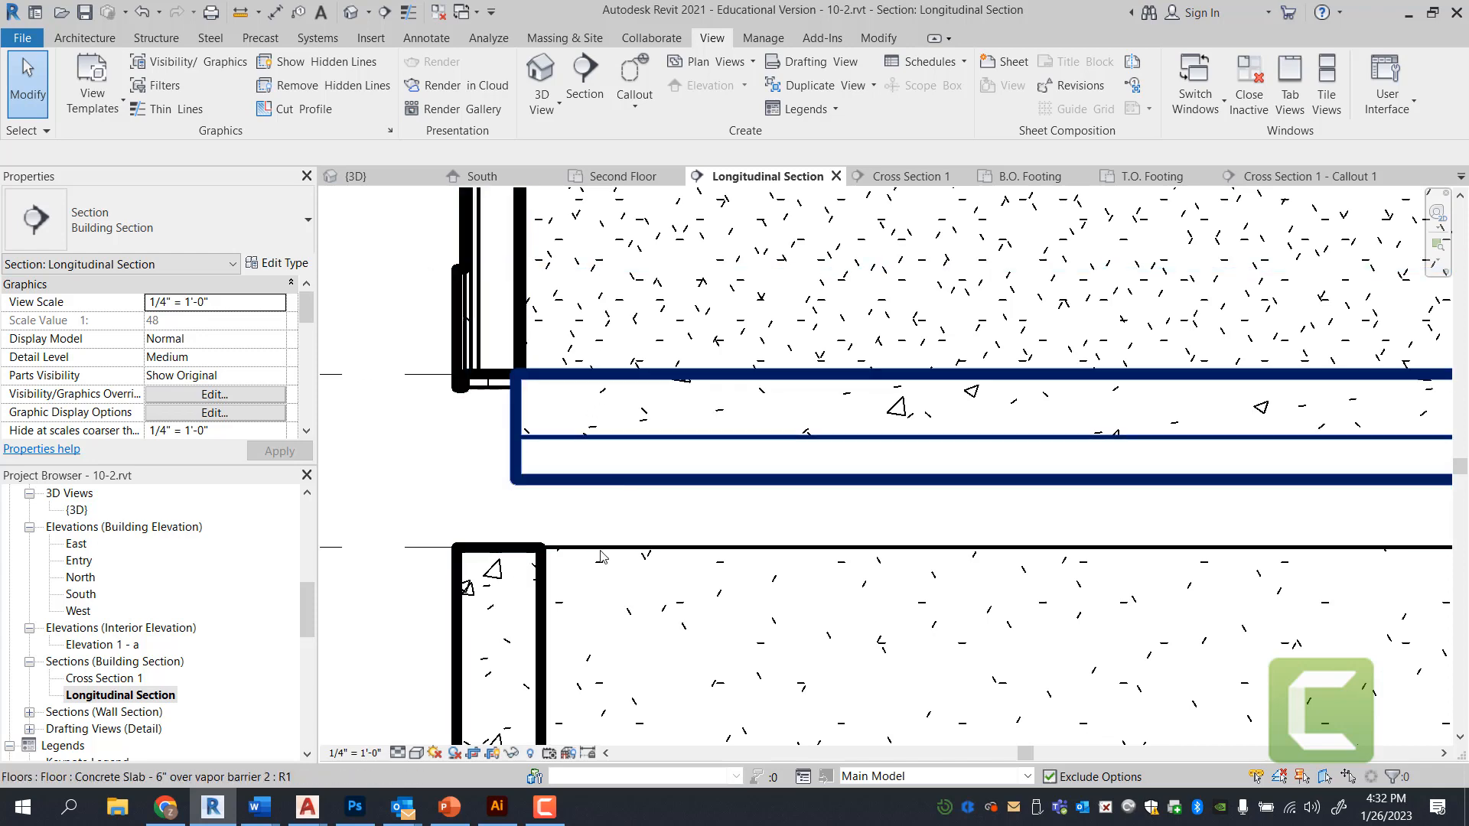
mouse_move(561, 446)
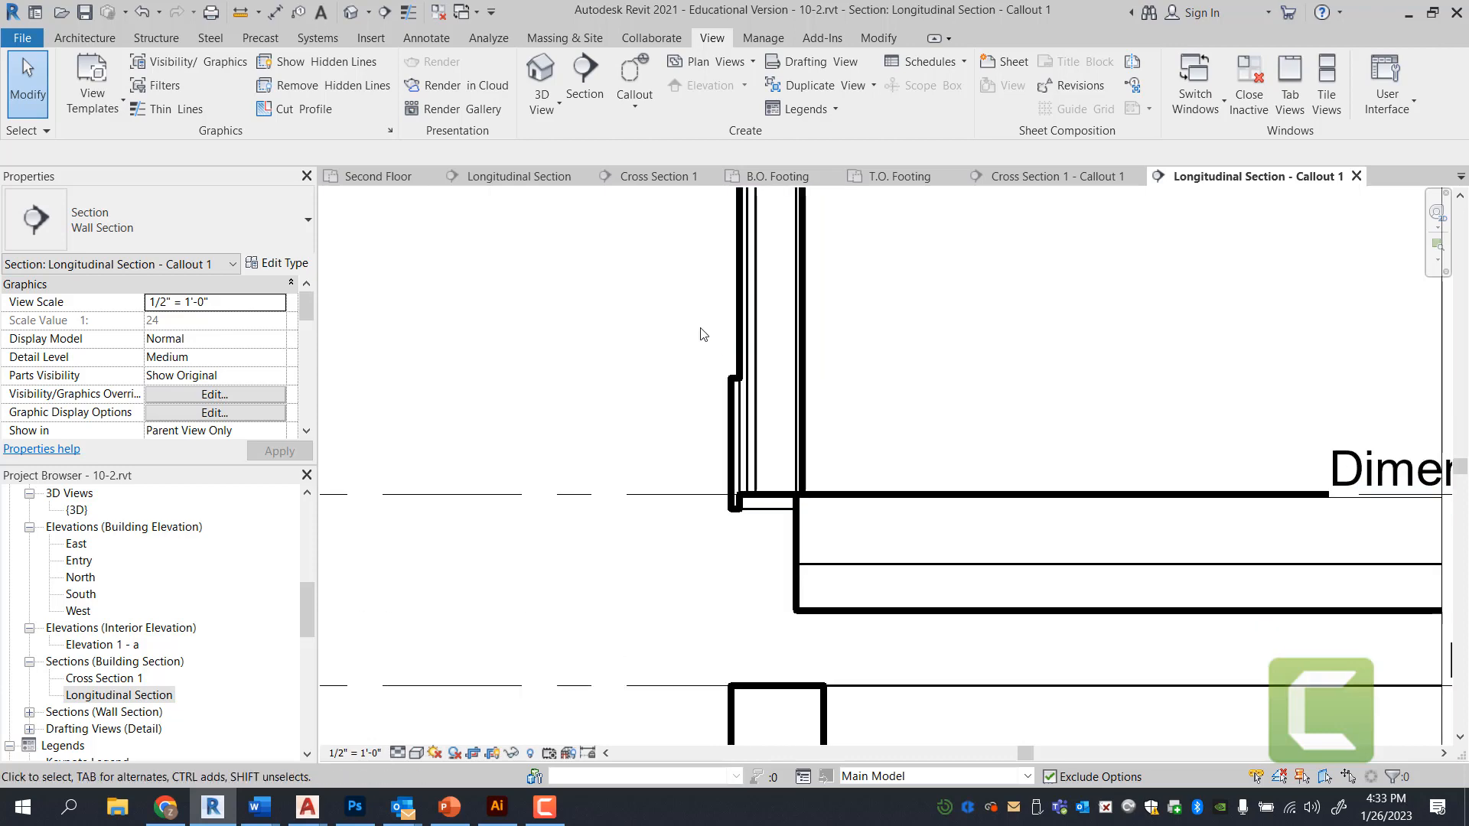
- Set the callout to Fine detail and inspect the Foundation level and 8-inch foundation wall
left_click(401, 753)
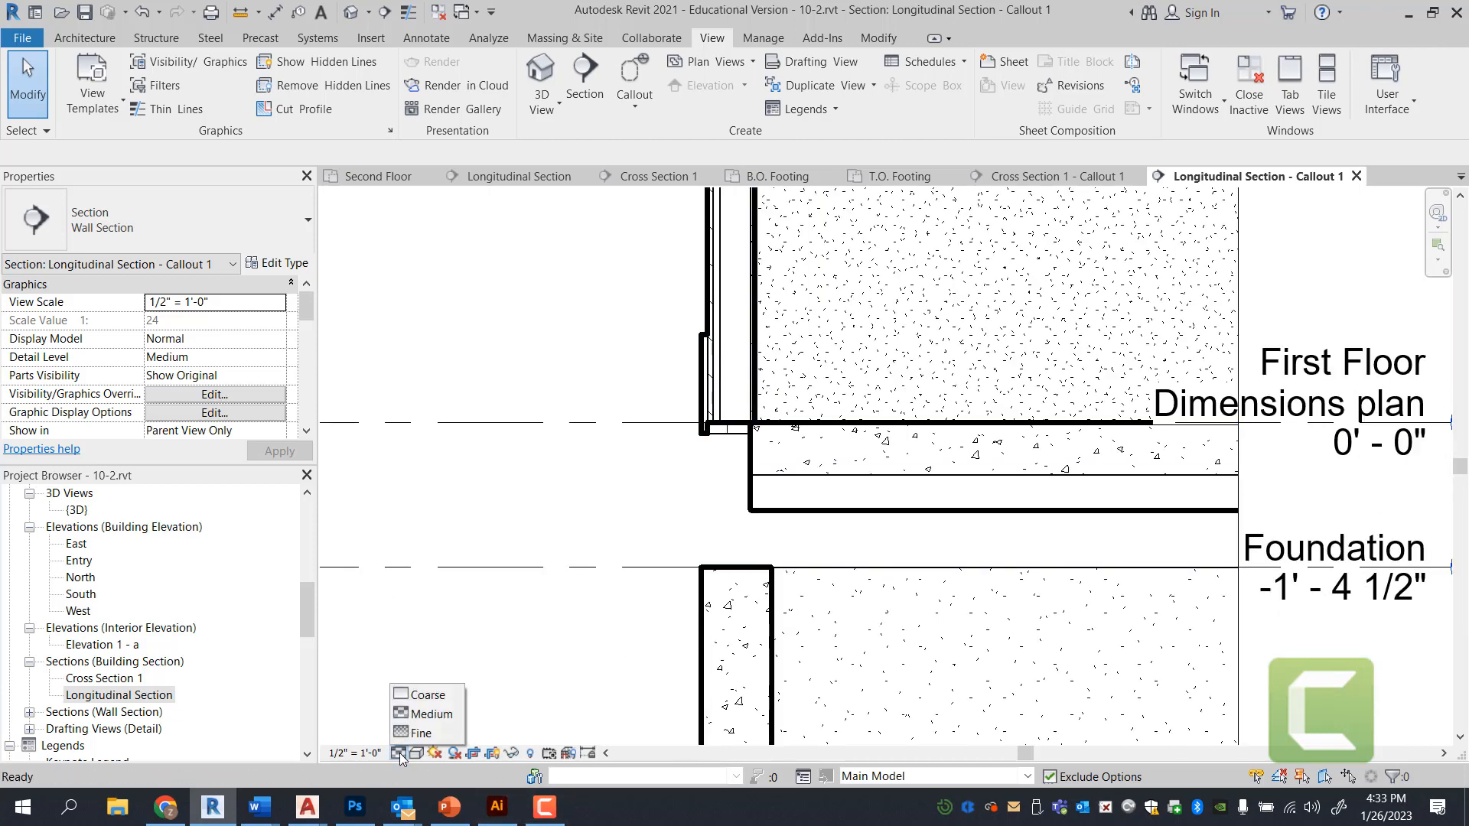
left_click(414, 733)
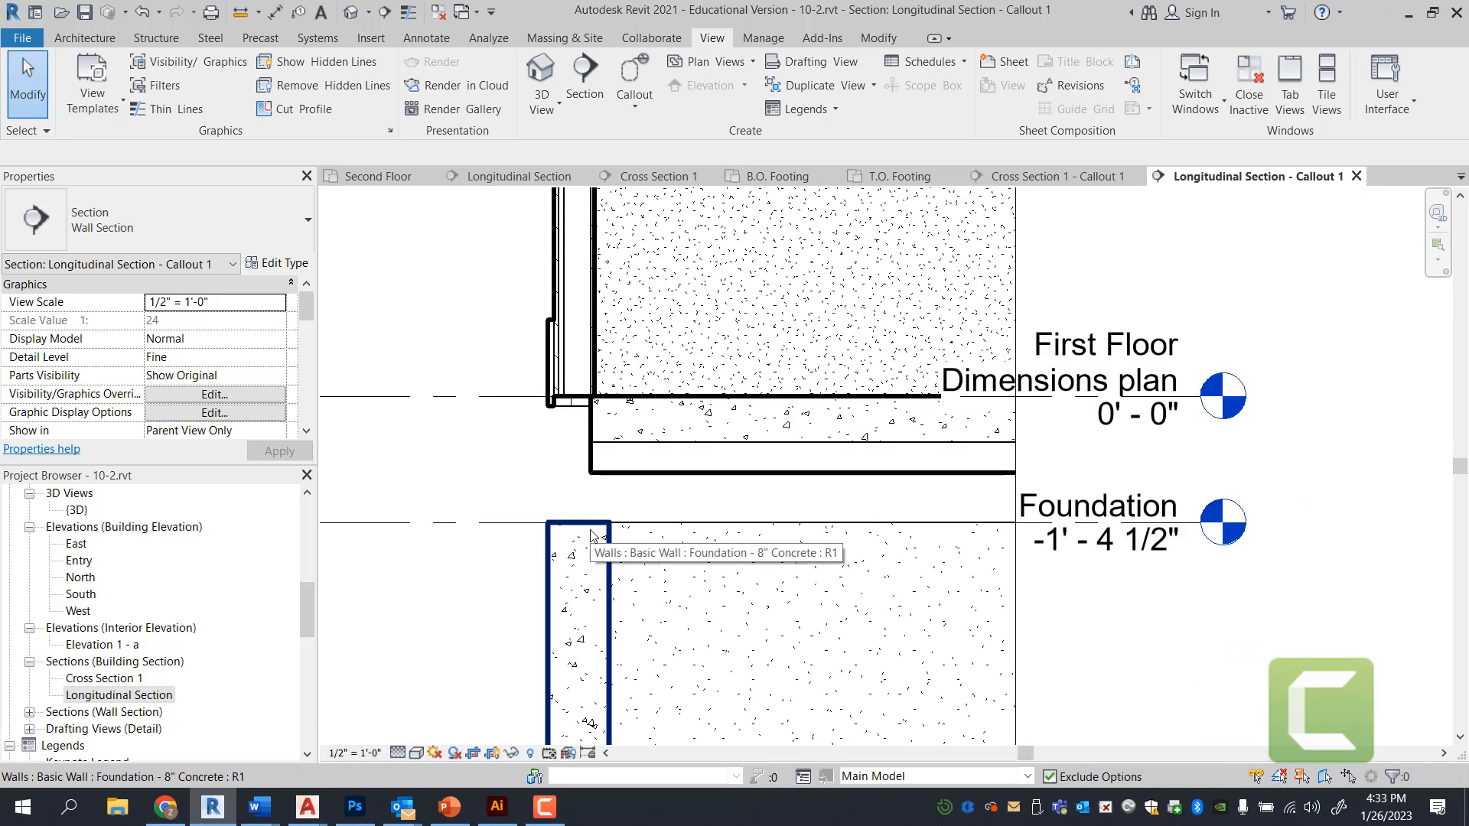
left_click(1097, 506)
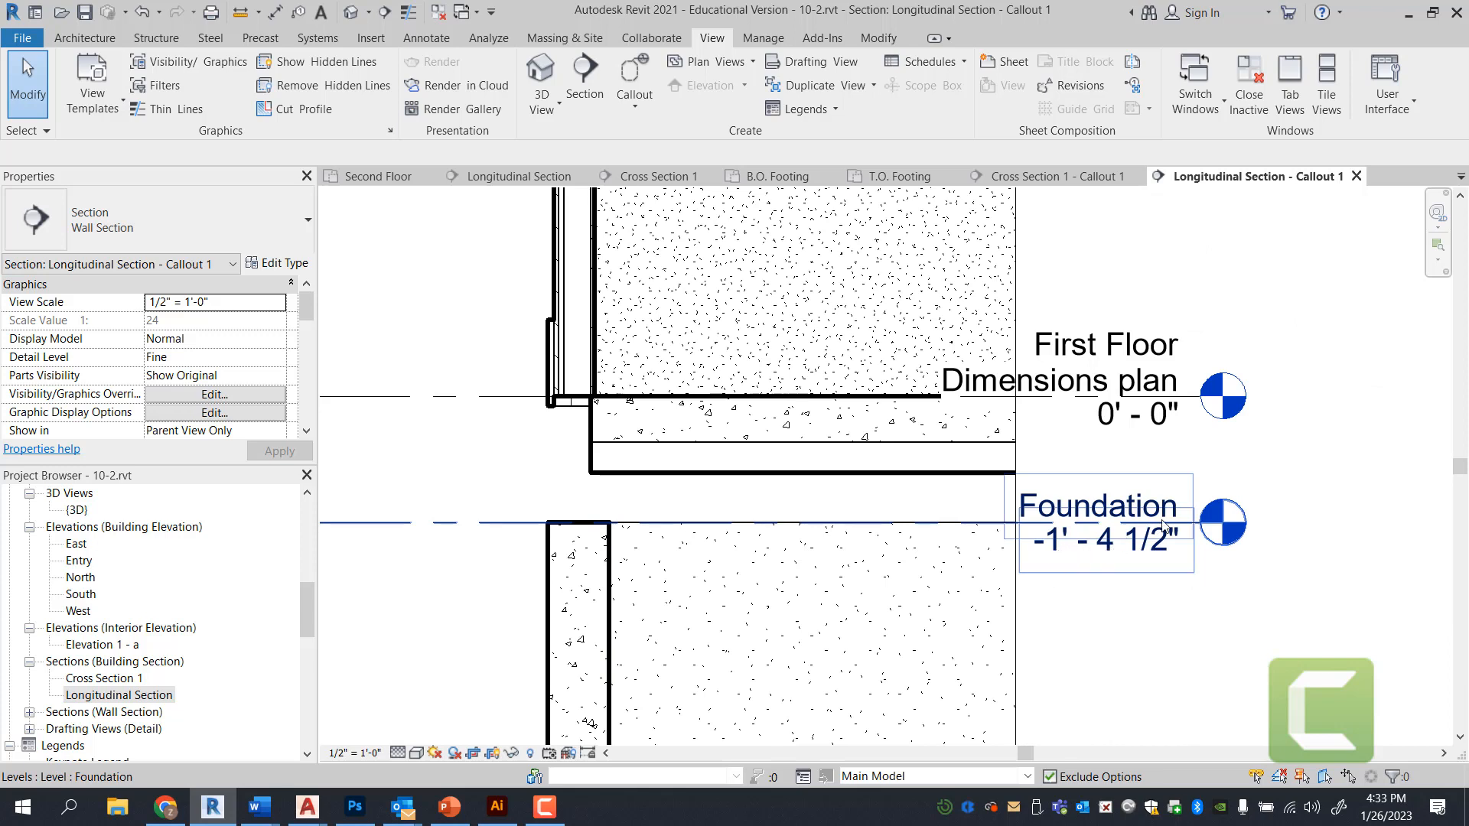
left_click(1163, 575)
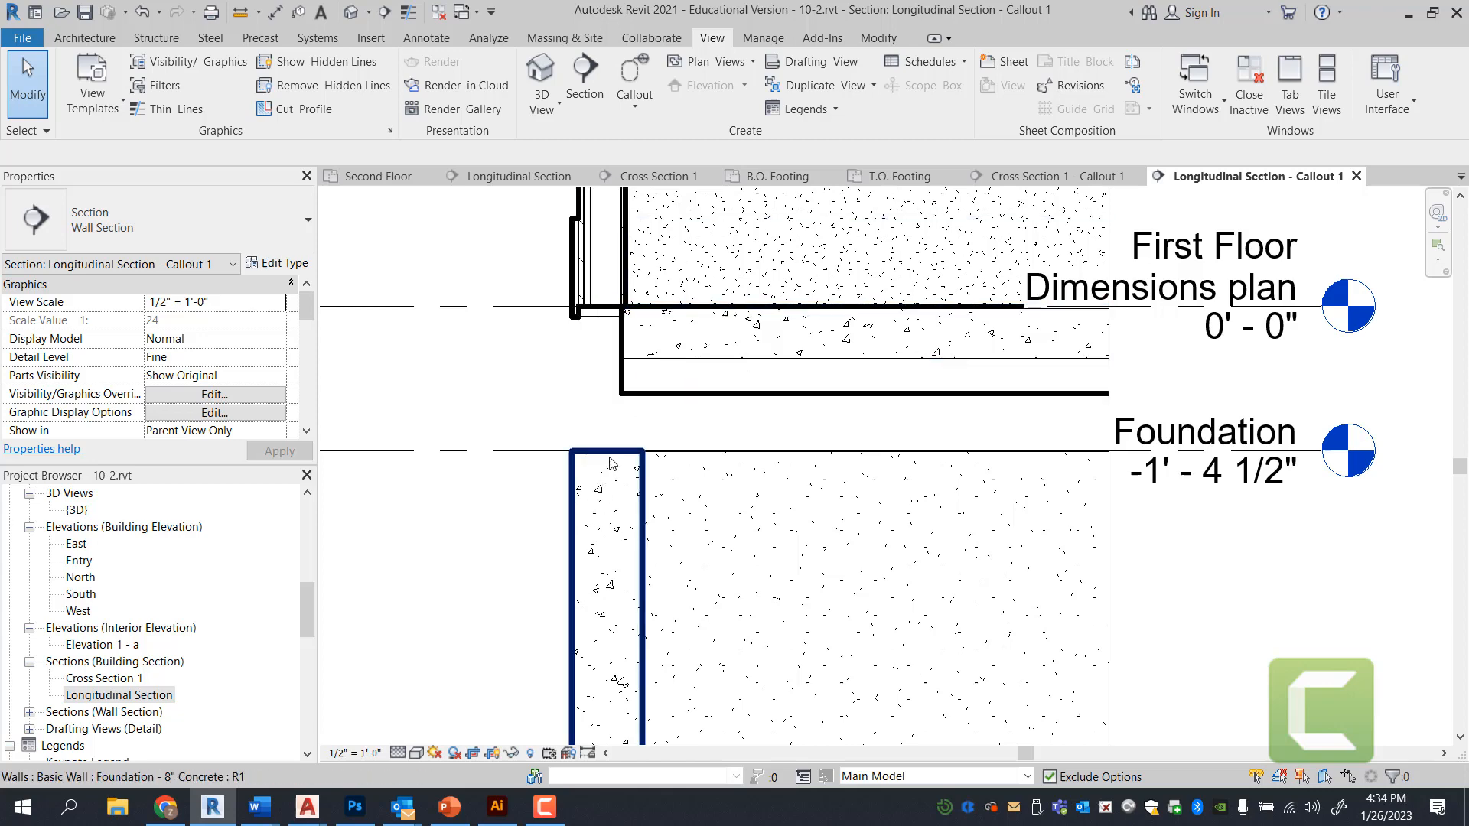
left_click(606, 592)
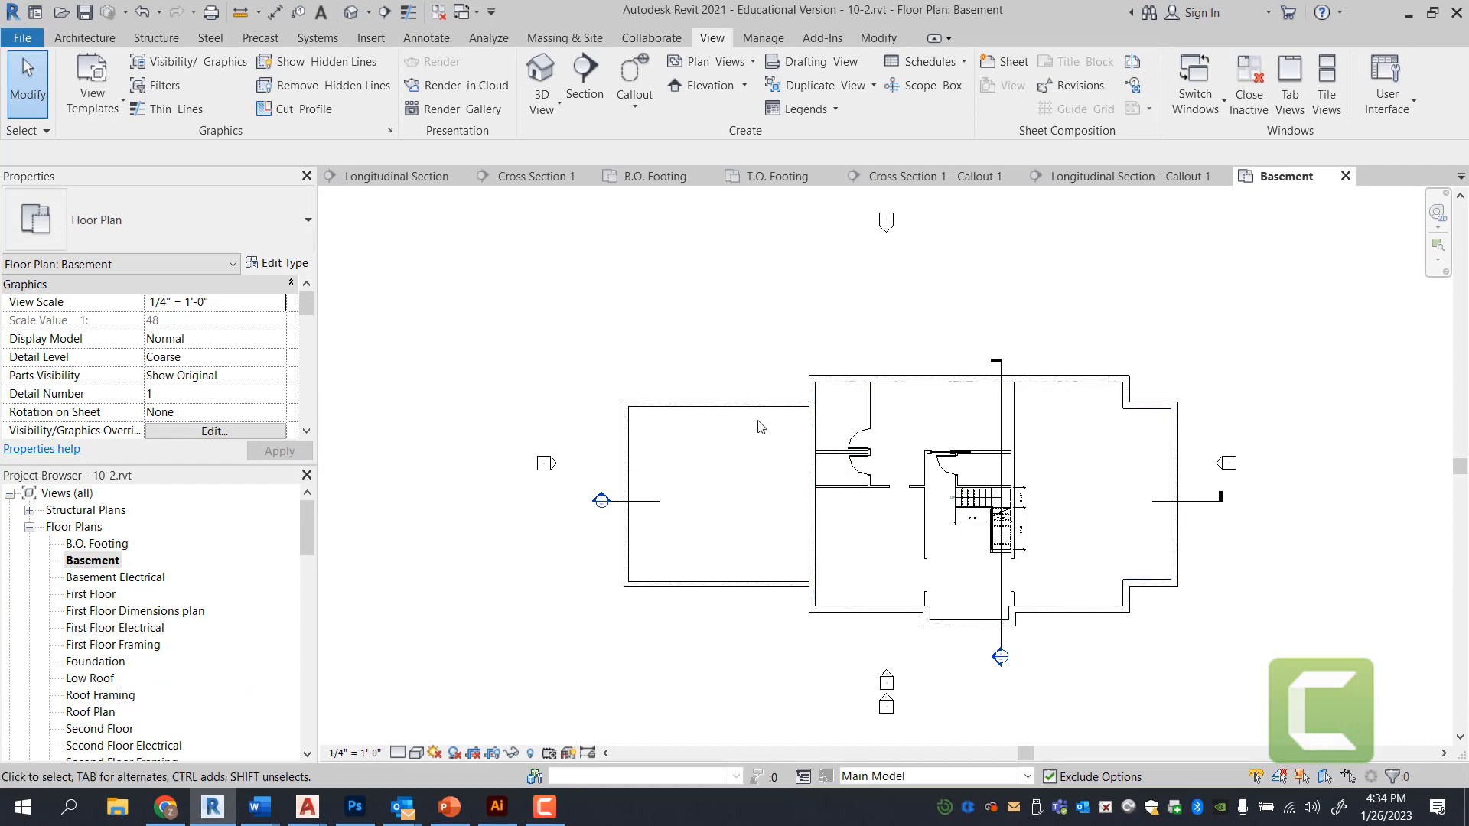
- Change the Top Constraint of the three left-room basement walls, then return to Longitudinal Section
left_click(739, 408)
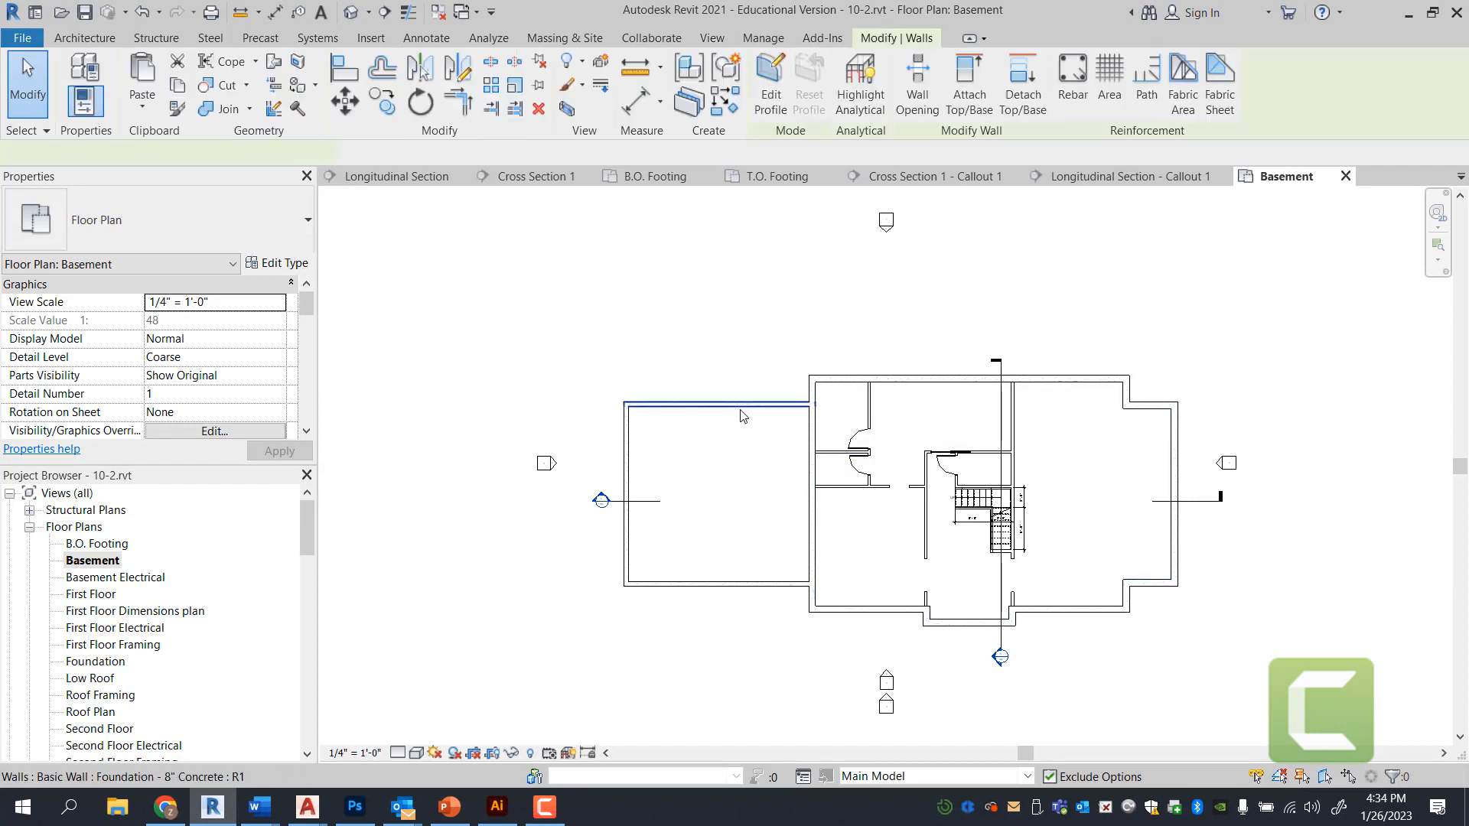
left_click(716, 404)
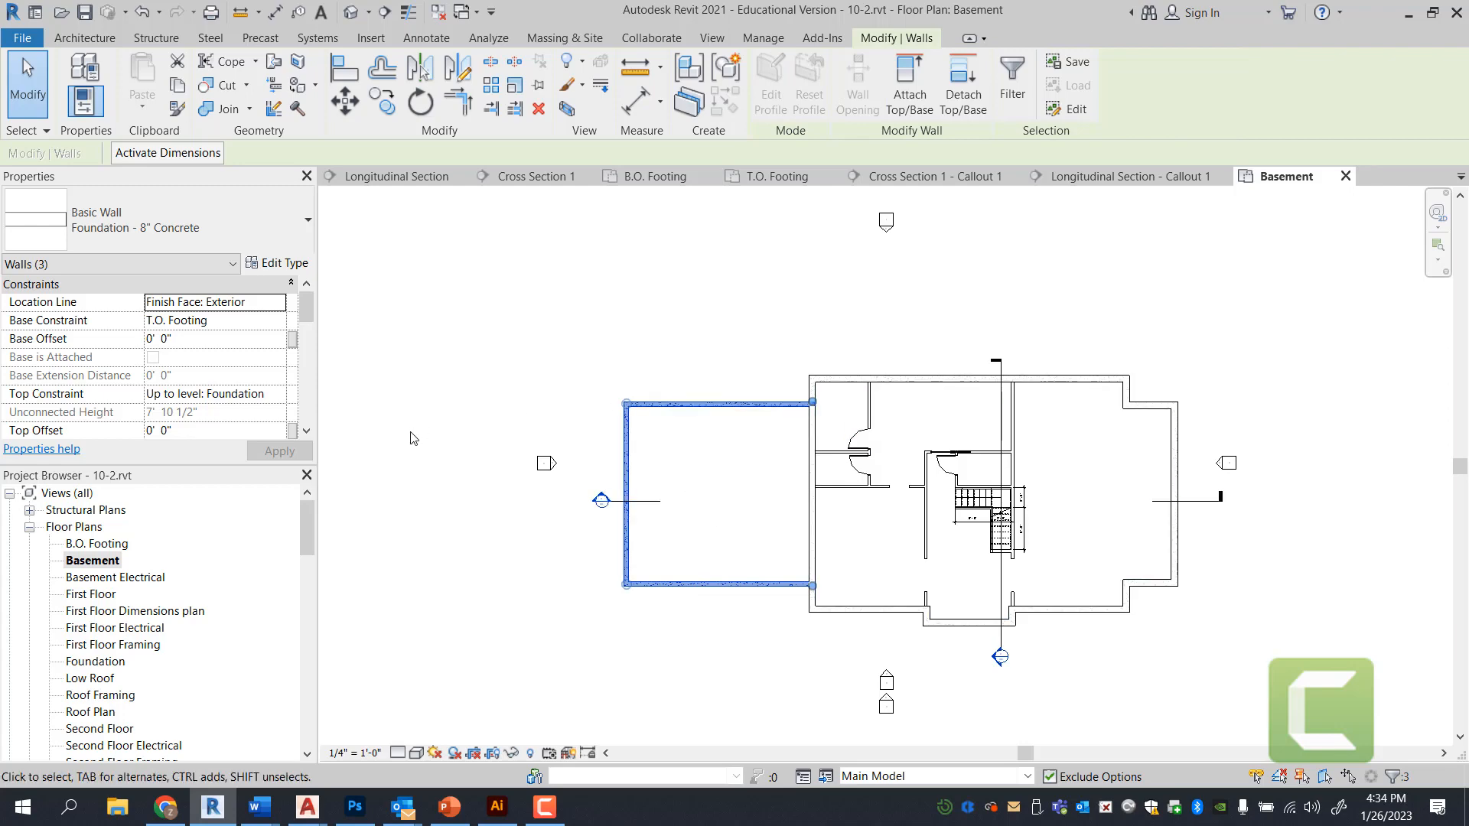
mouse_move(538, 525)
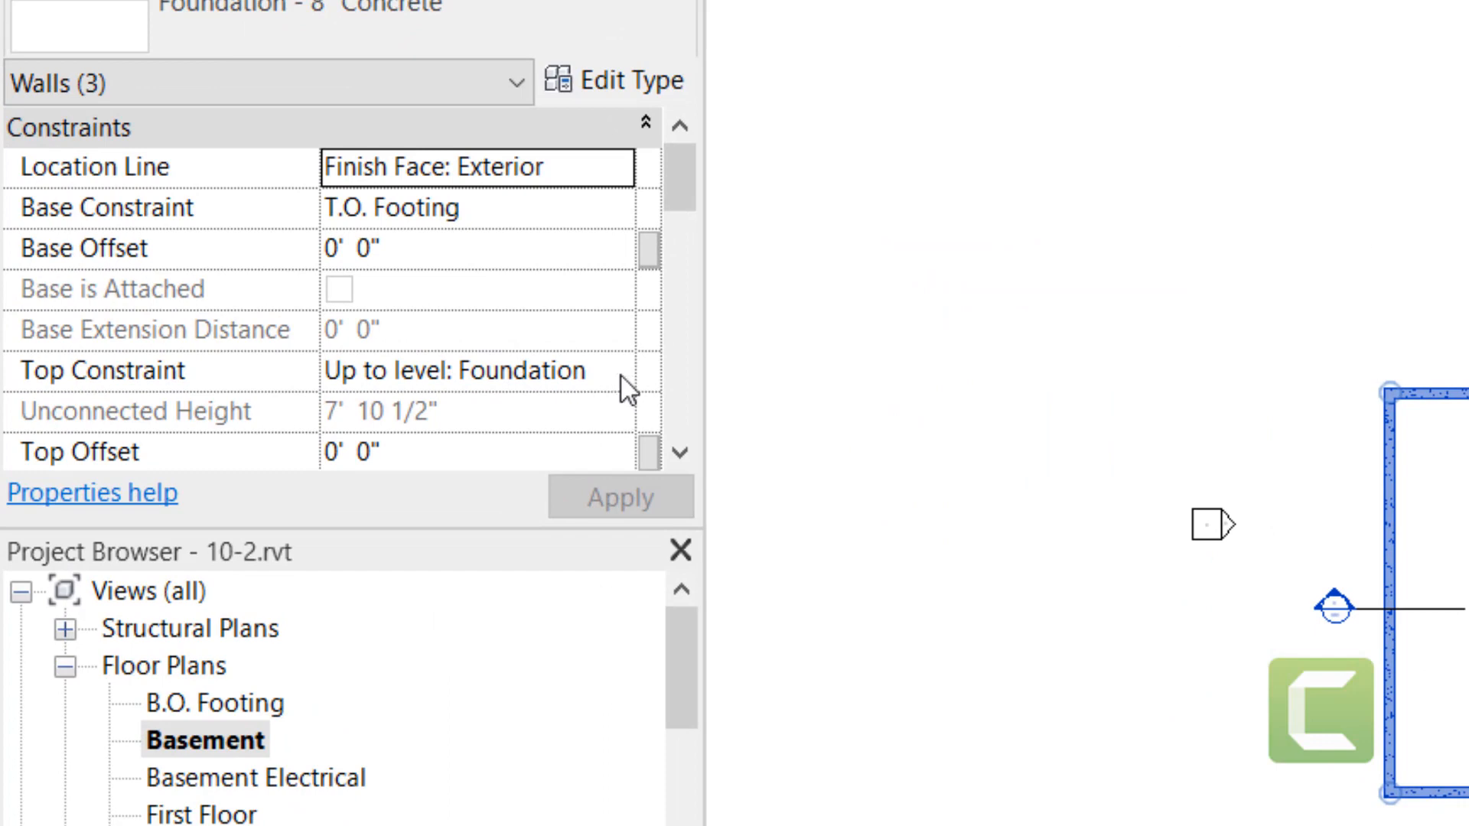
left_click(615, 370)
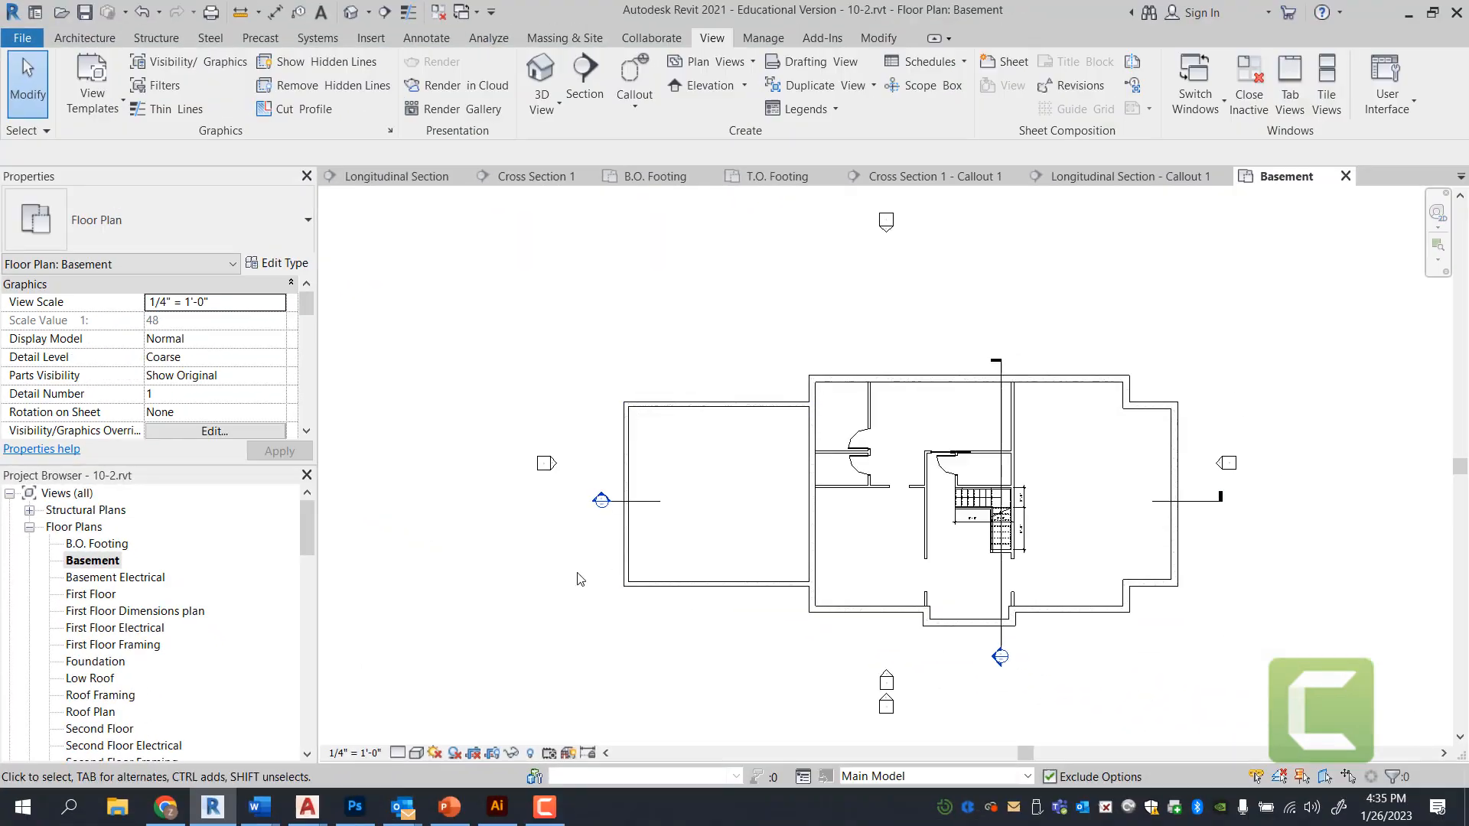
mouse_move(406, 329)
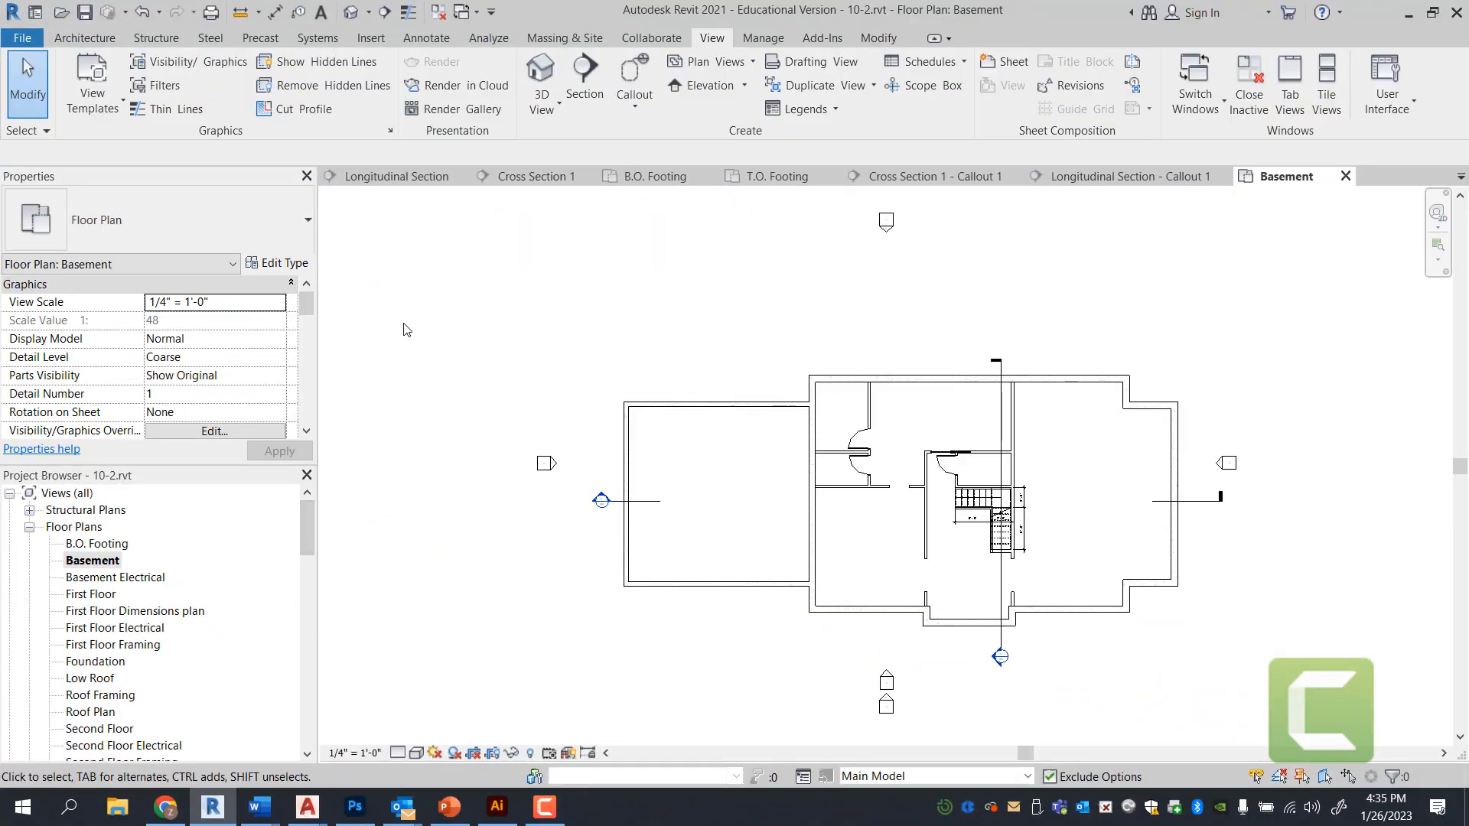
left_click(395, 176)
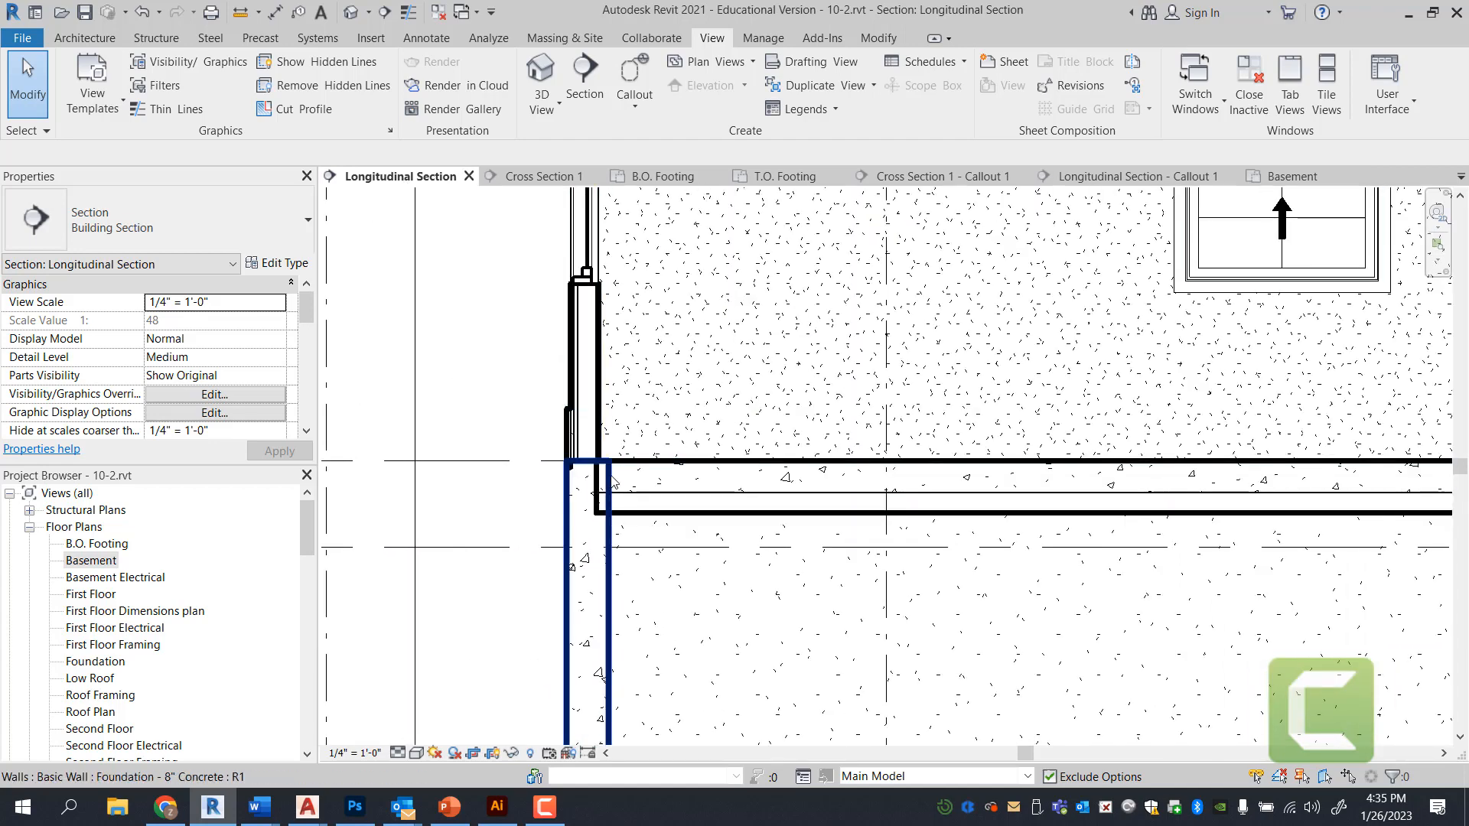
- Select the raised foundation wall and switch to the Longitudinal Section - Callout 1 view
left_click(643, 489)
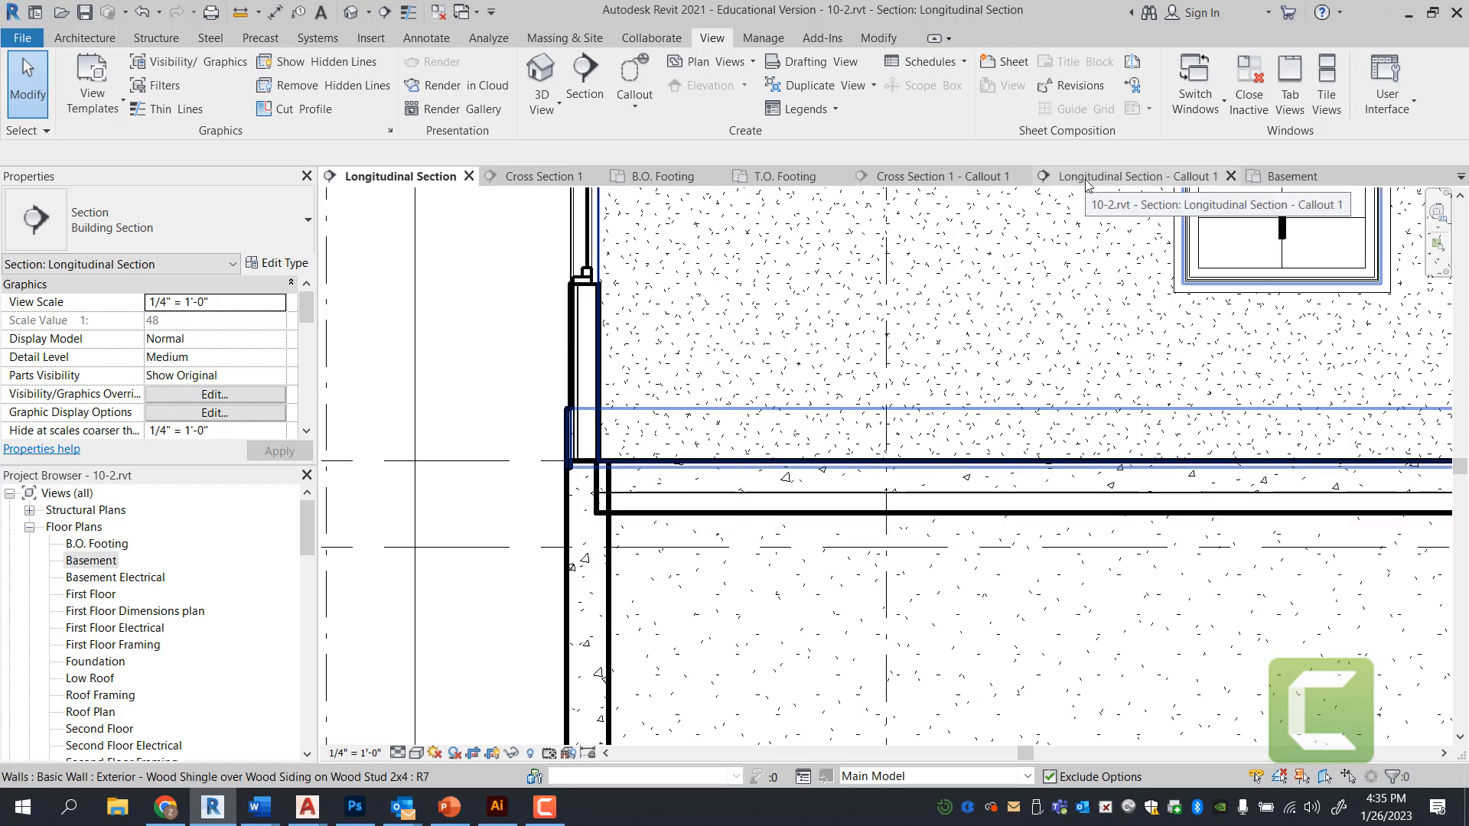
left_click(1134, 176)
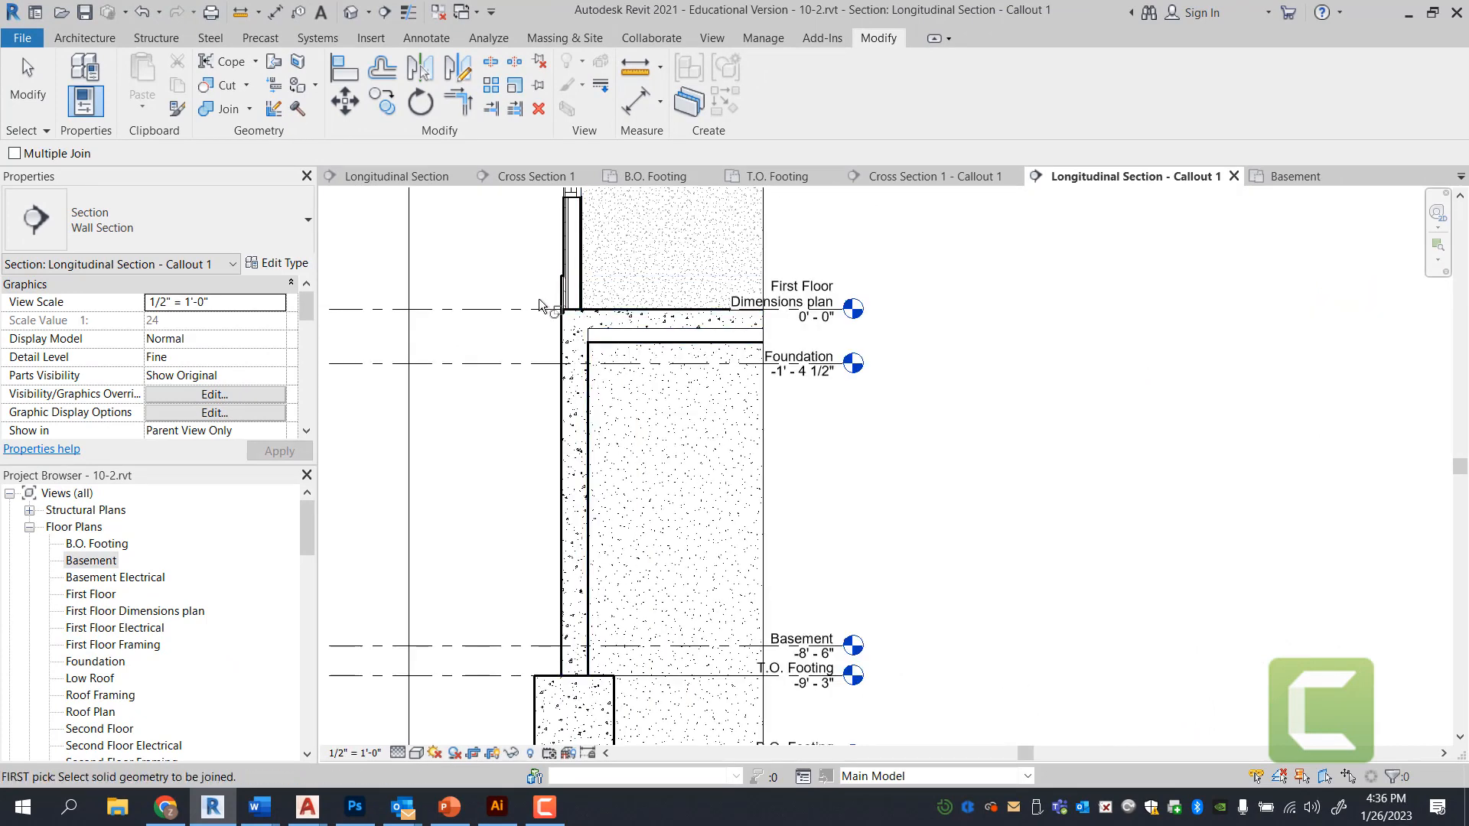
mouse_move(689, 406)
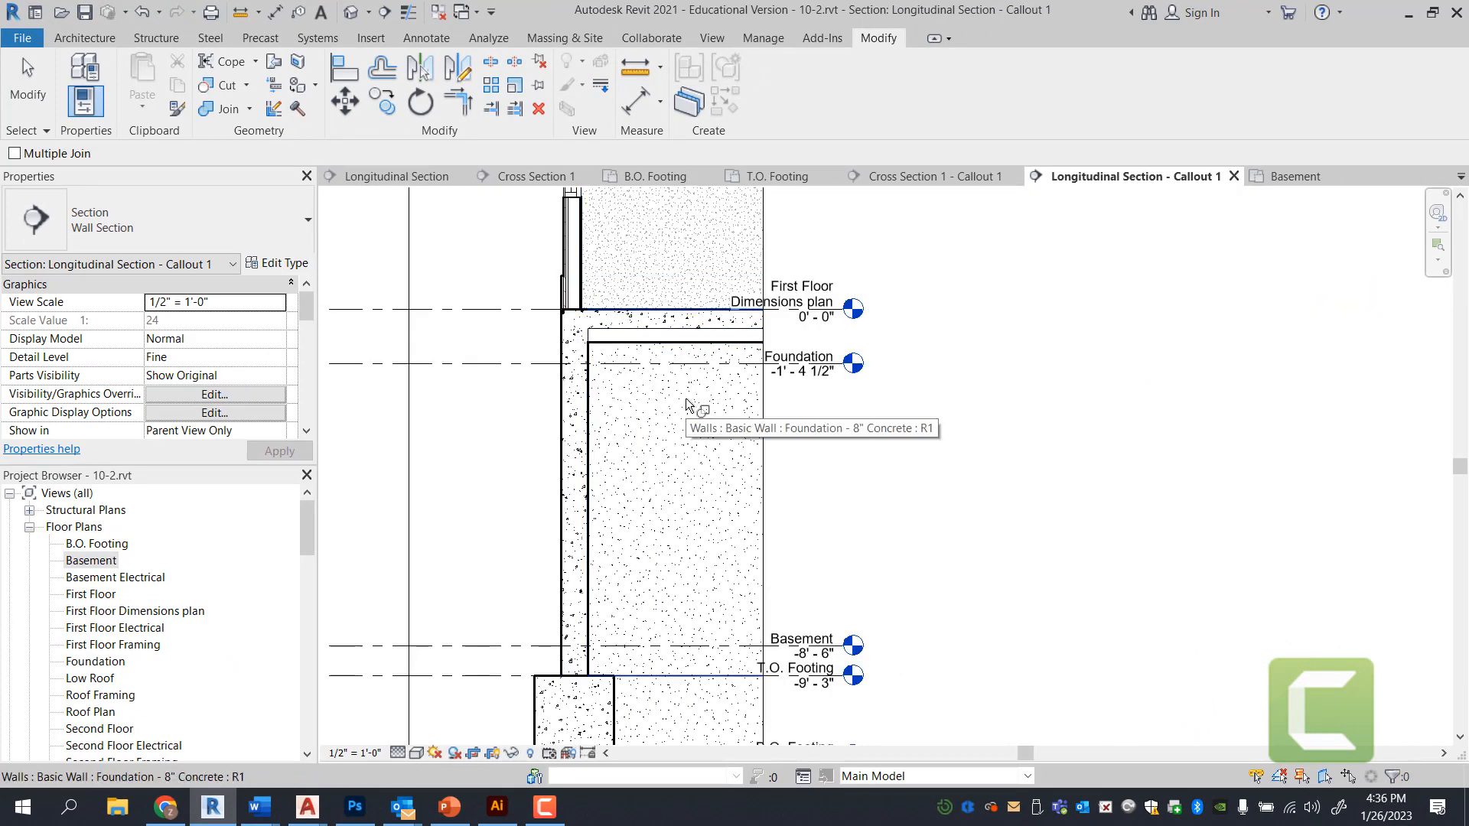